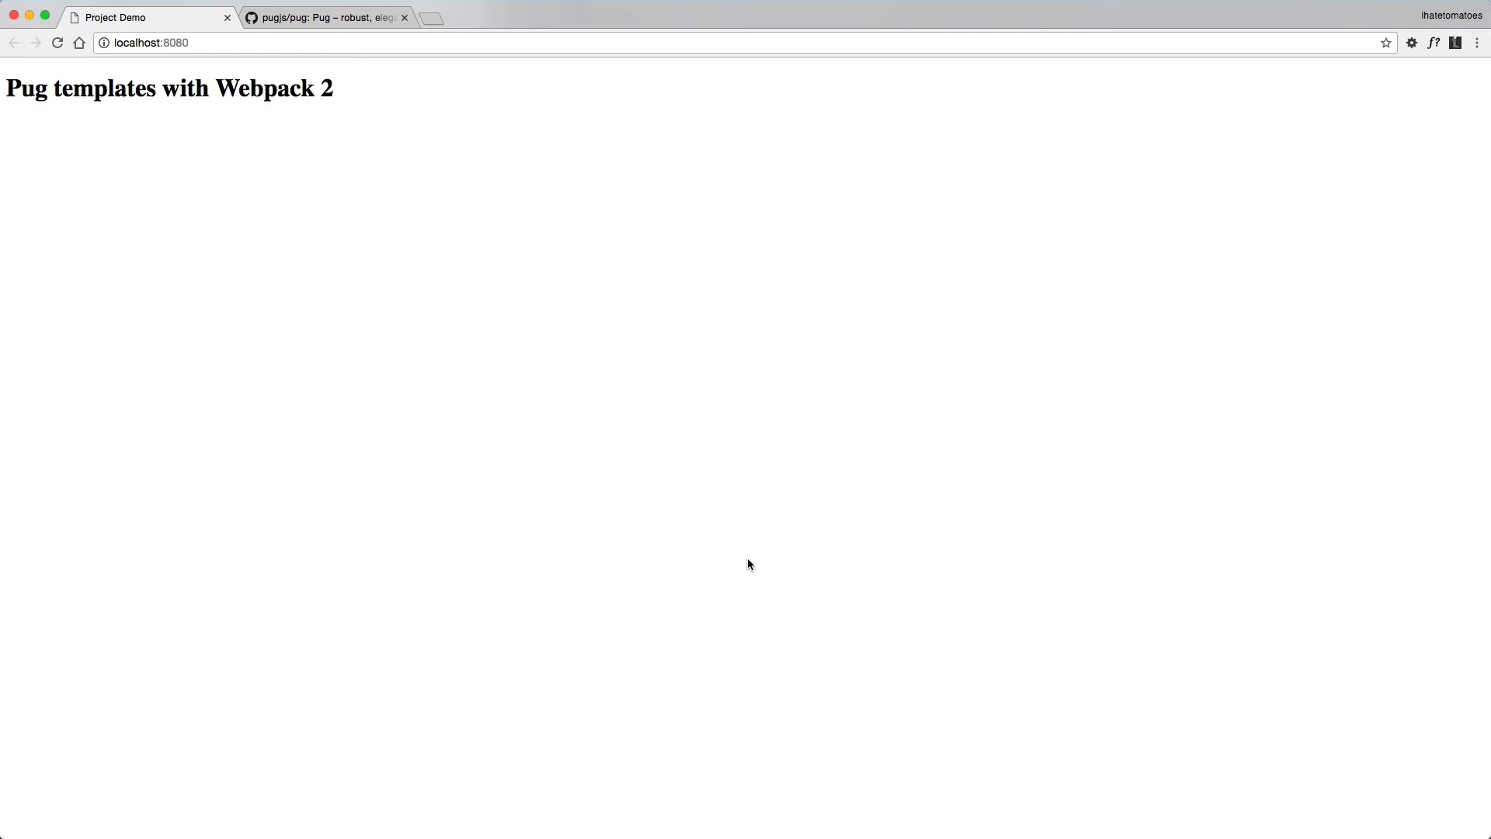
# Switch to the pugjs/pug GitHub page and scroll down to the Syntax section.
pyautogui.click(323, 17)
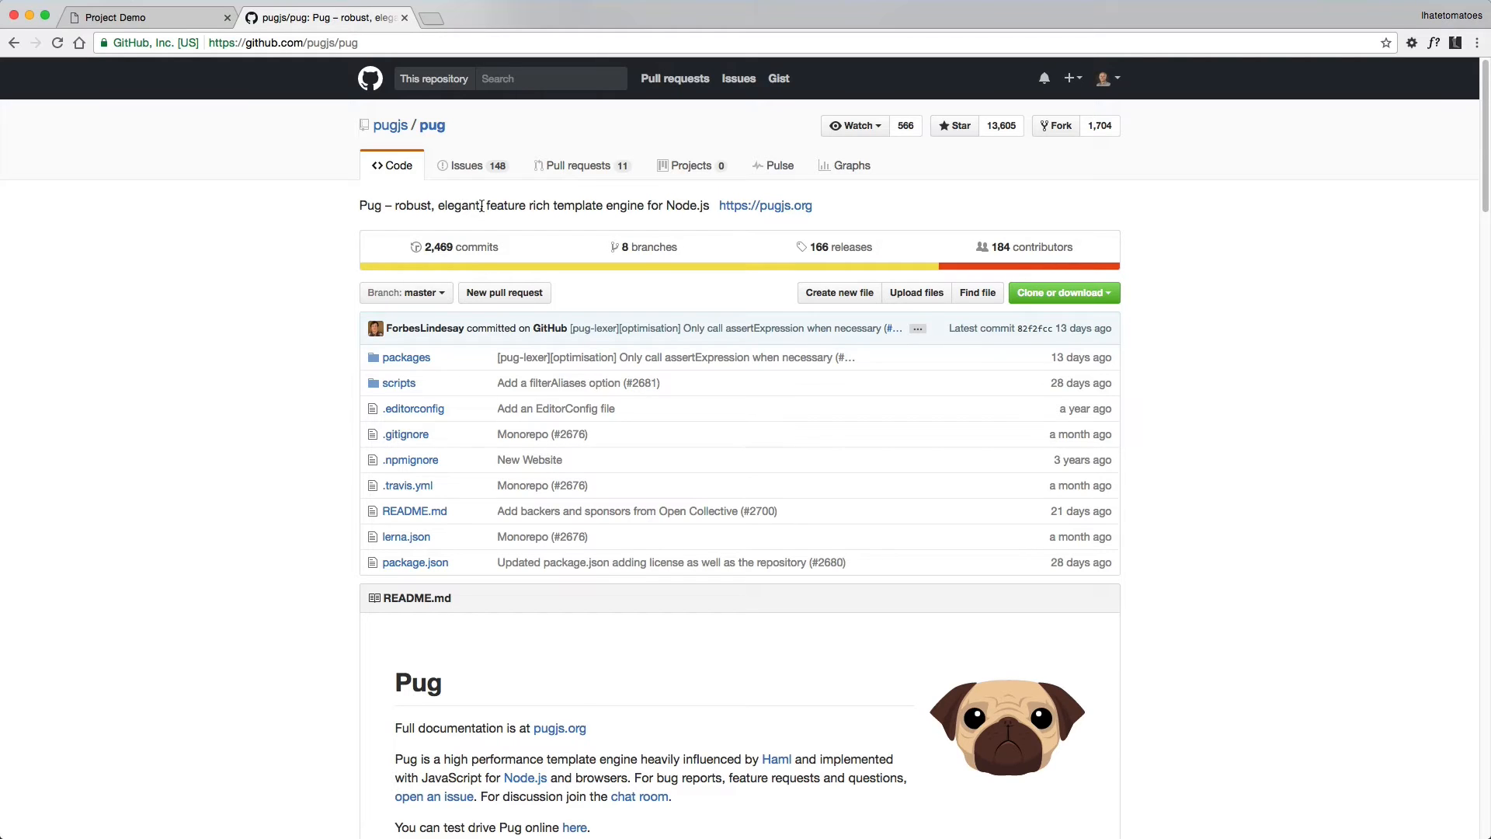
pyautogui.moveTo(670, 206)
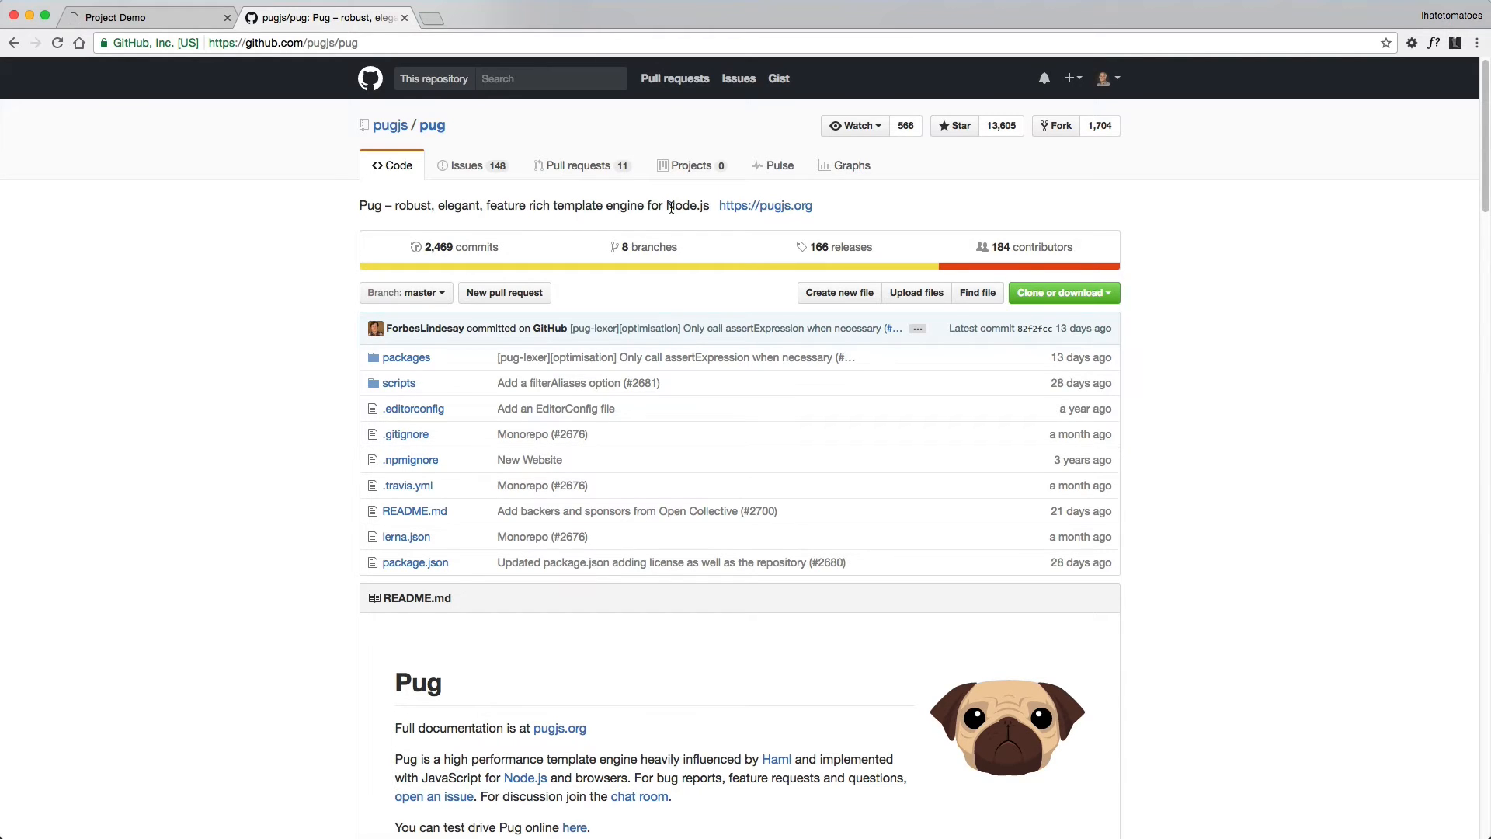
pyautogui.moveTo(587, 205); pyautogui.dragTo(709, 205)
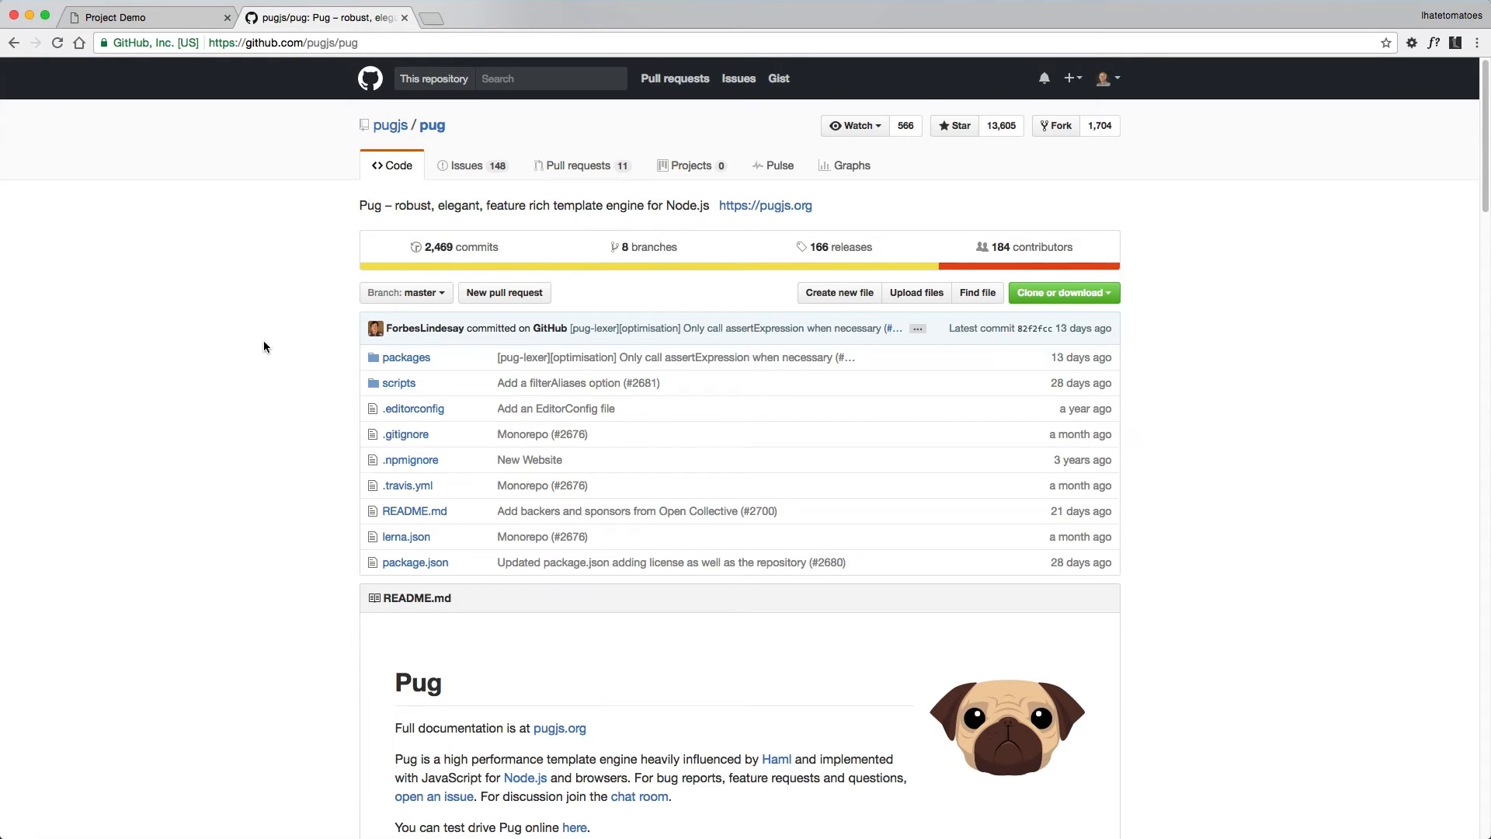
pyautogui.scroll(-3)
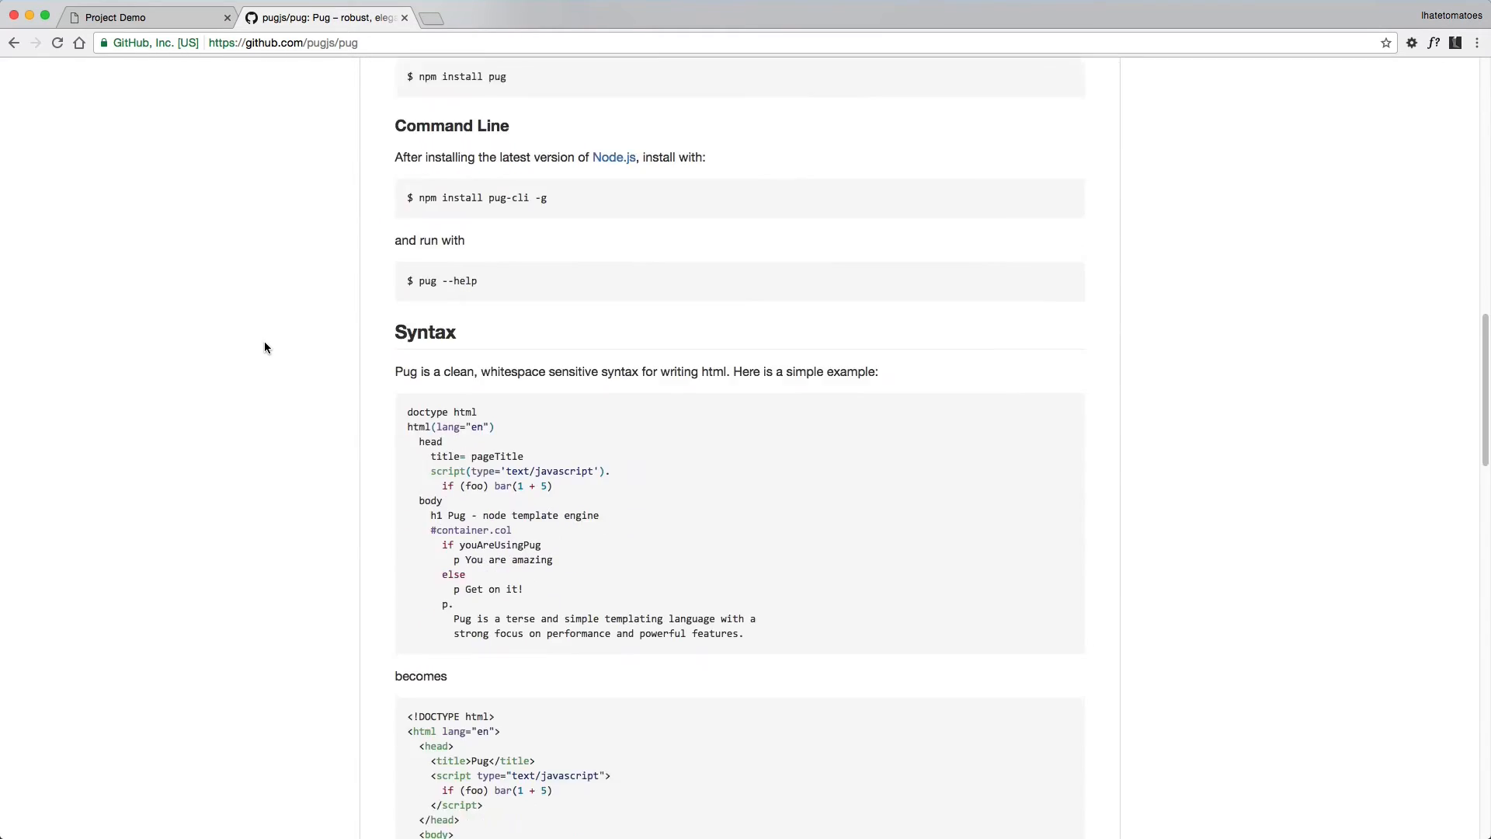
pyautogui.scroll(-3)
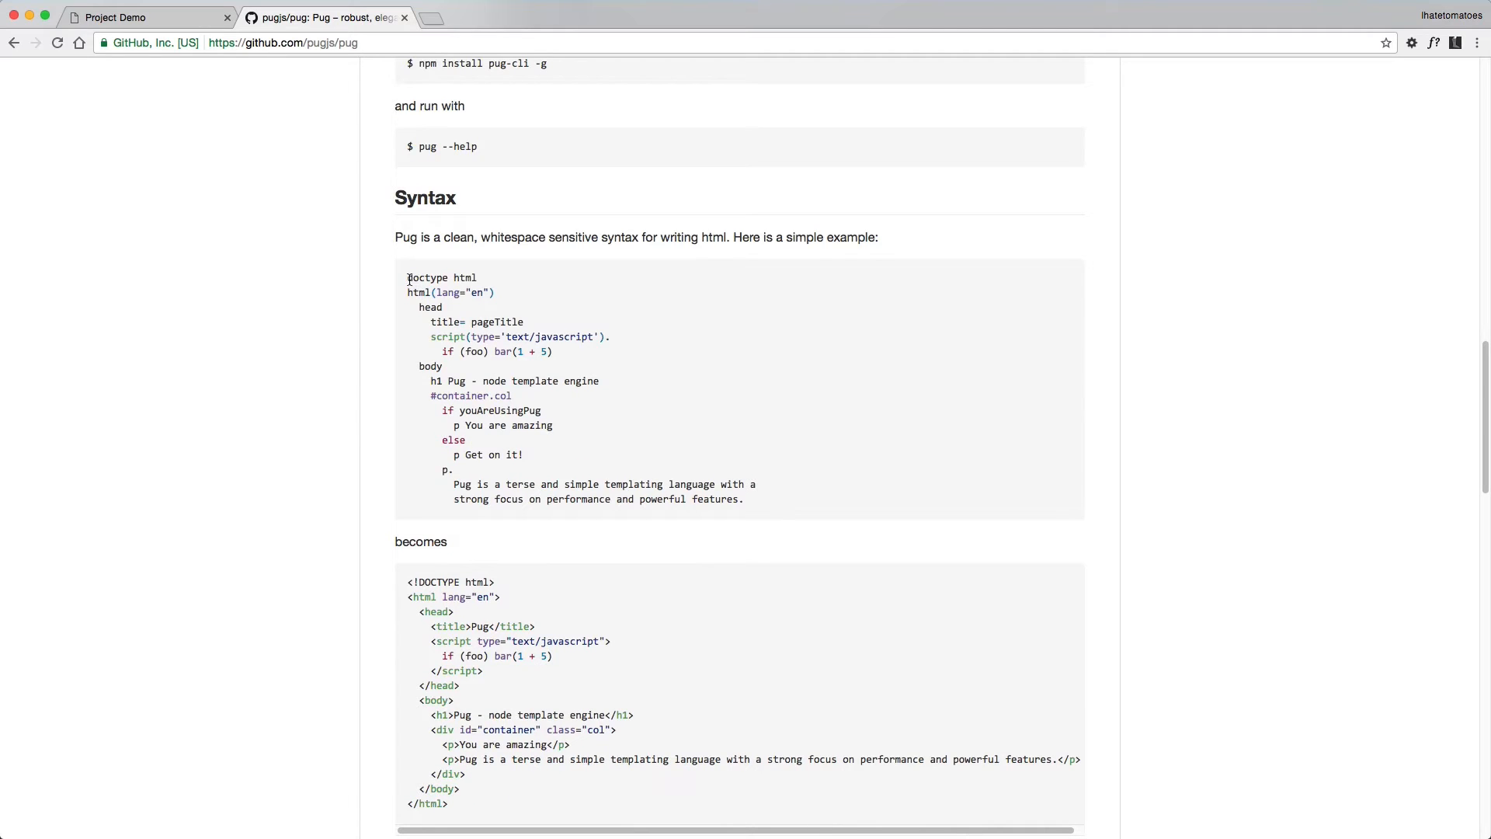
# Highlight the pug syntax example and its HTML output to compare them.
pyautogui.moveTo(408, 276); pyautogui.dragTo(744, 499)
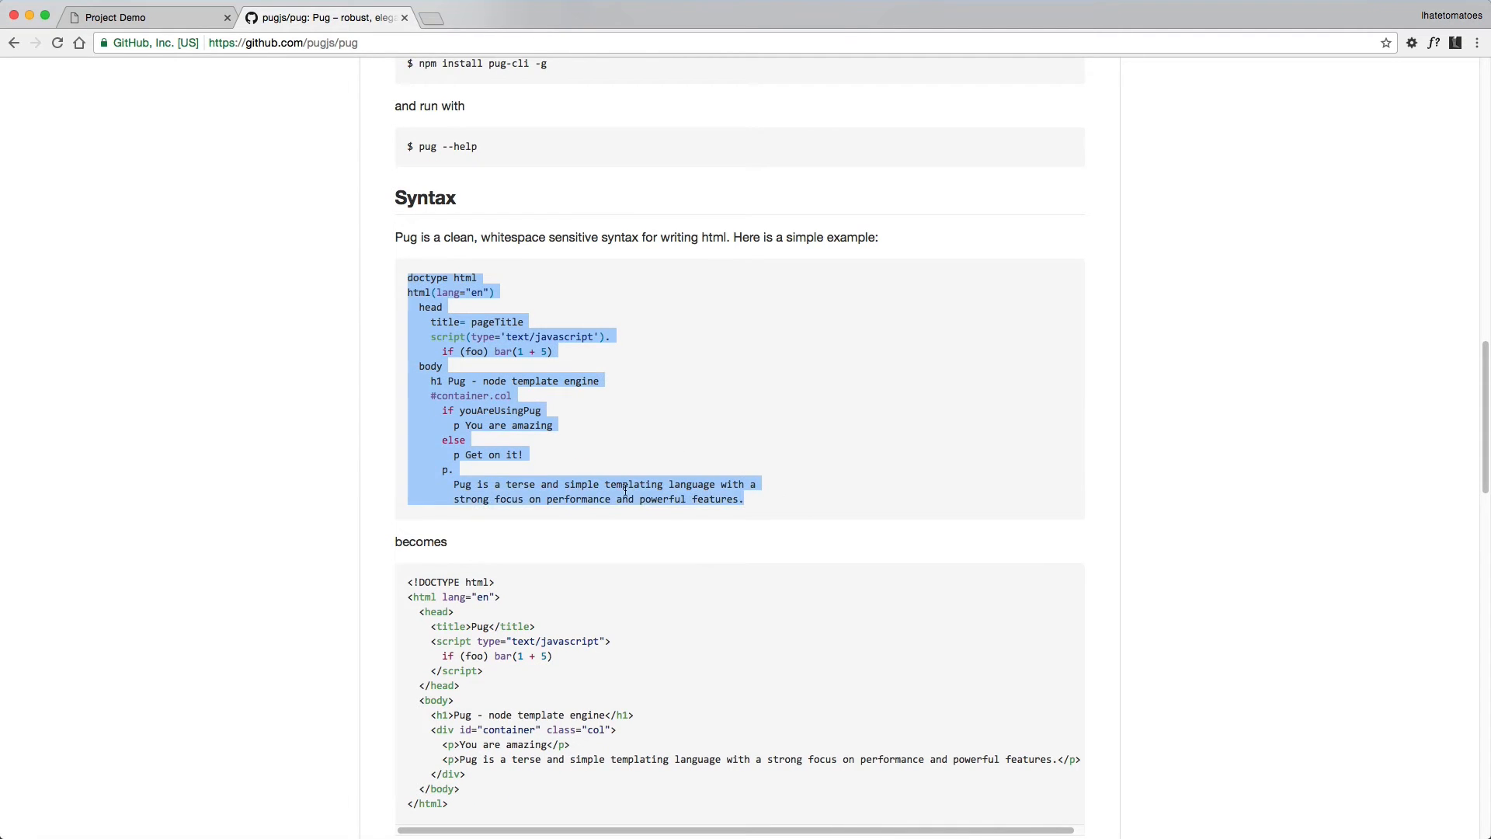
pyautogui.click(482, 409)
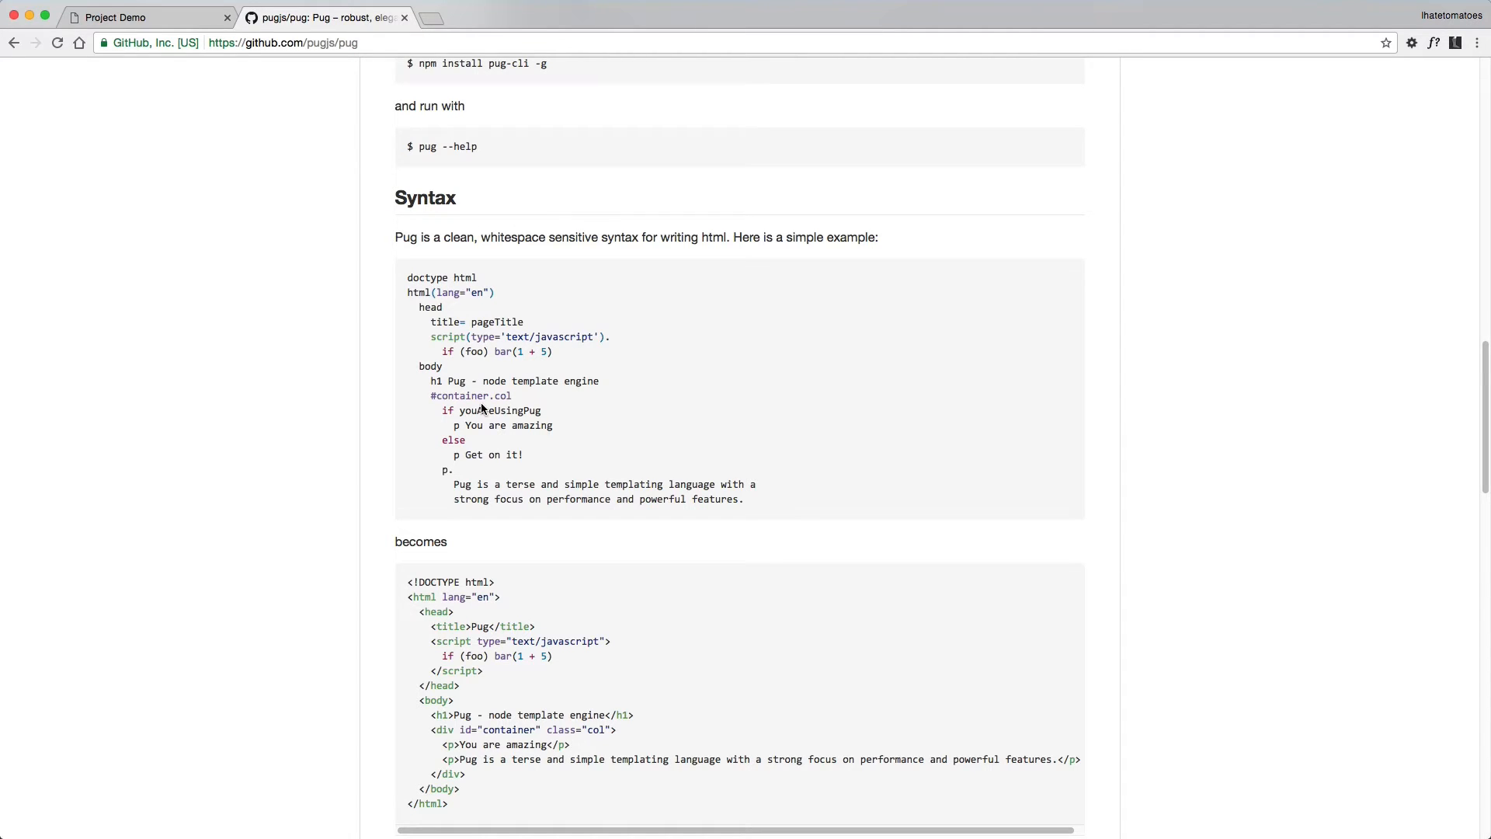
pyautogui.moveTo(478, 606)
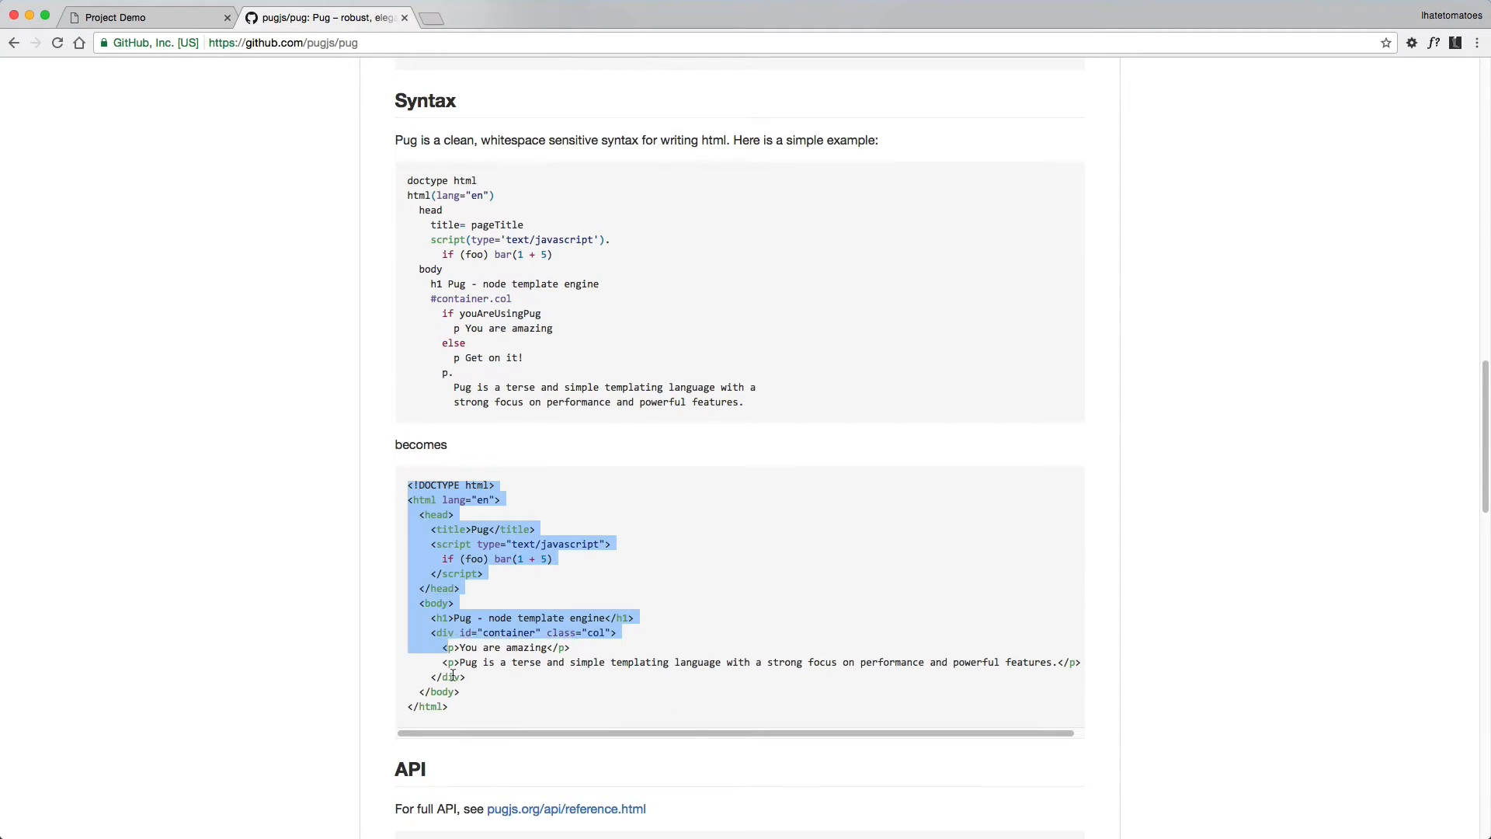
pyautogui.click(347, 574)
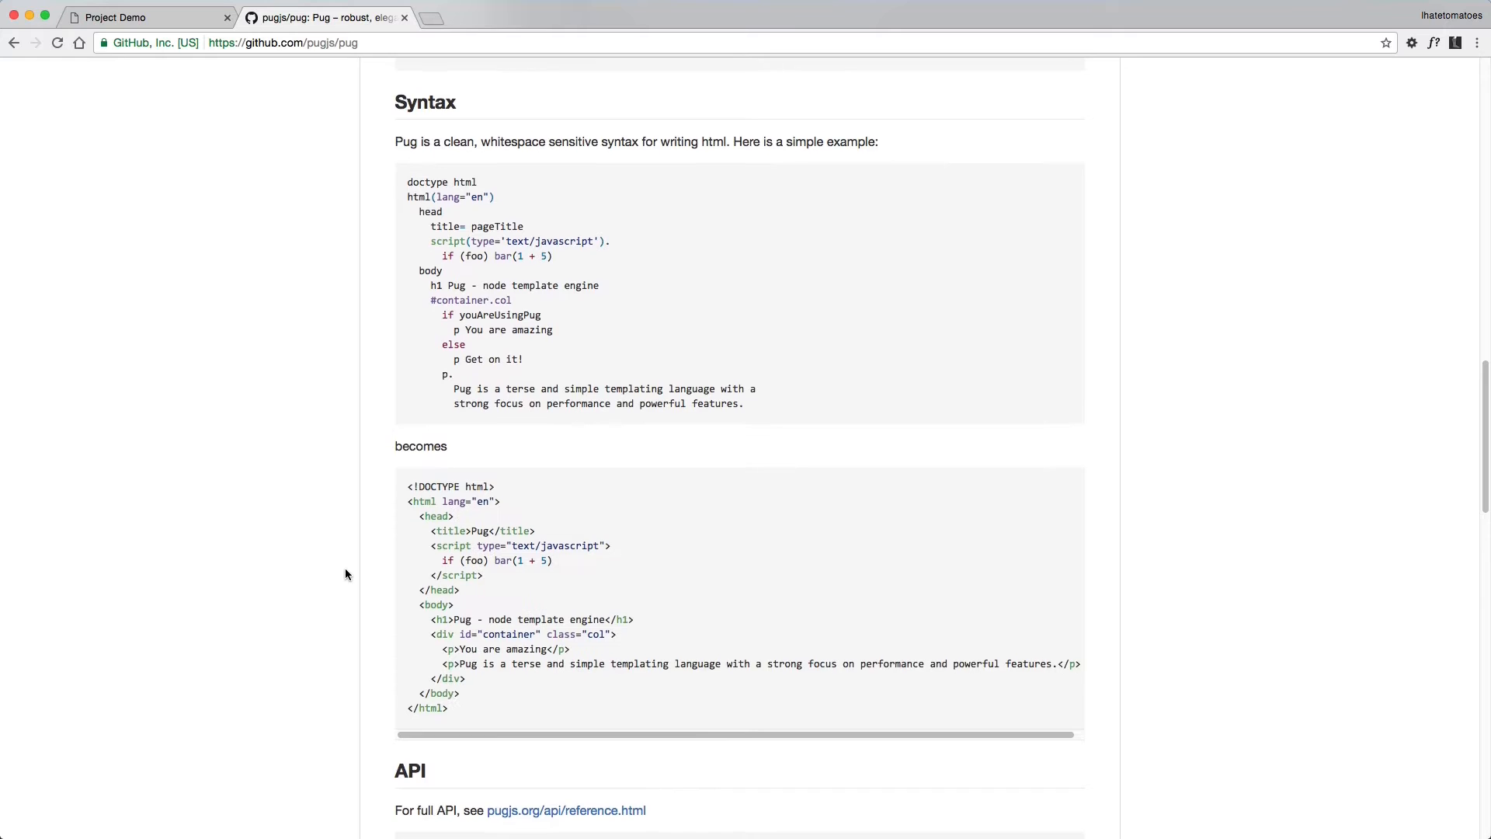
pyautogui.scroll(3)
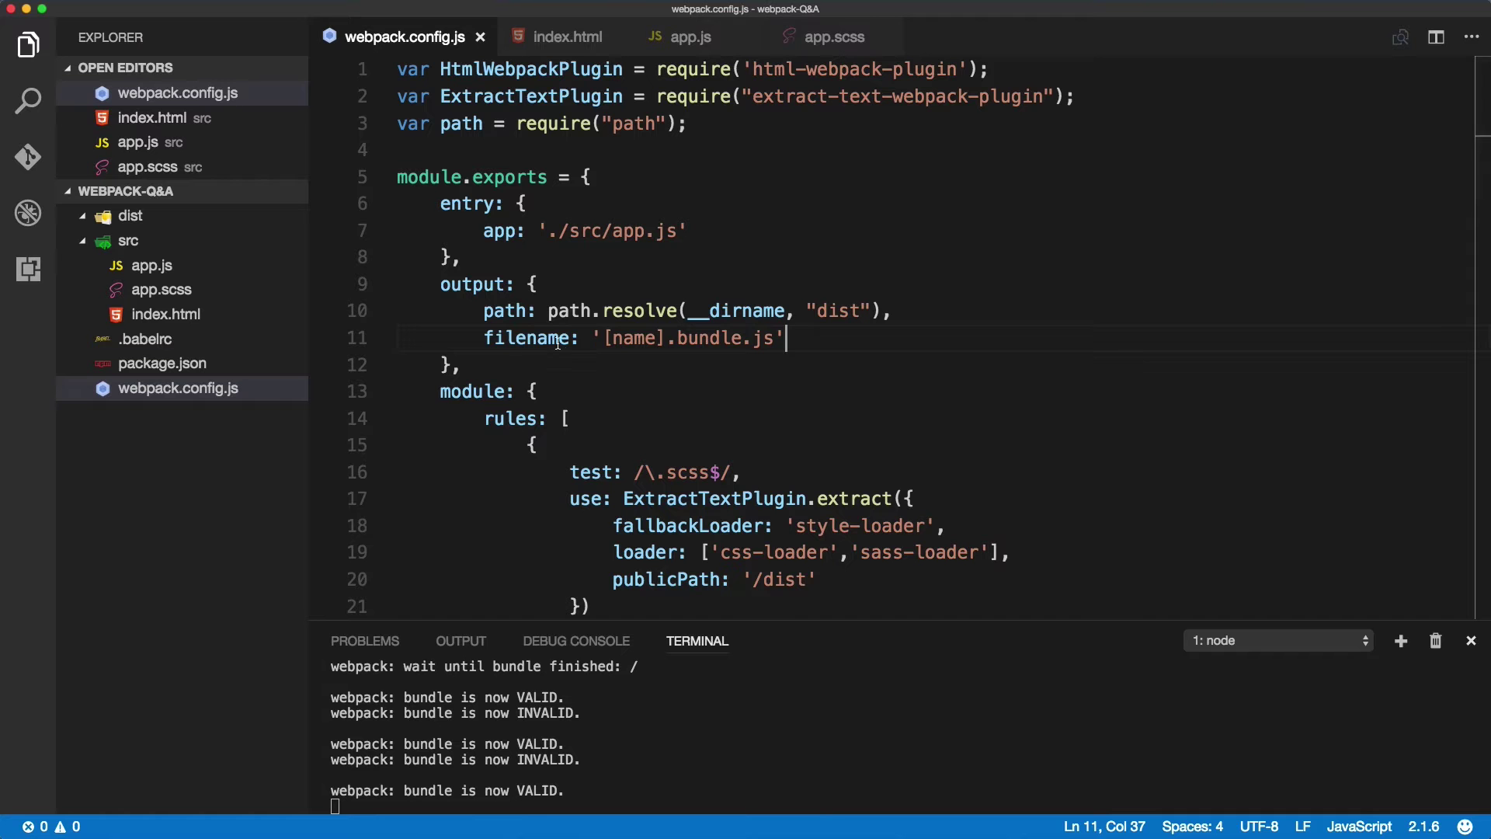
# Rename src/index.html to index.pug in the Explorer.
pyautogui.click(568, 36)
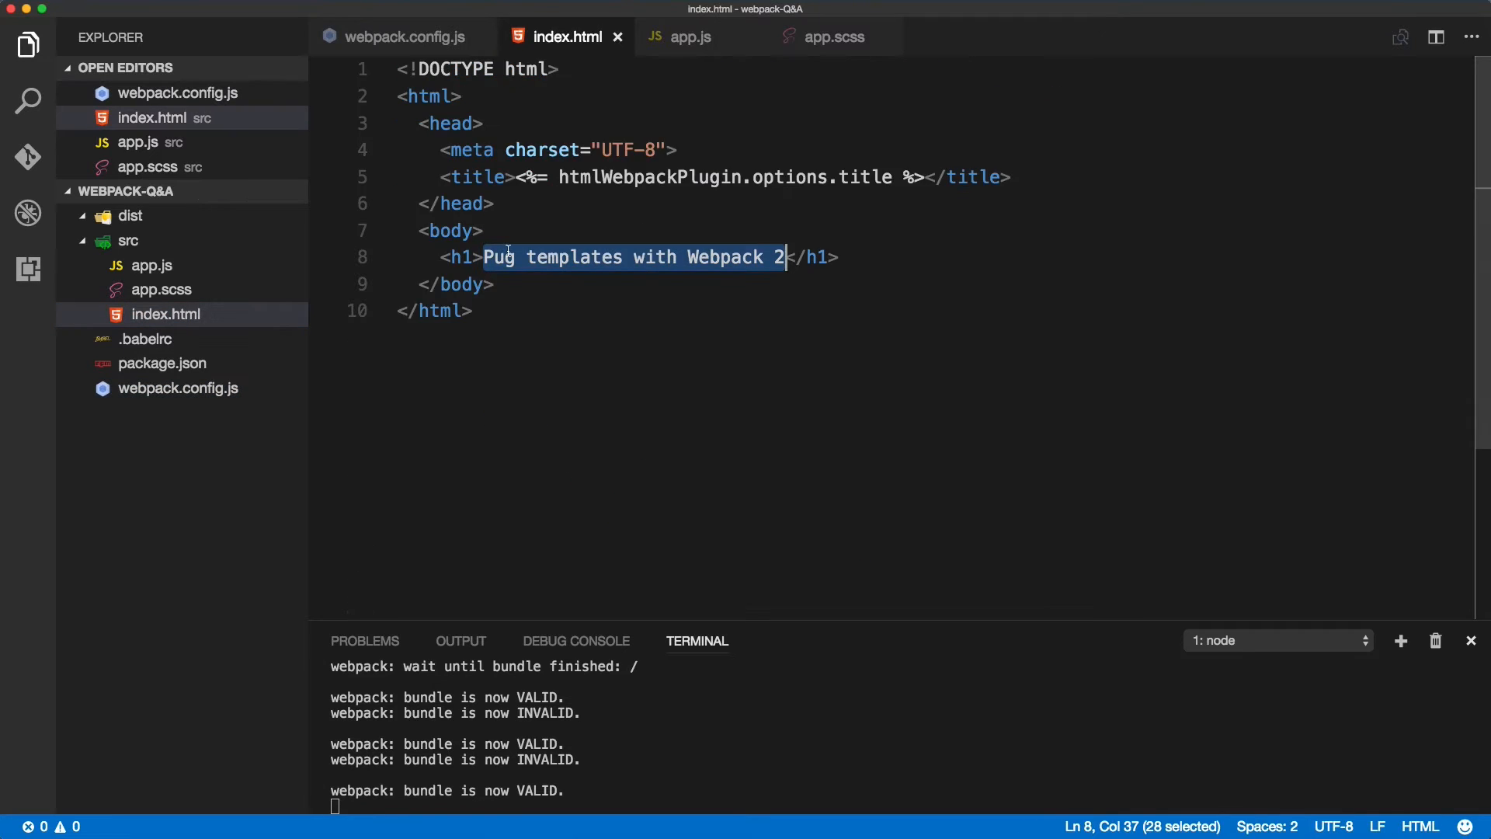
pyautogui.press('Cmd+A')
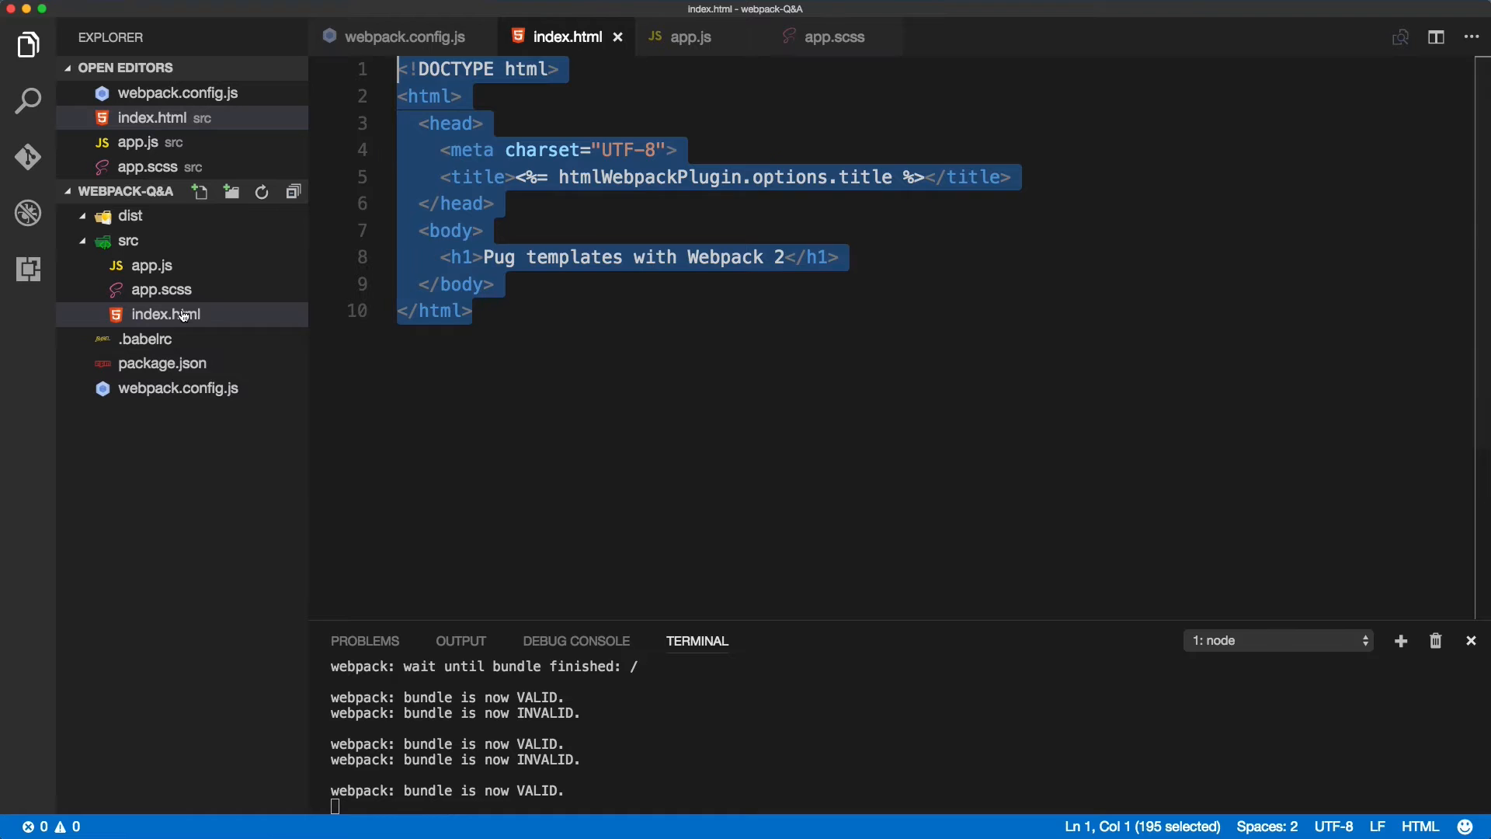
pyautogui.doubleClick(166, 315)
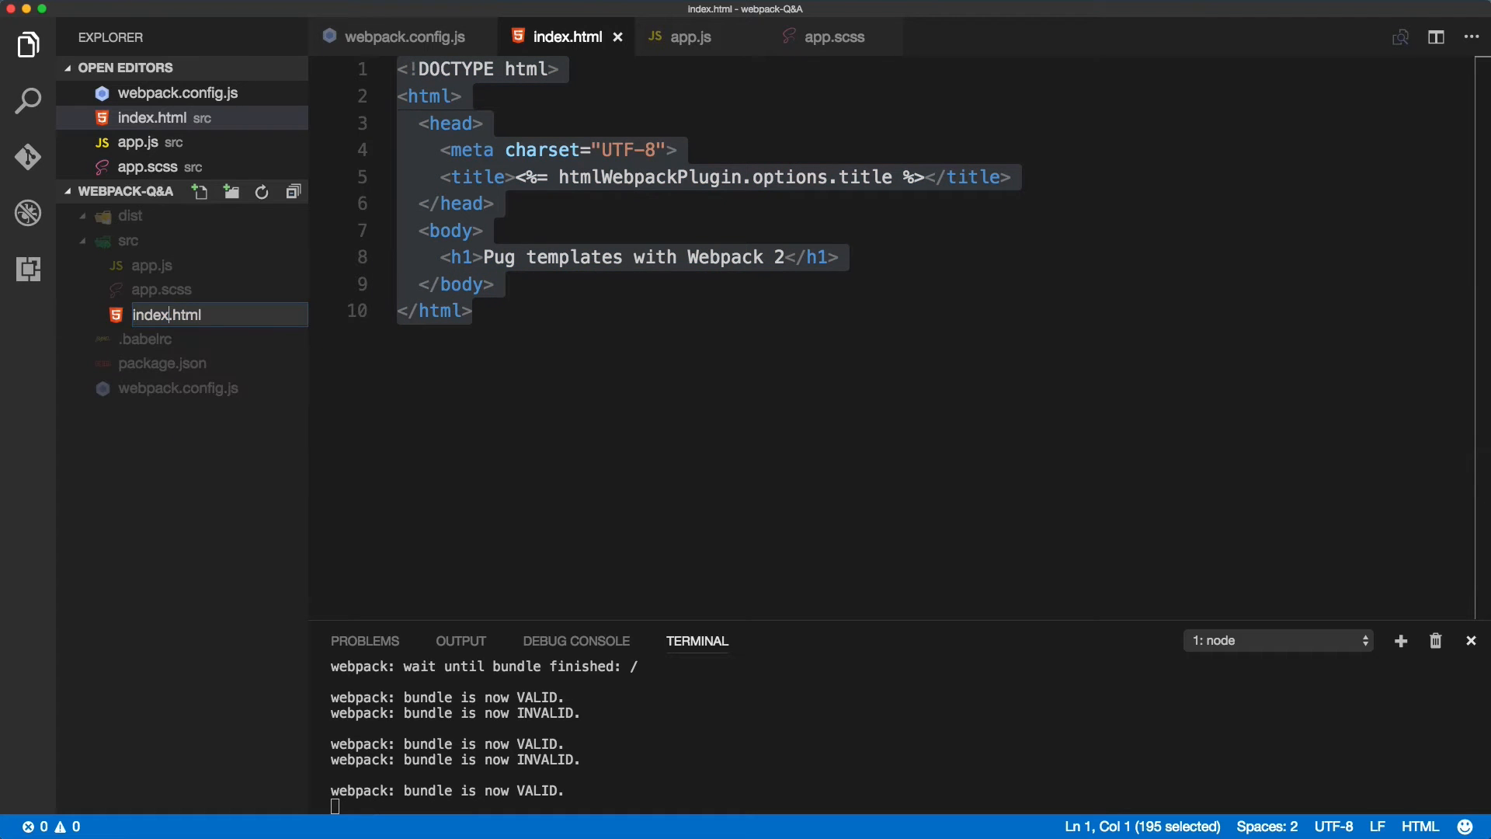
pyautogui.doubleClick(178, 315)
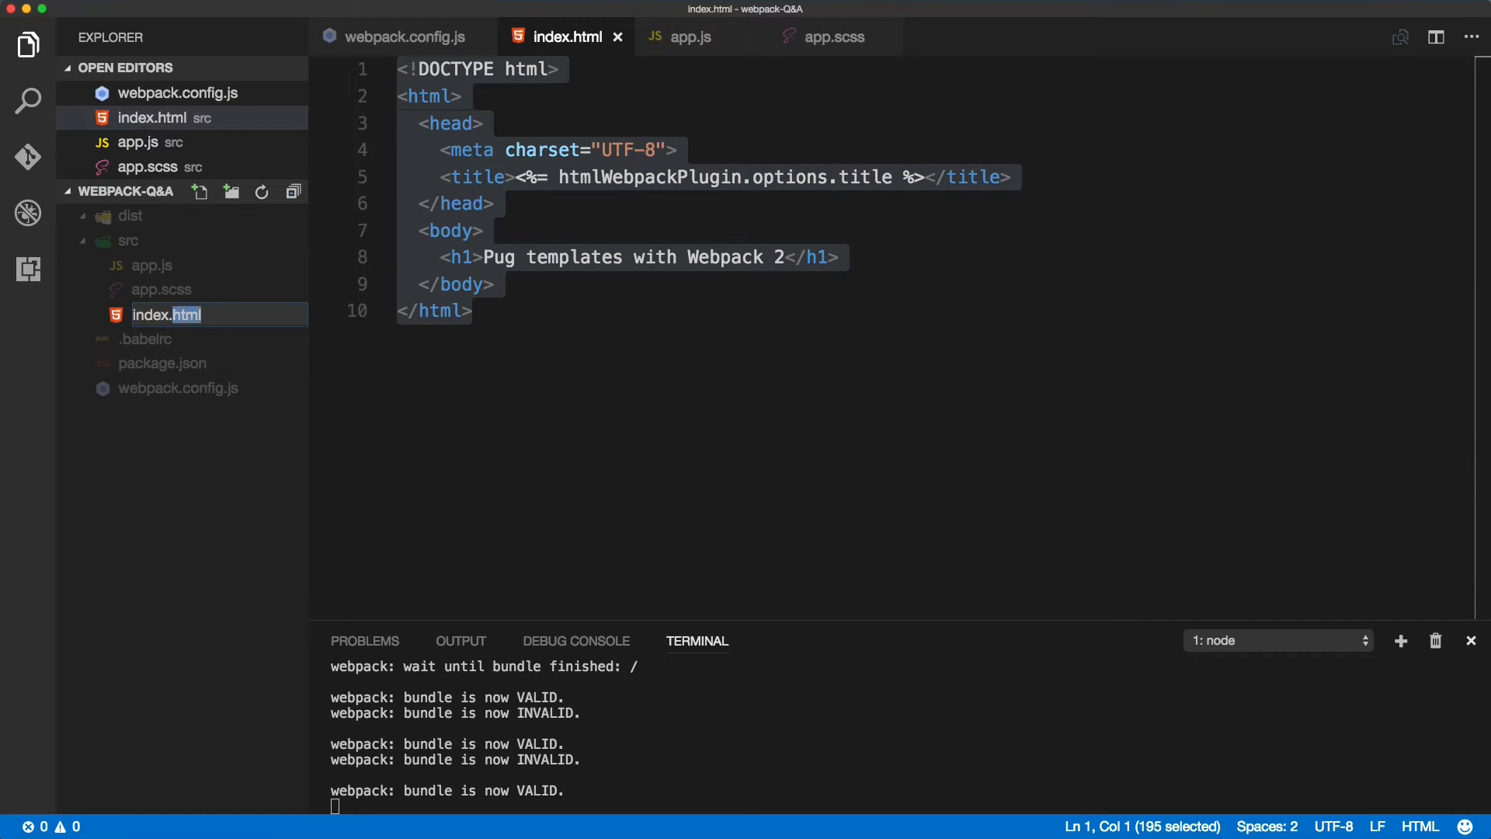
pyautogui.write('pug')
pyautogui.press('Enter')
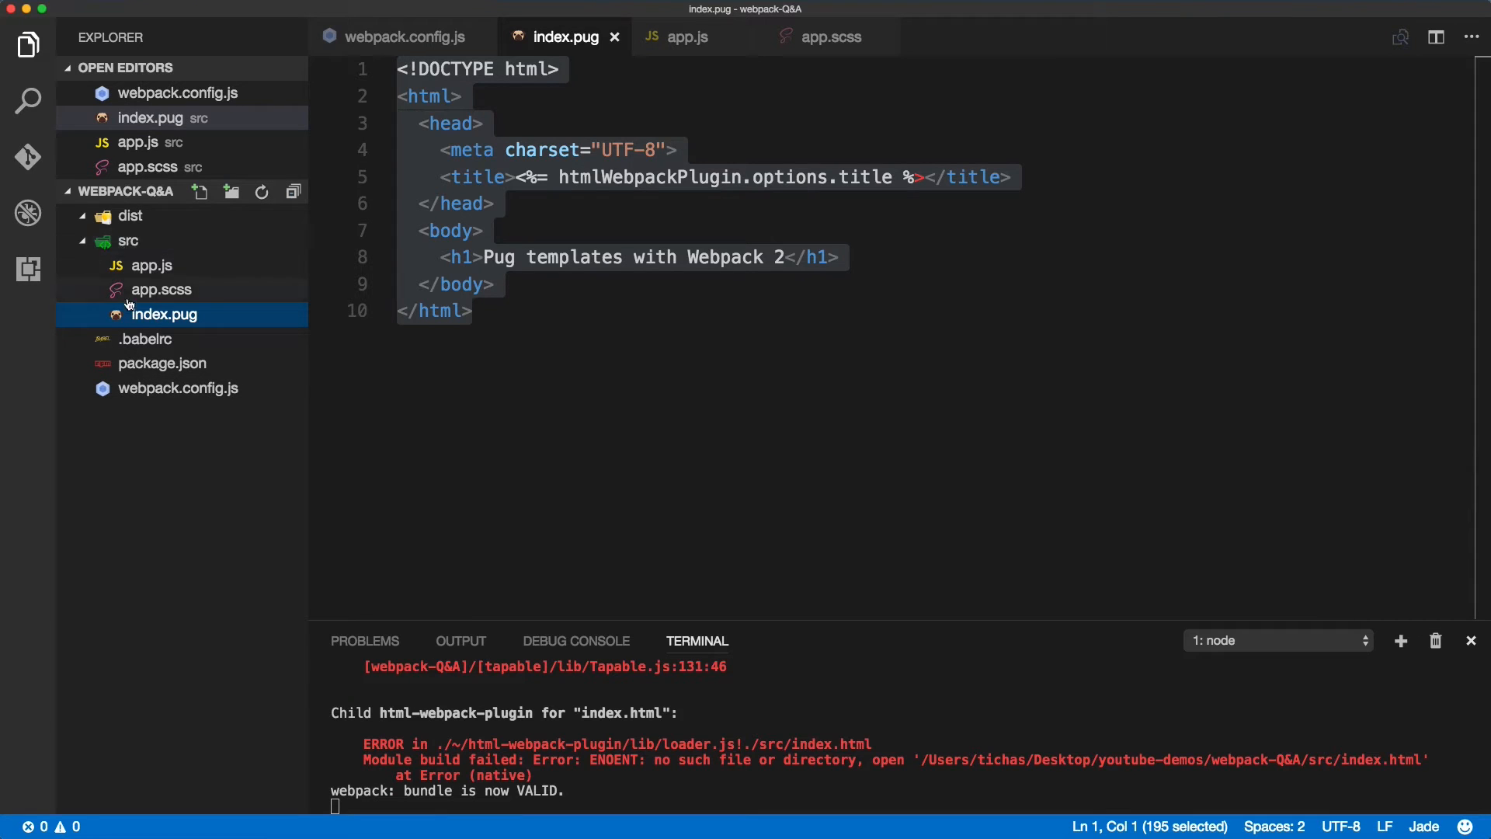
pyautogui.click(130, 215)
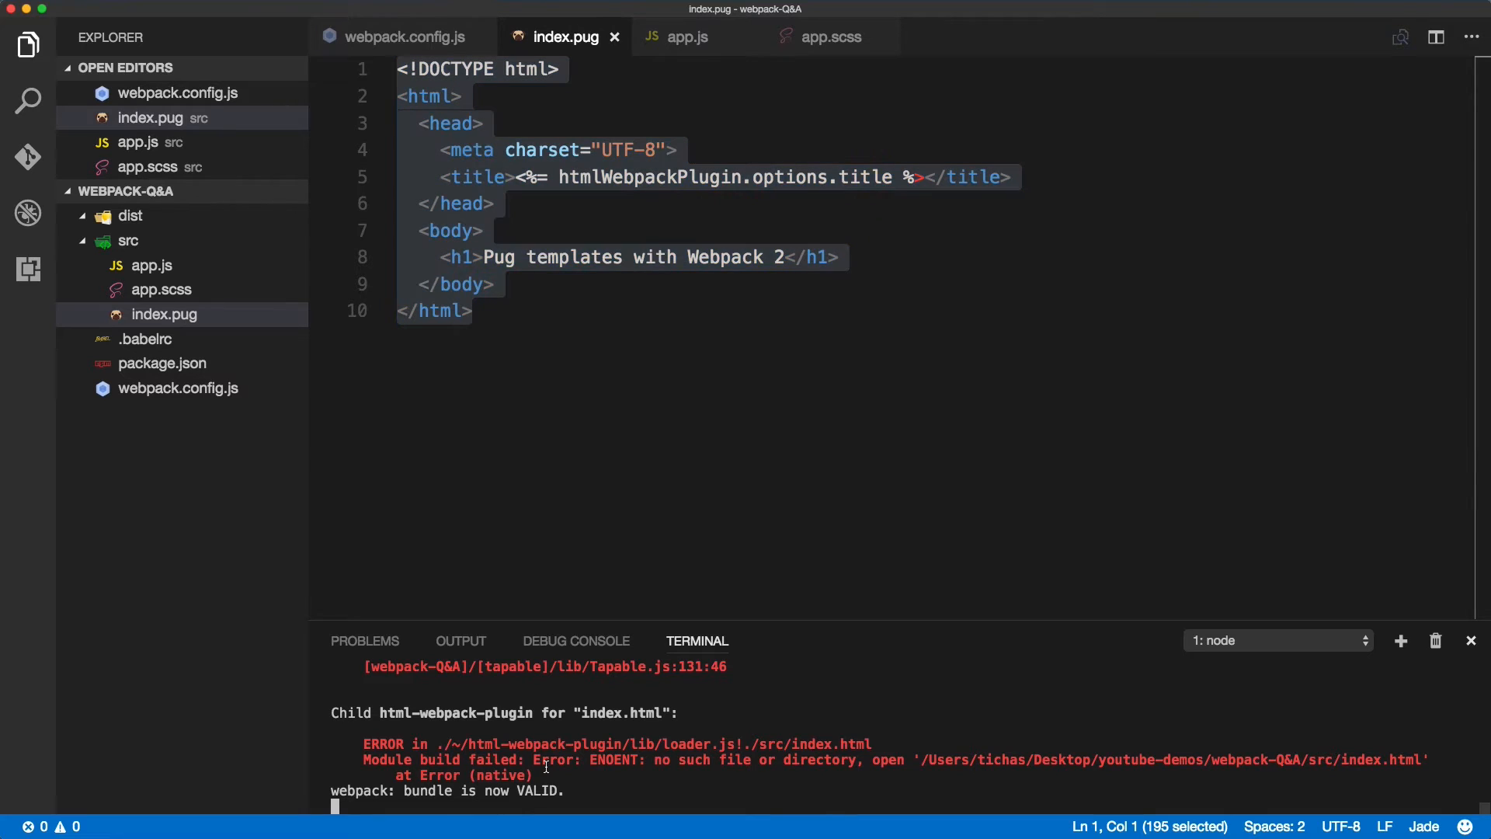
# Restart the dev server with npm run dev, then bring up webpack.config.js.
pyautogui.doubleClick(439, 760)
pyautogui.write('npm')
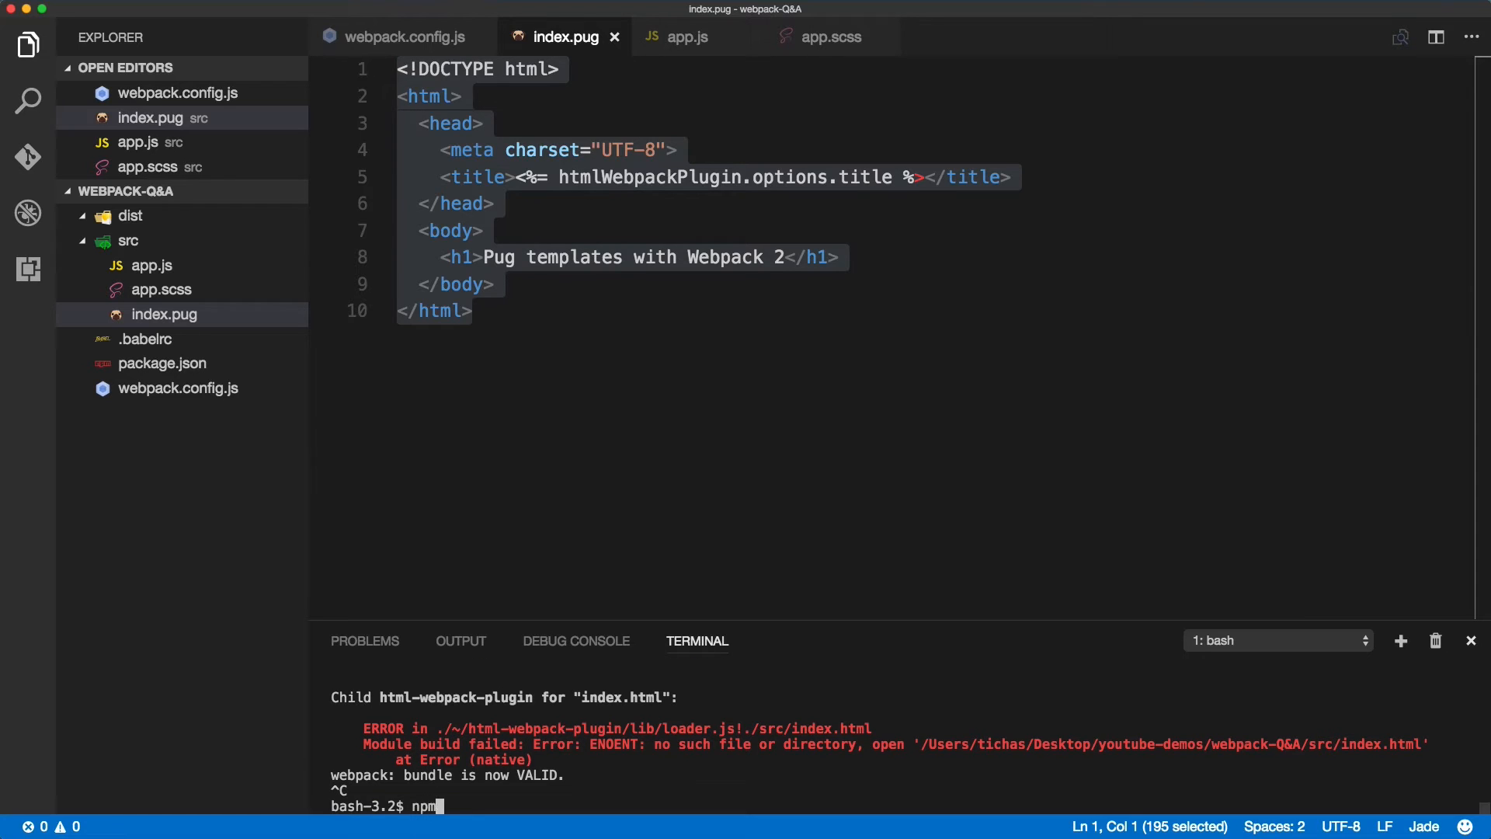
pyautogui.write('run dev')
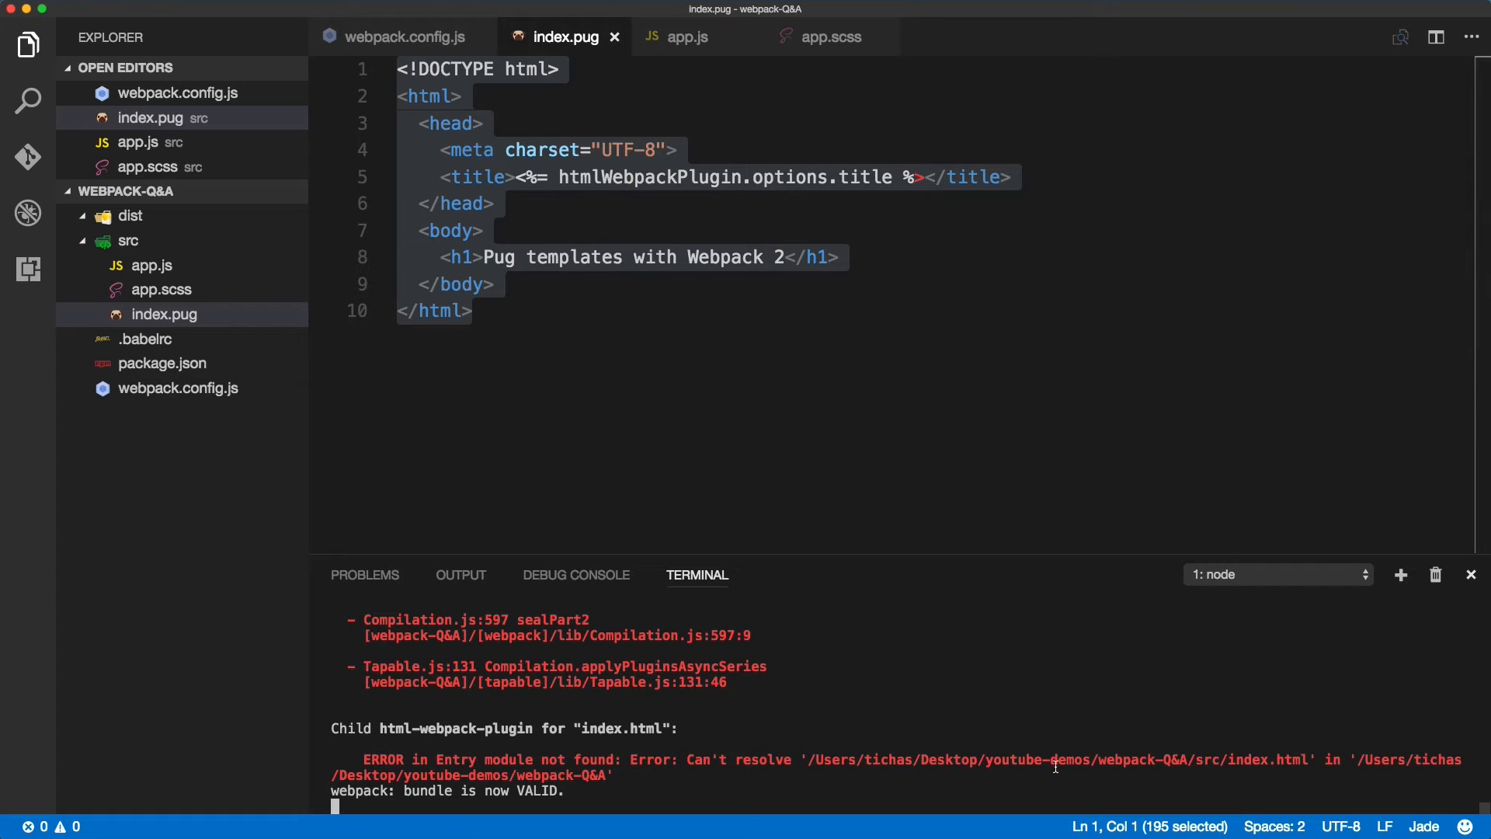
pyautogui.moveTo(532, 760)
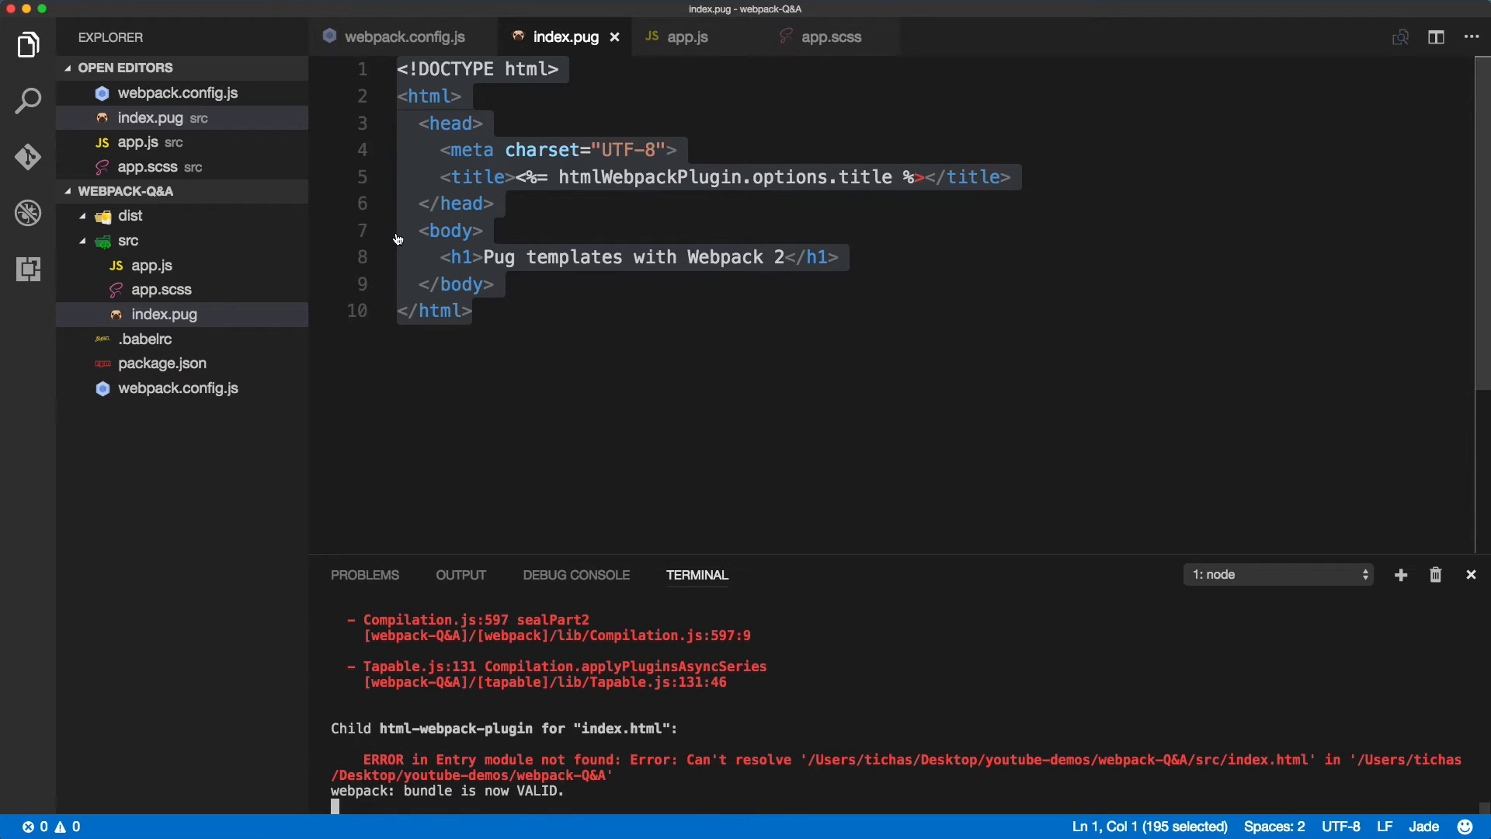
pyautogui.click(399, 37)
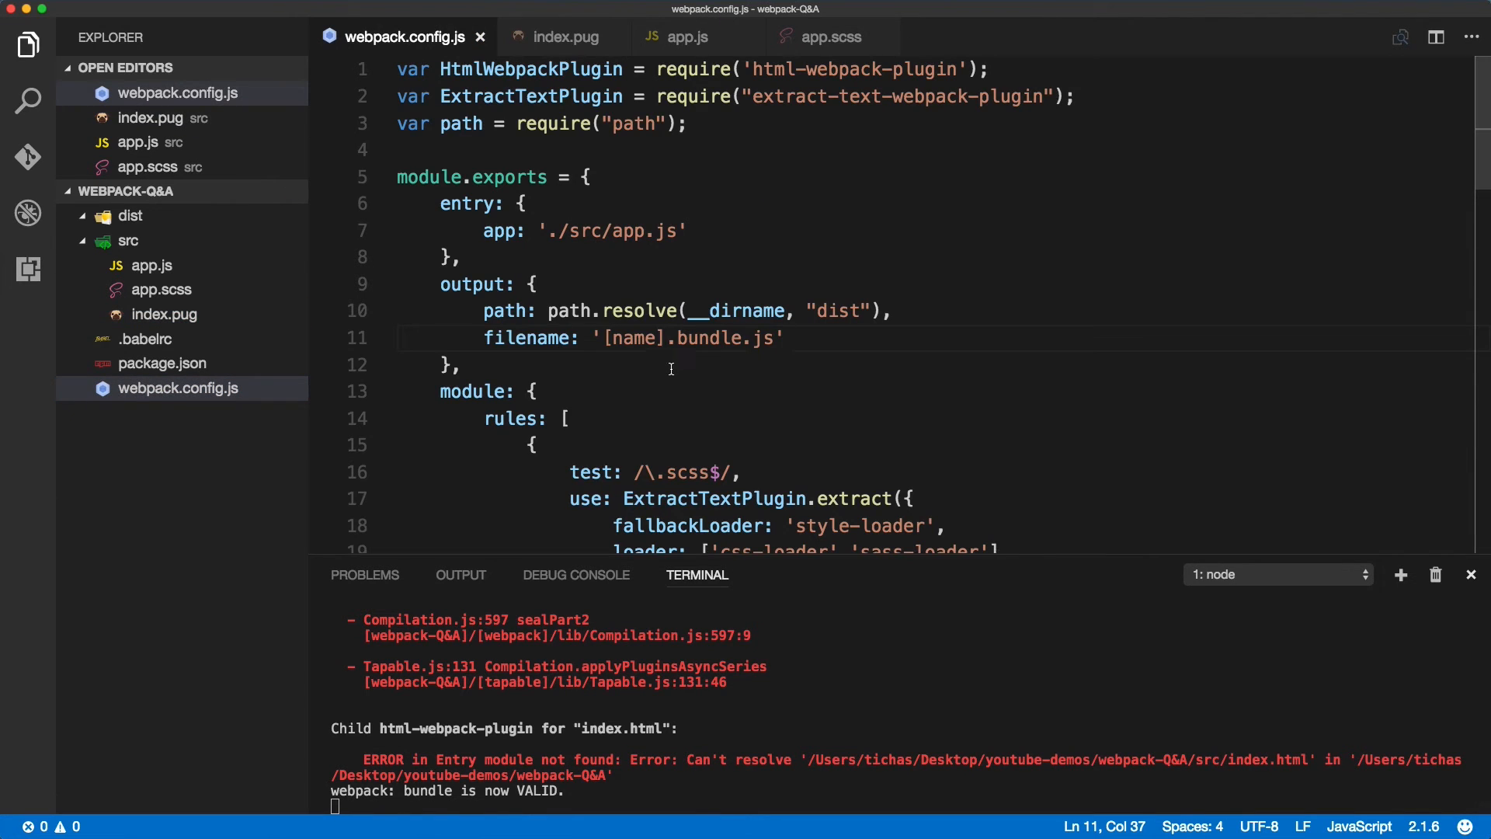
# Change the HtmlWebpackPlugin template path to './src/index.pug'.
pyautogui.scroll(-3)
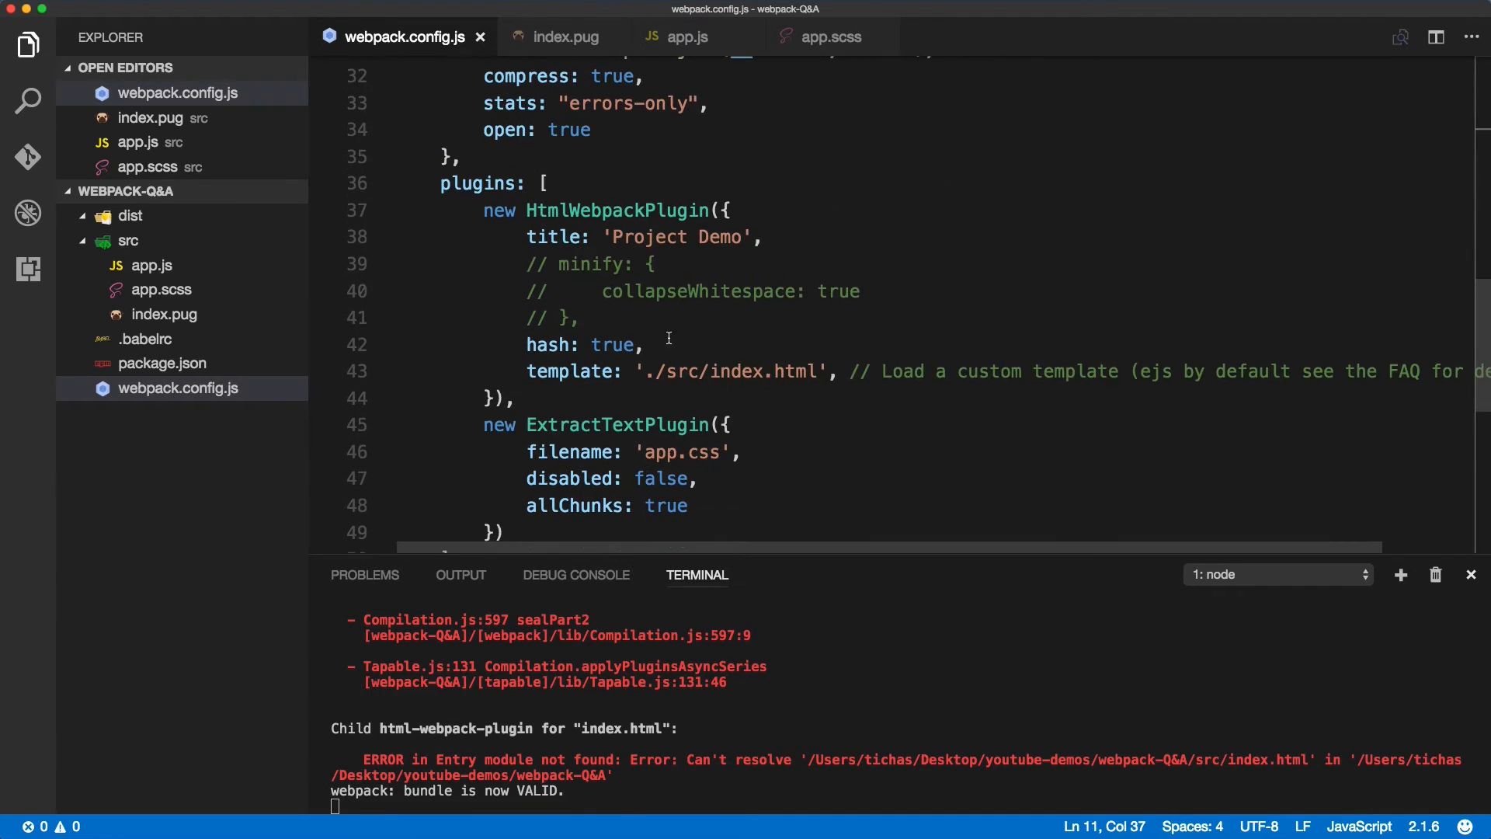
pyautogui.doubleClick(795, 371)
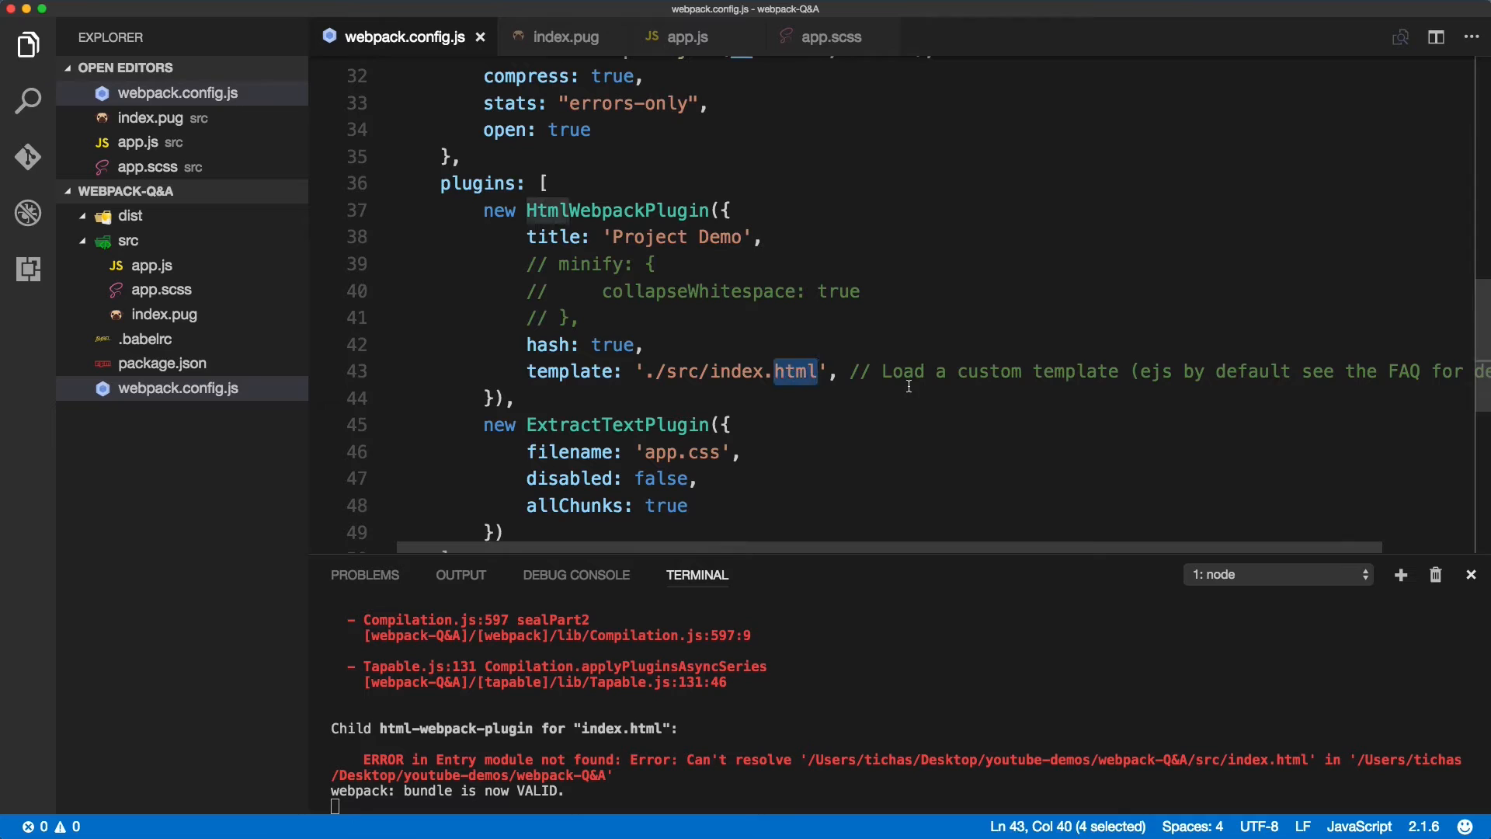
pyautogui.write('pug')
pyautogui.click(905, 804)
pyautogui.write('npm run dev')
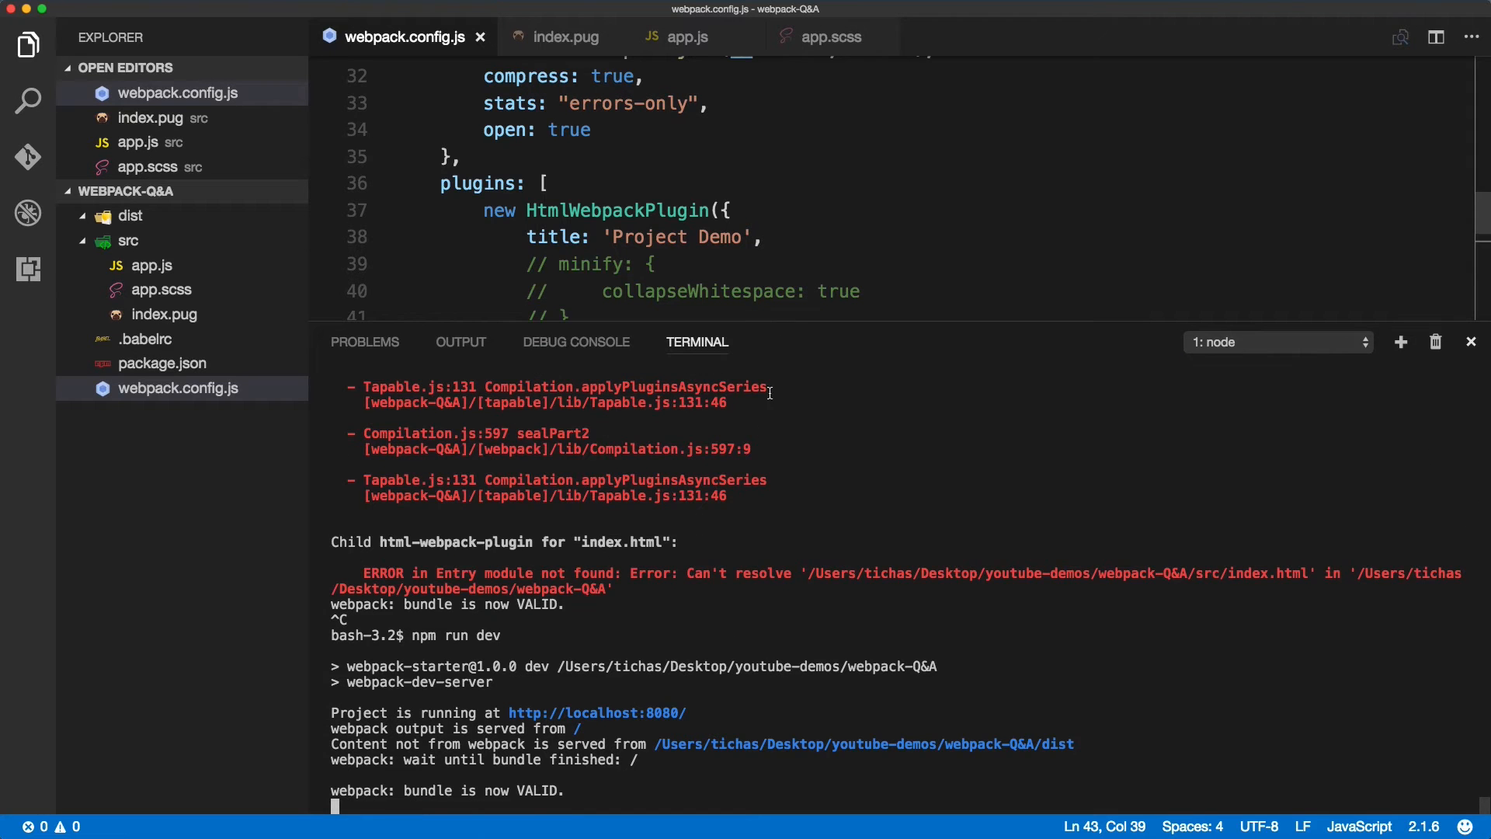
pyautogui.press('Cmd+Tab')
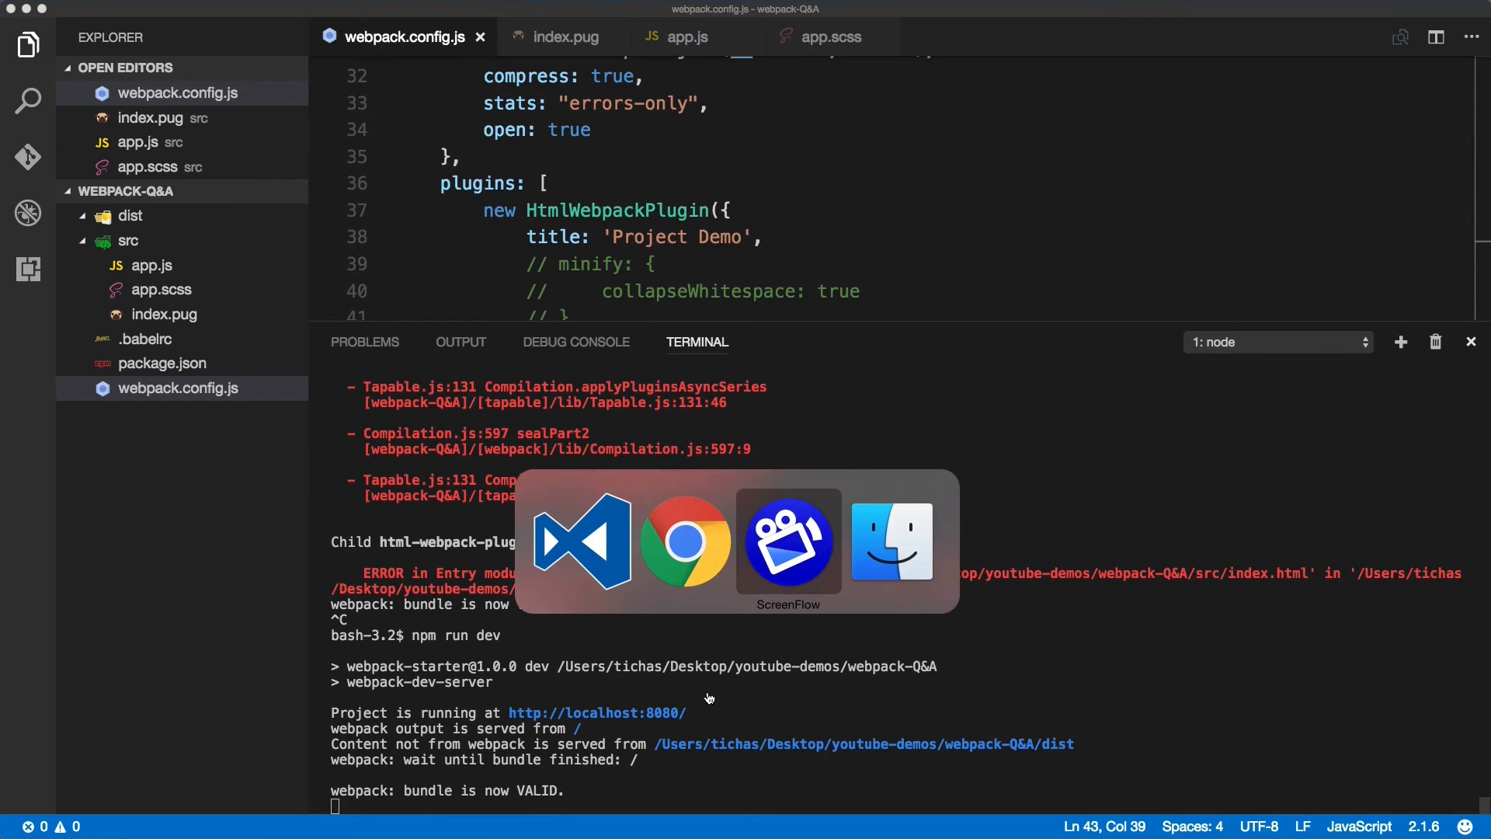
# Inspect the 'Pug templates with Webpack 2' heading's markup in Chrome DevTools.
pyautogui.click(685, 542)
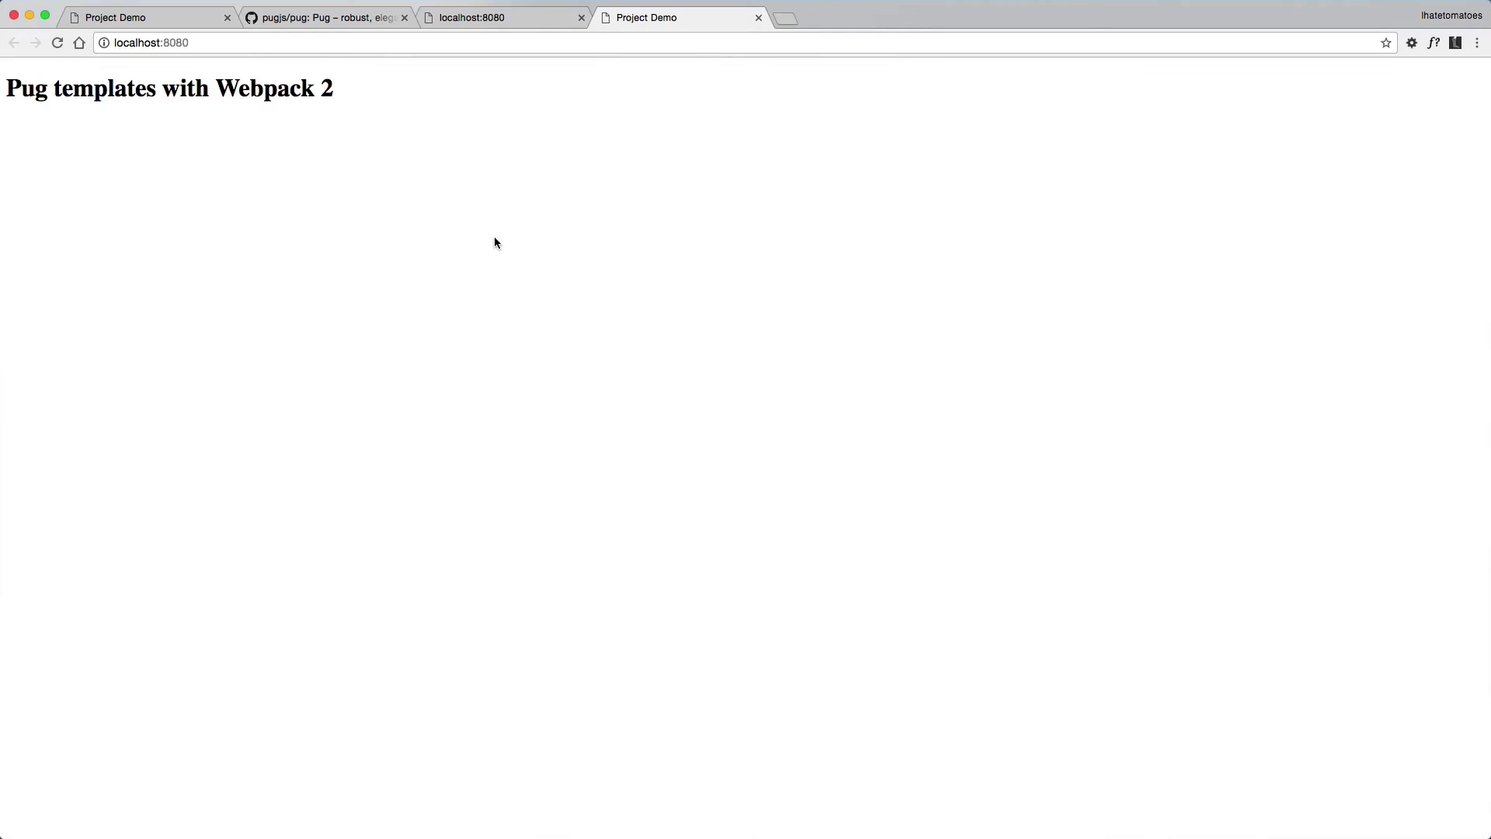
pyautogui.rightClick(257, 88)
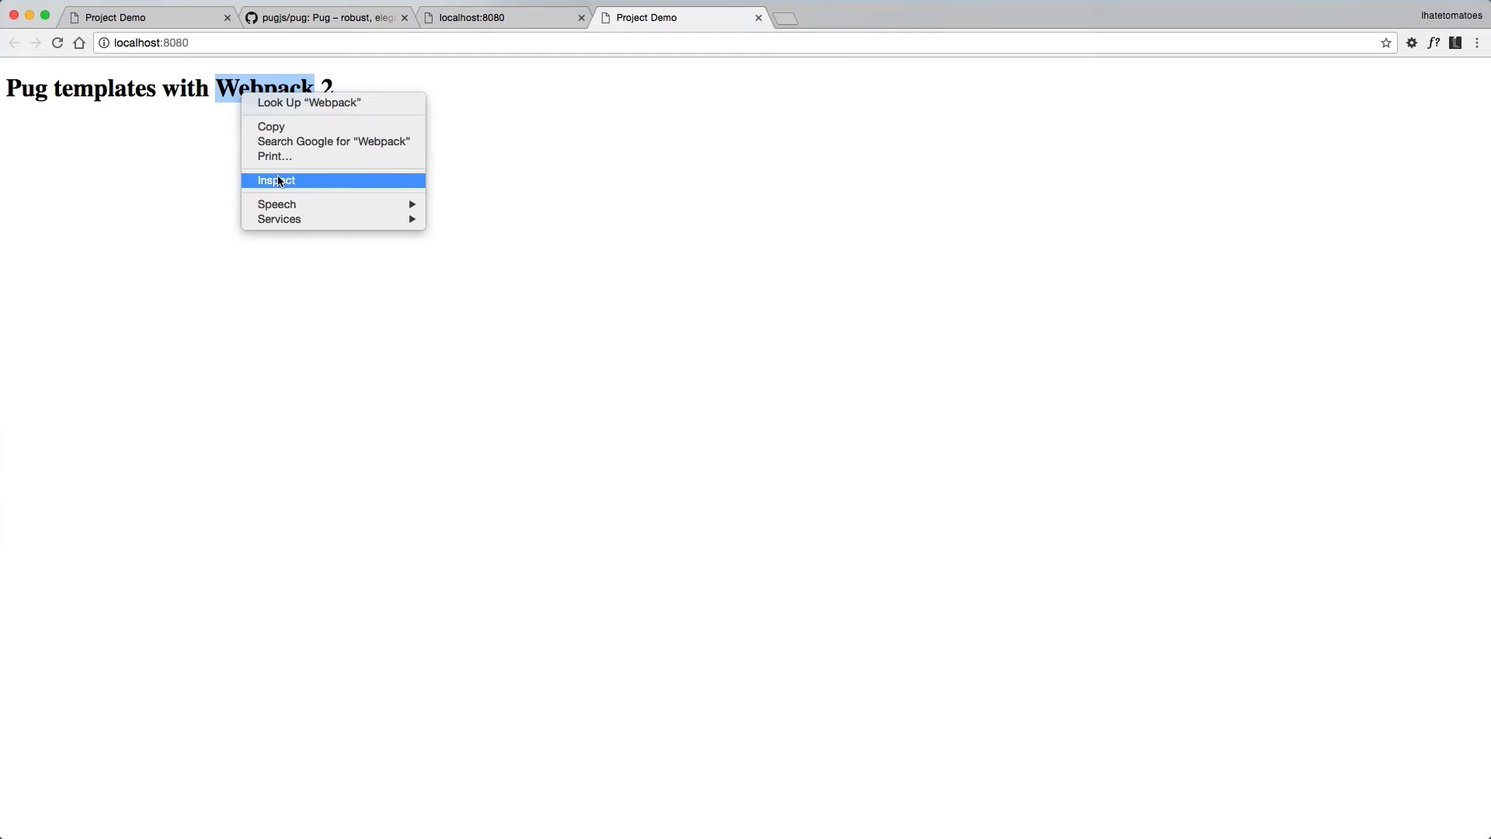
pyautogui.click(276, 180)
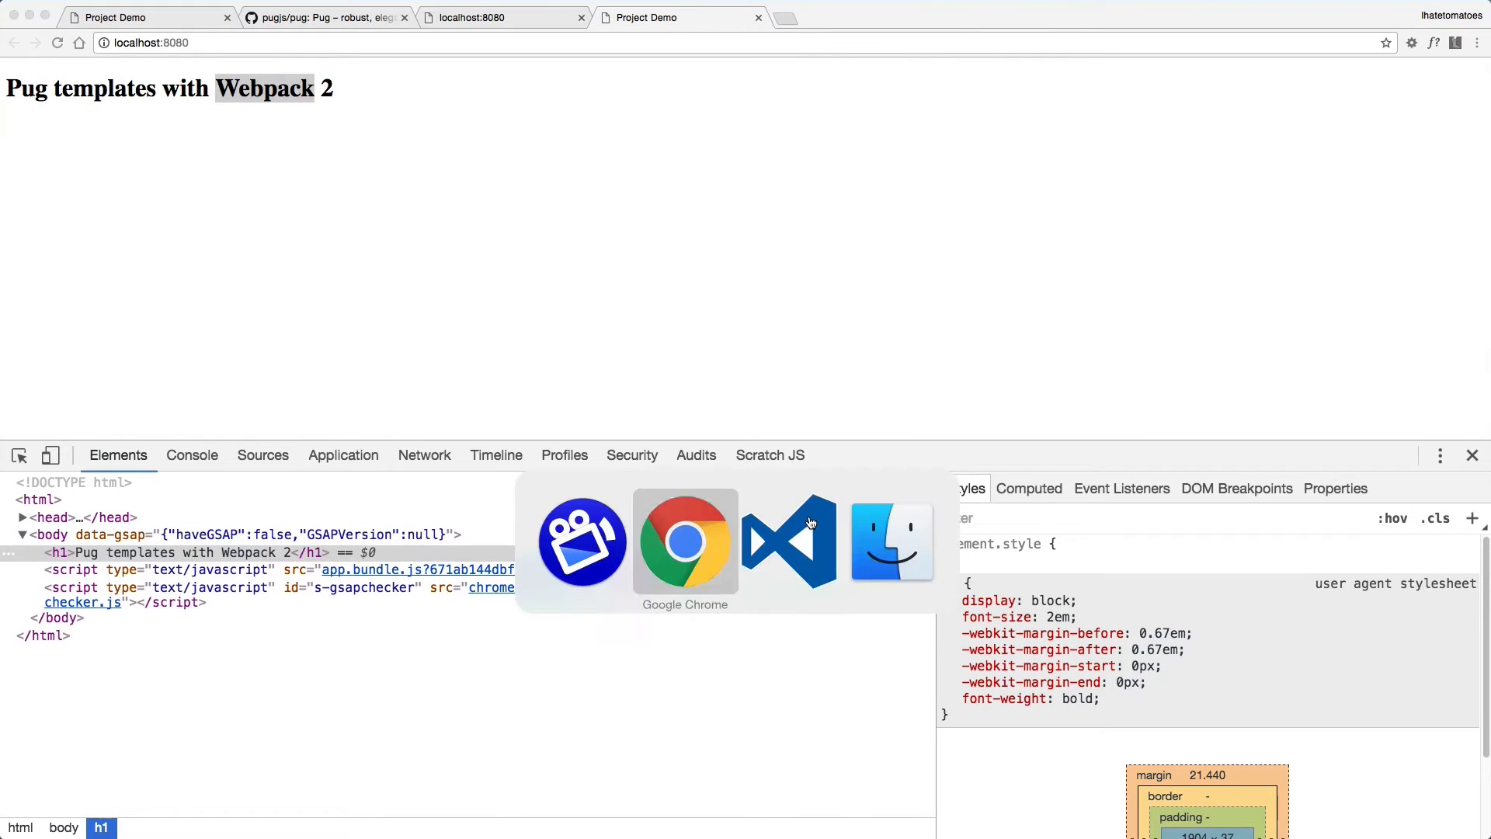
# Bring the pug project's GitHub Syntax example back up in the browser.
pyautogui.click(789, 541)
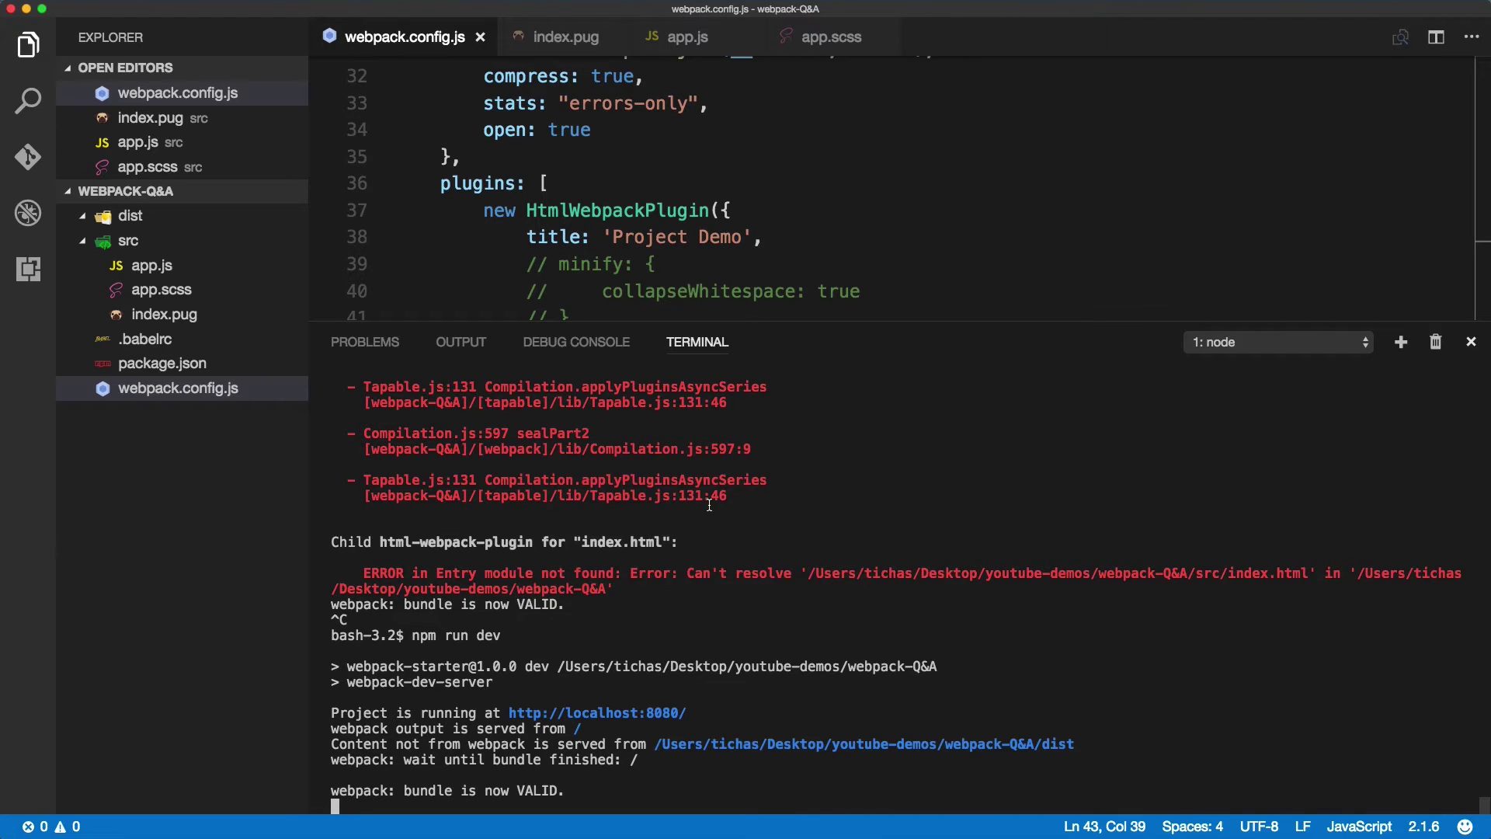
pyautogui.click(563, 37)
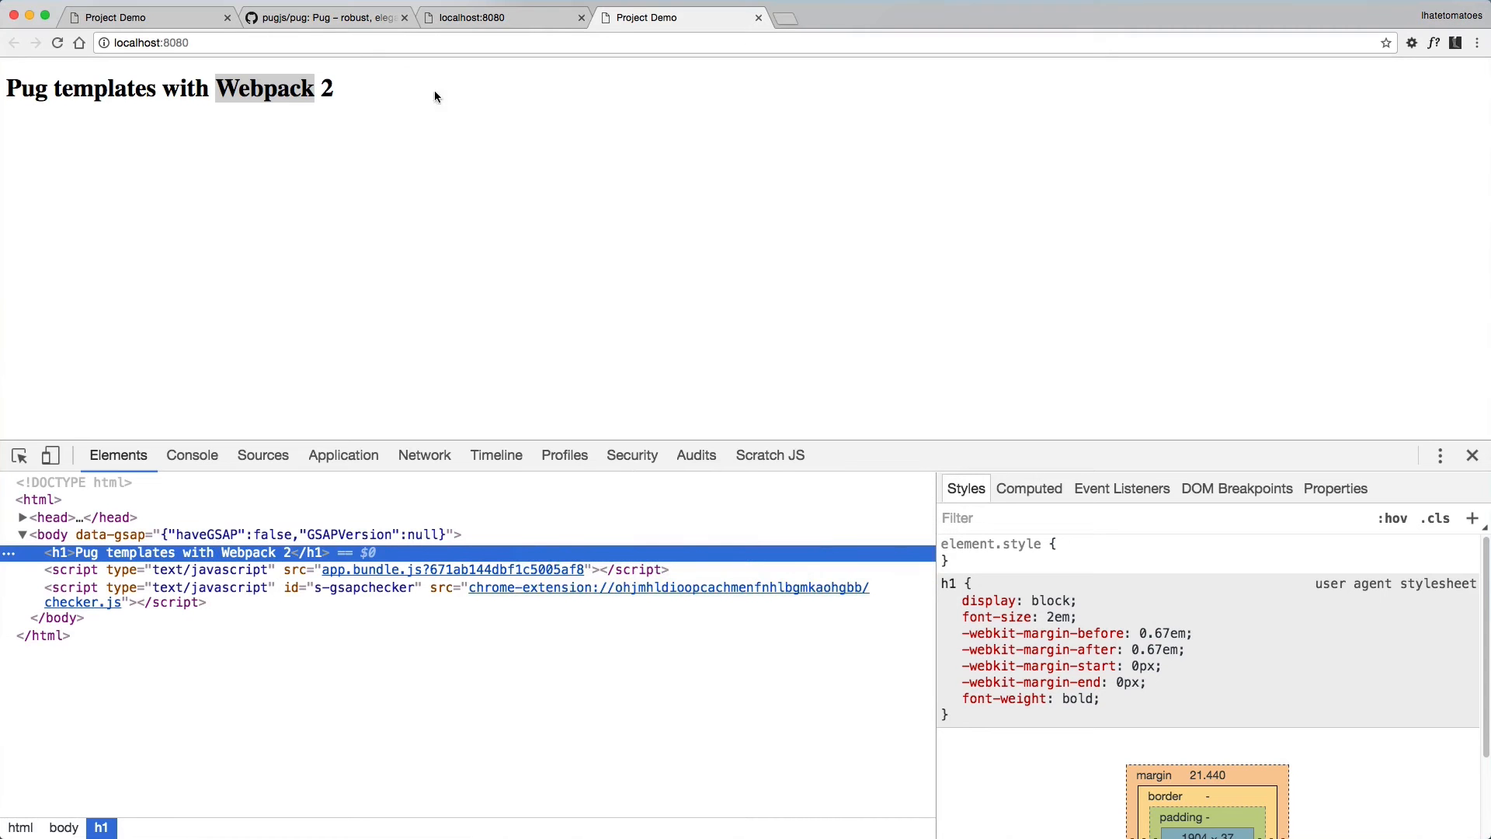
pyautogui.click(334, 17)
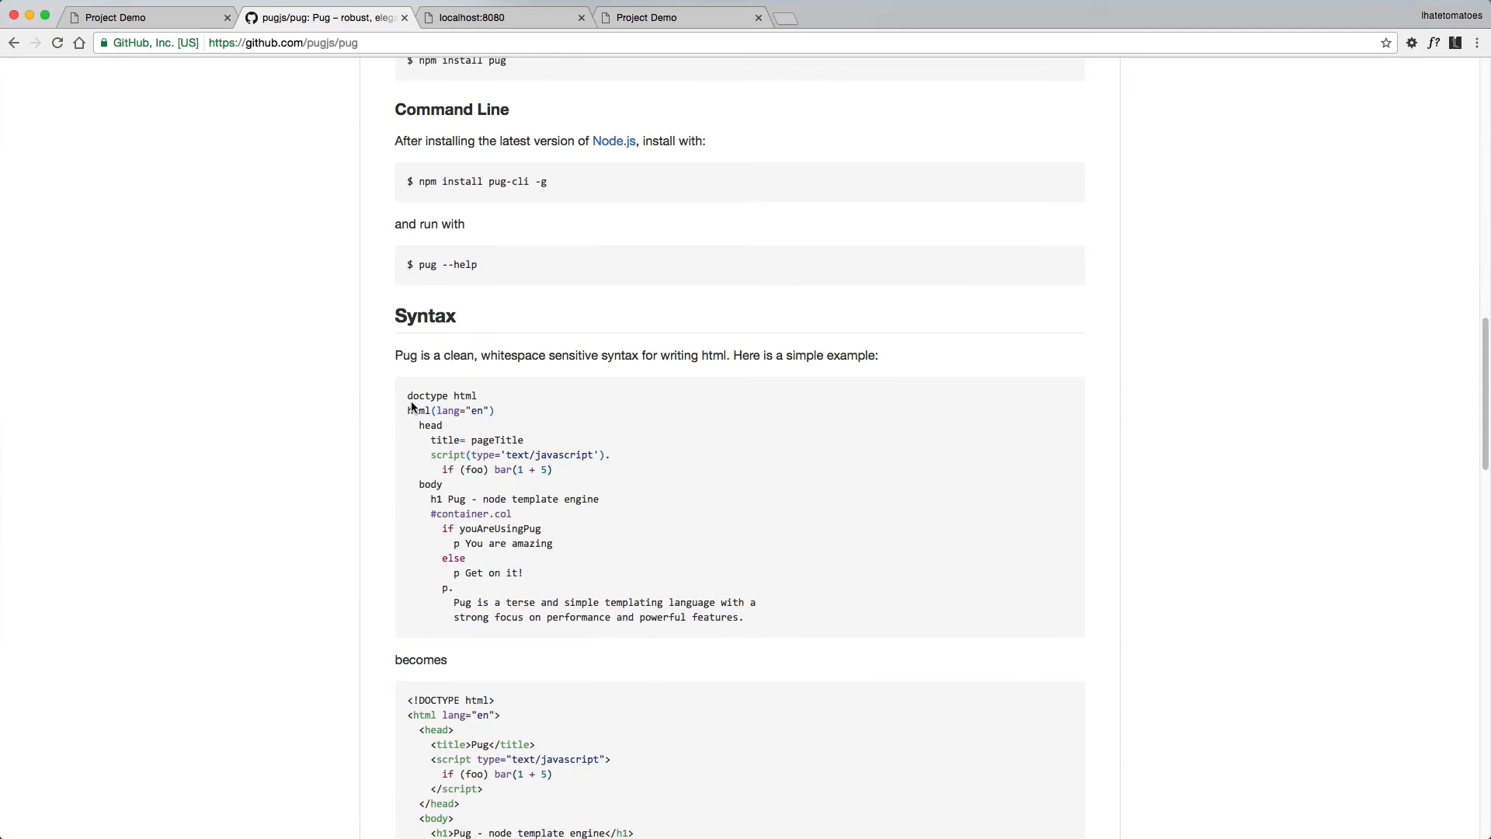
# Select the pug Syntax example code in the GitHub readme for copying into index.pug.
pyautogui.moveTo(407, 396); pyautogui.dragTo(747, 616)
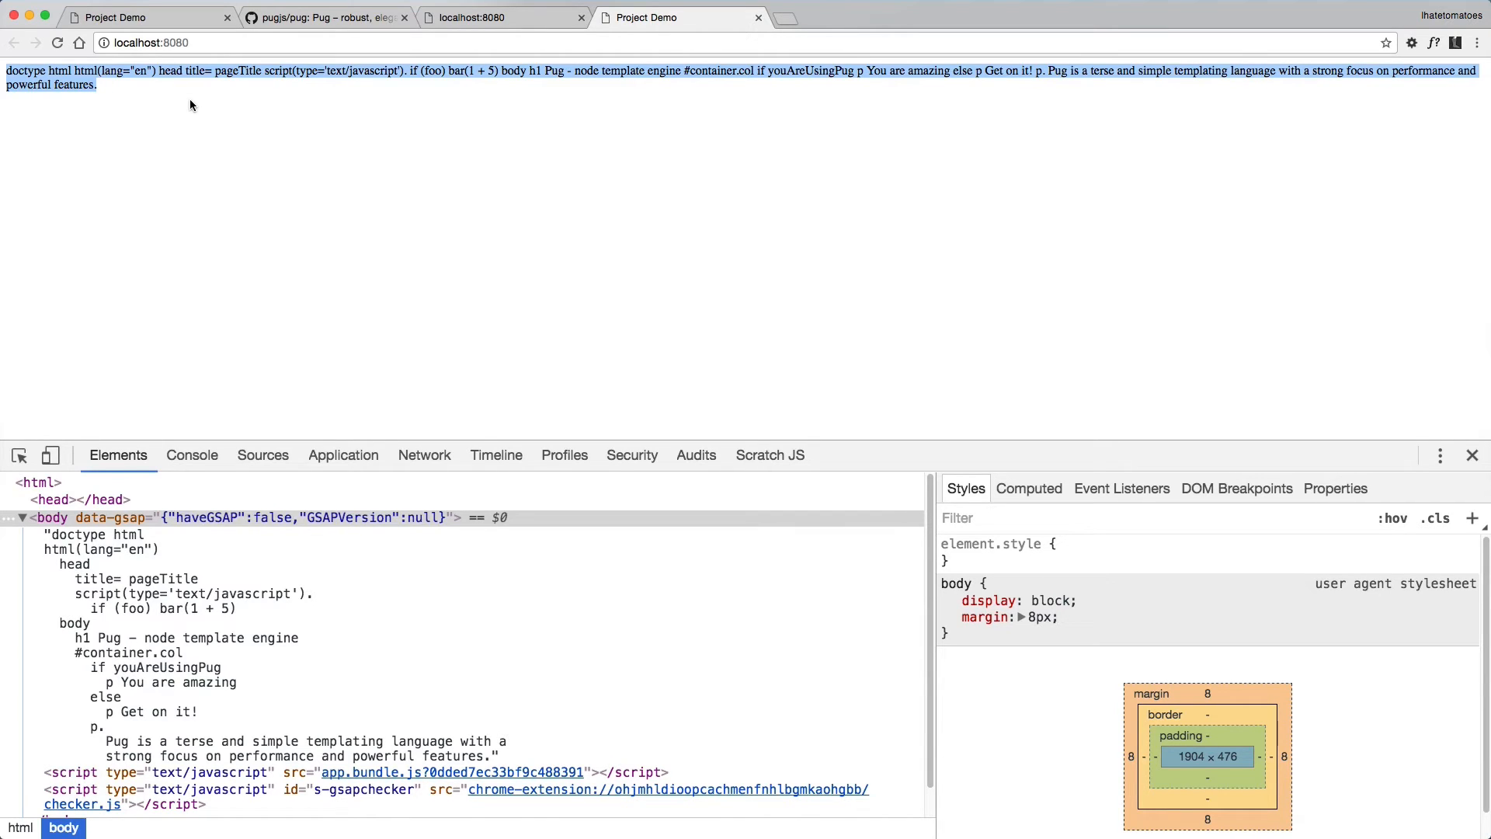
pyautogui.moveTo(581, 119)
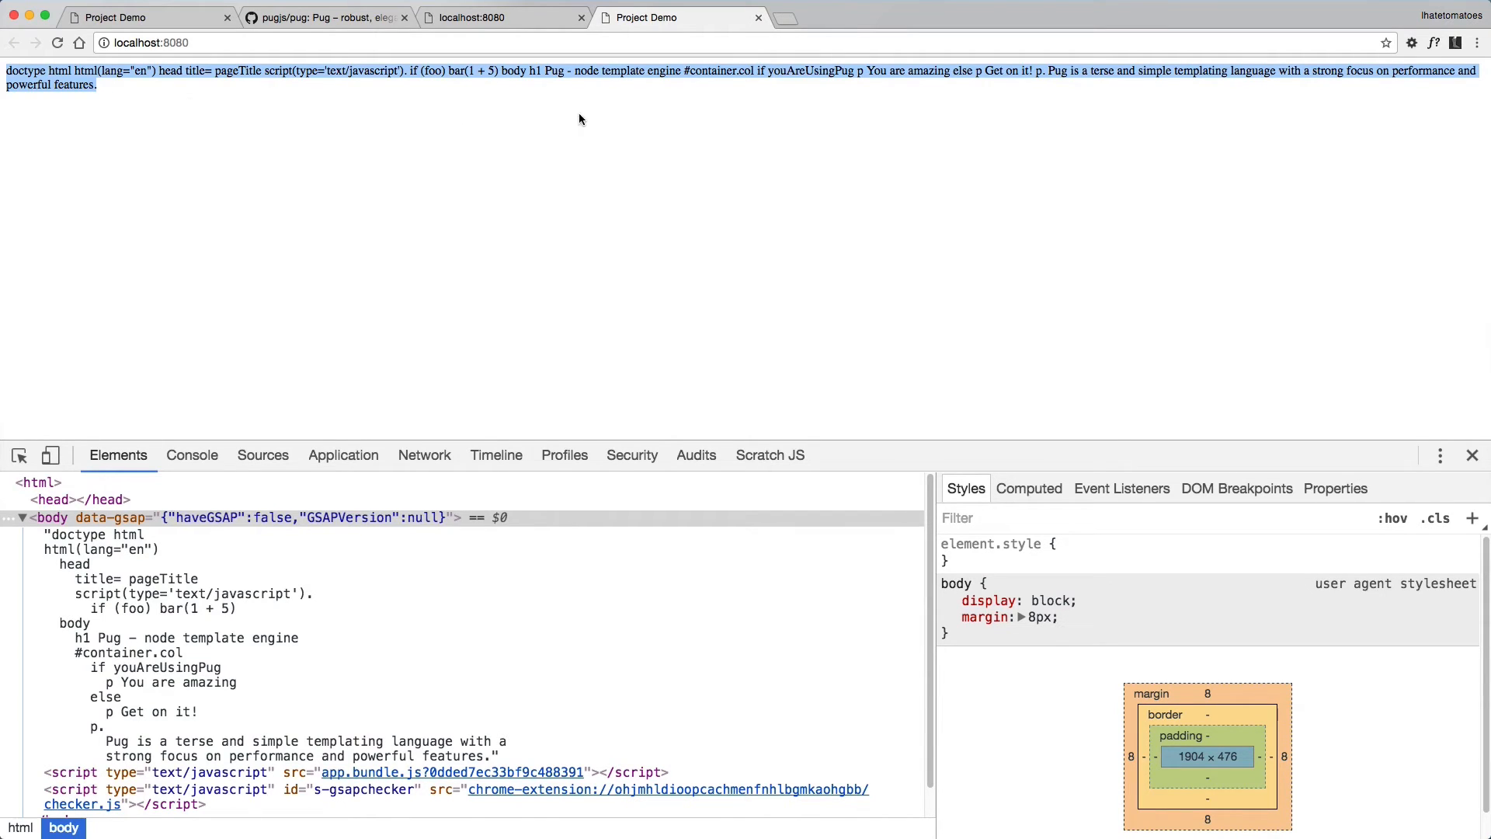
pyautogui.moveTo(461, 89)
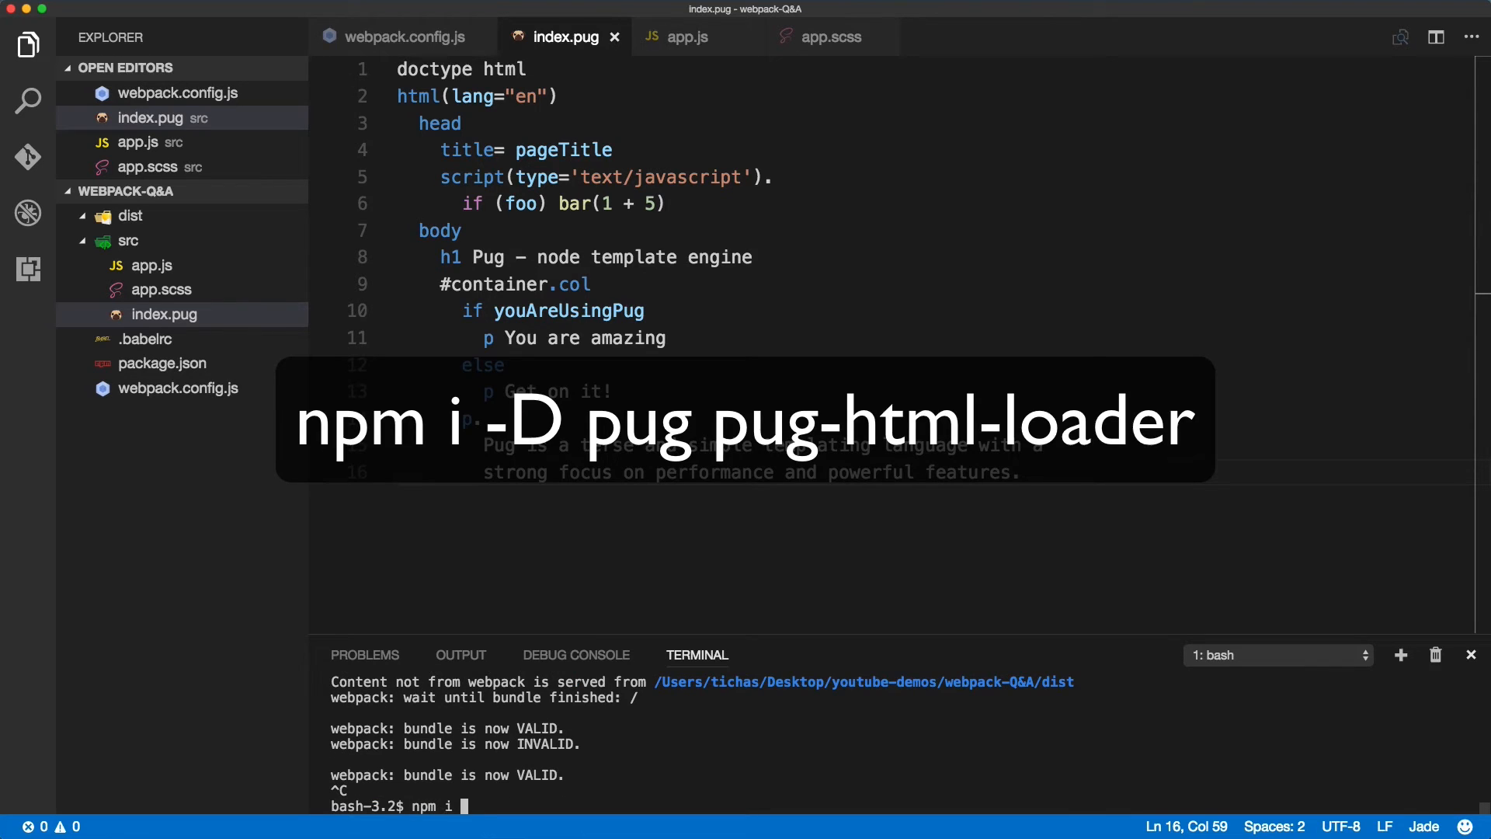
# Run npm i -D pug pug-html-loader to install both as dev dependencies.
pyautogui.write('-D pug')
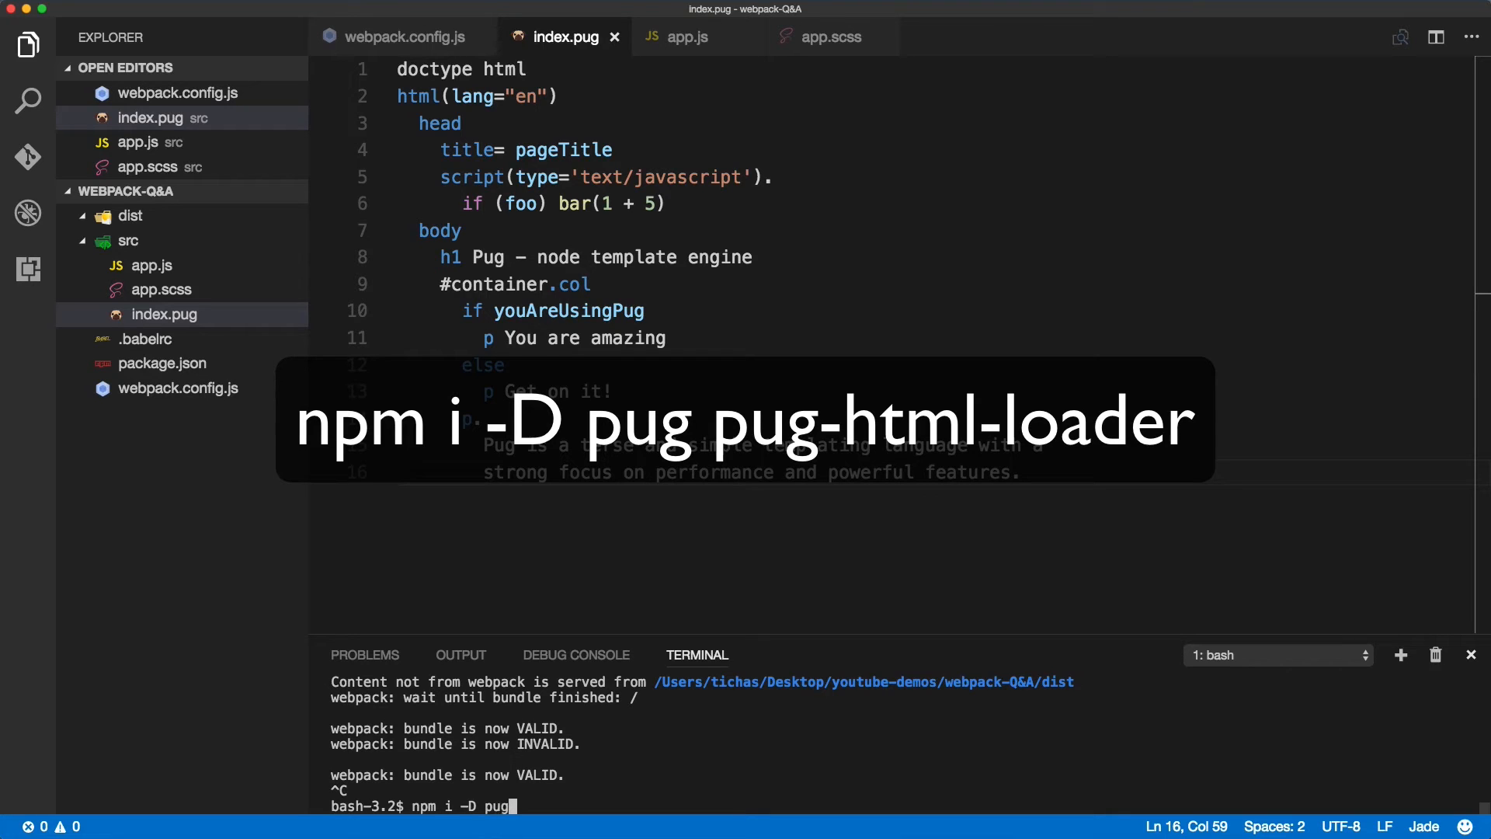
pyautogui.write('pug-html-loa')
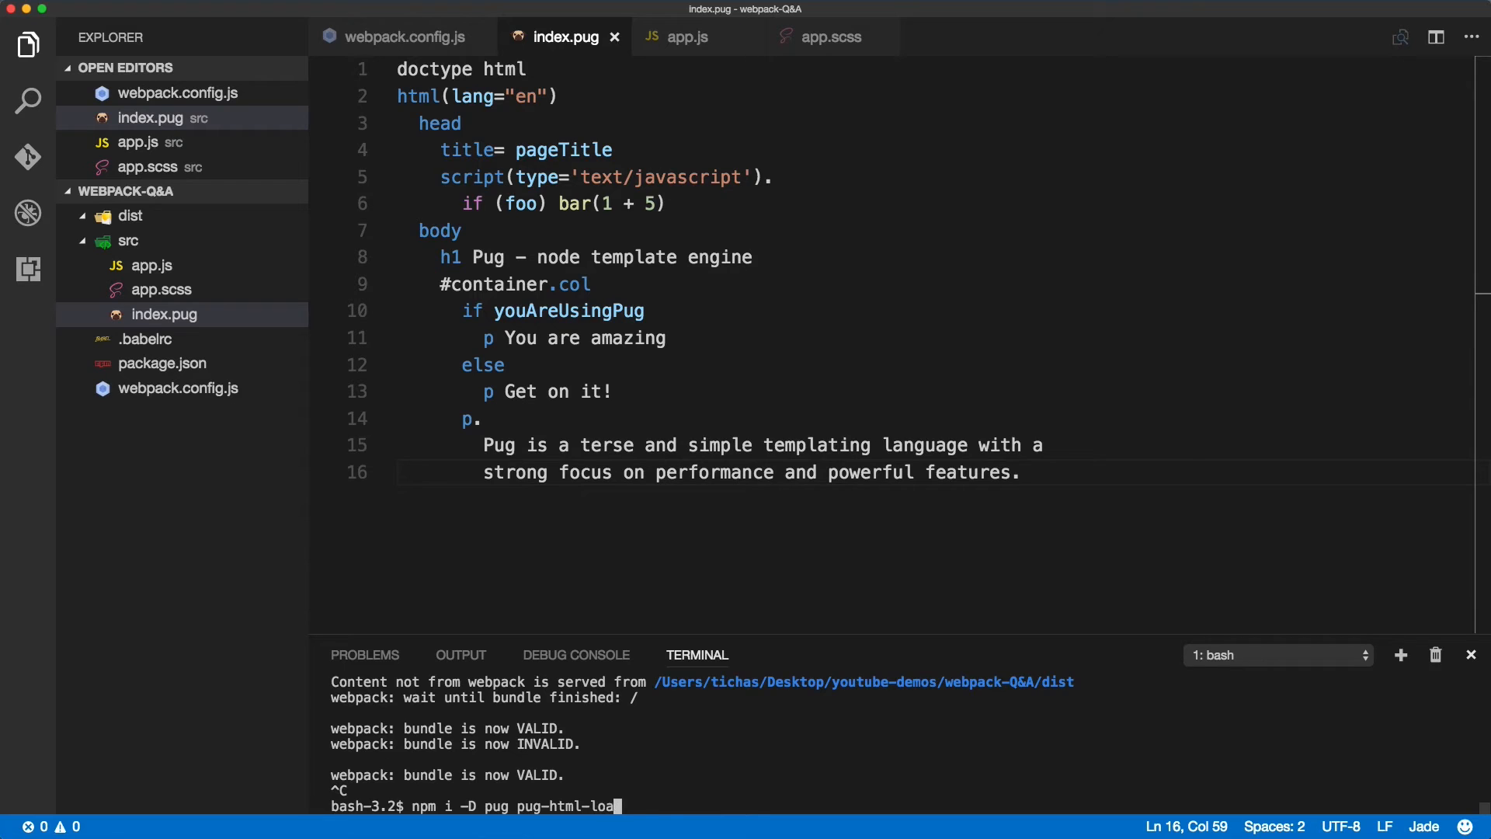
pyautogui.press('Enter')
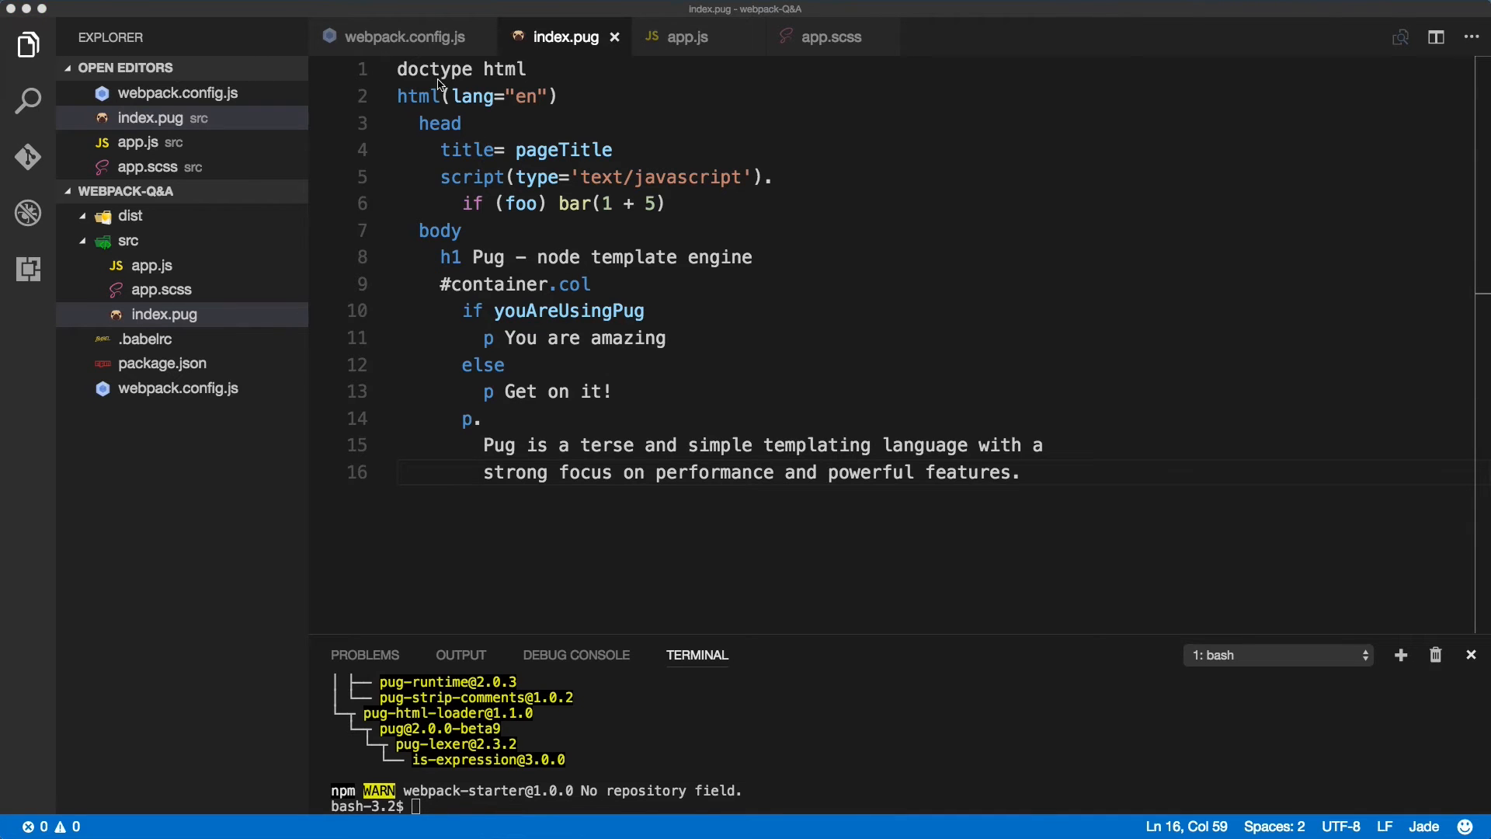
# Duplicate the js rule in webpack.config.js and set its test to /\.pug$/.
pyautogui.click(404, 37)
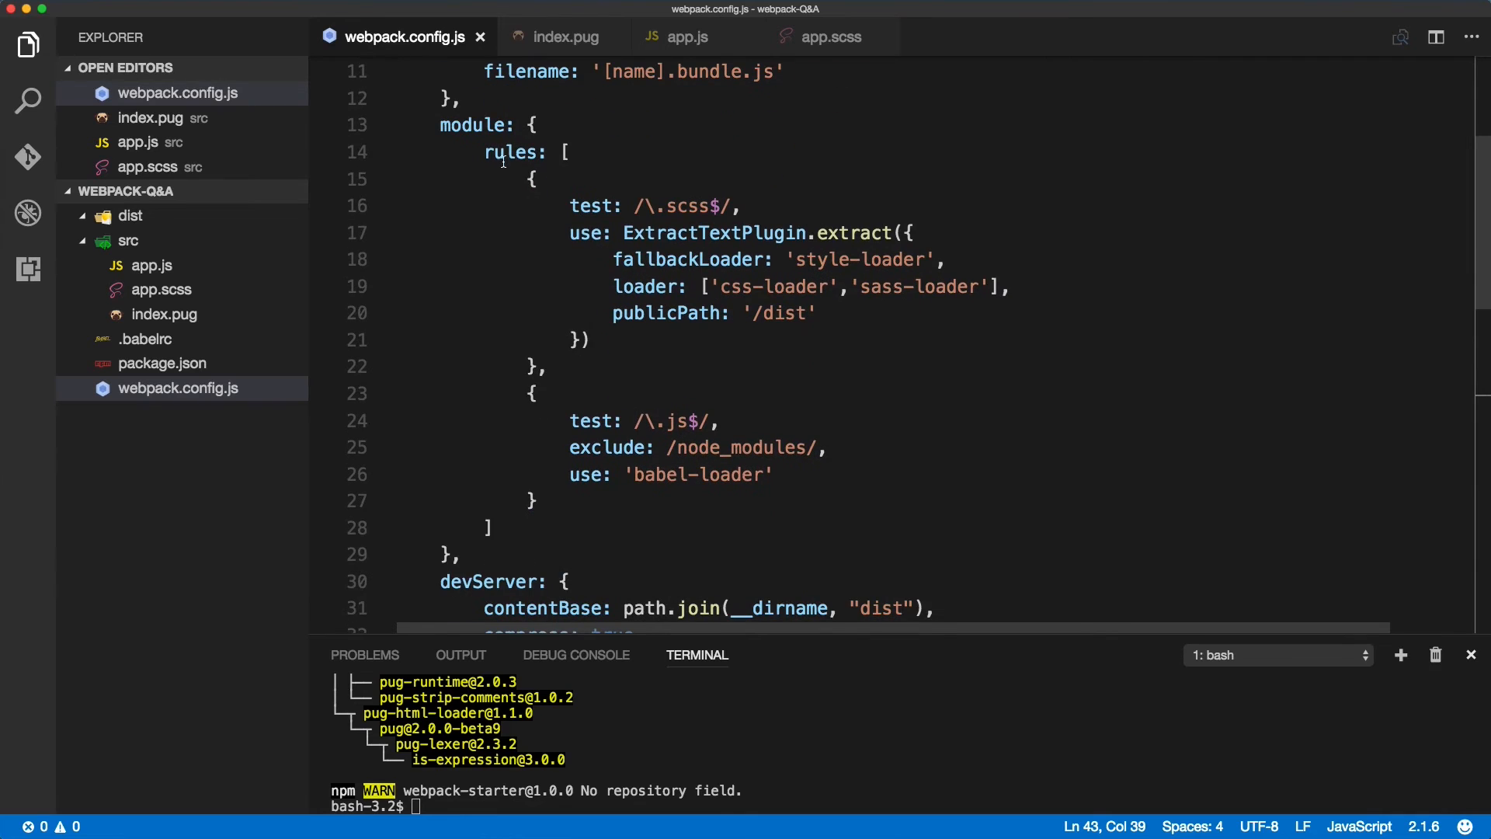
pyautogui.moveTo(483, 152); pyautogui.dragTo(537, 394)
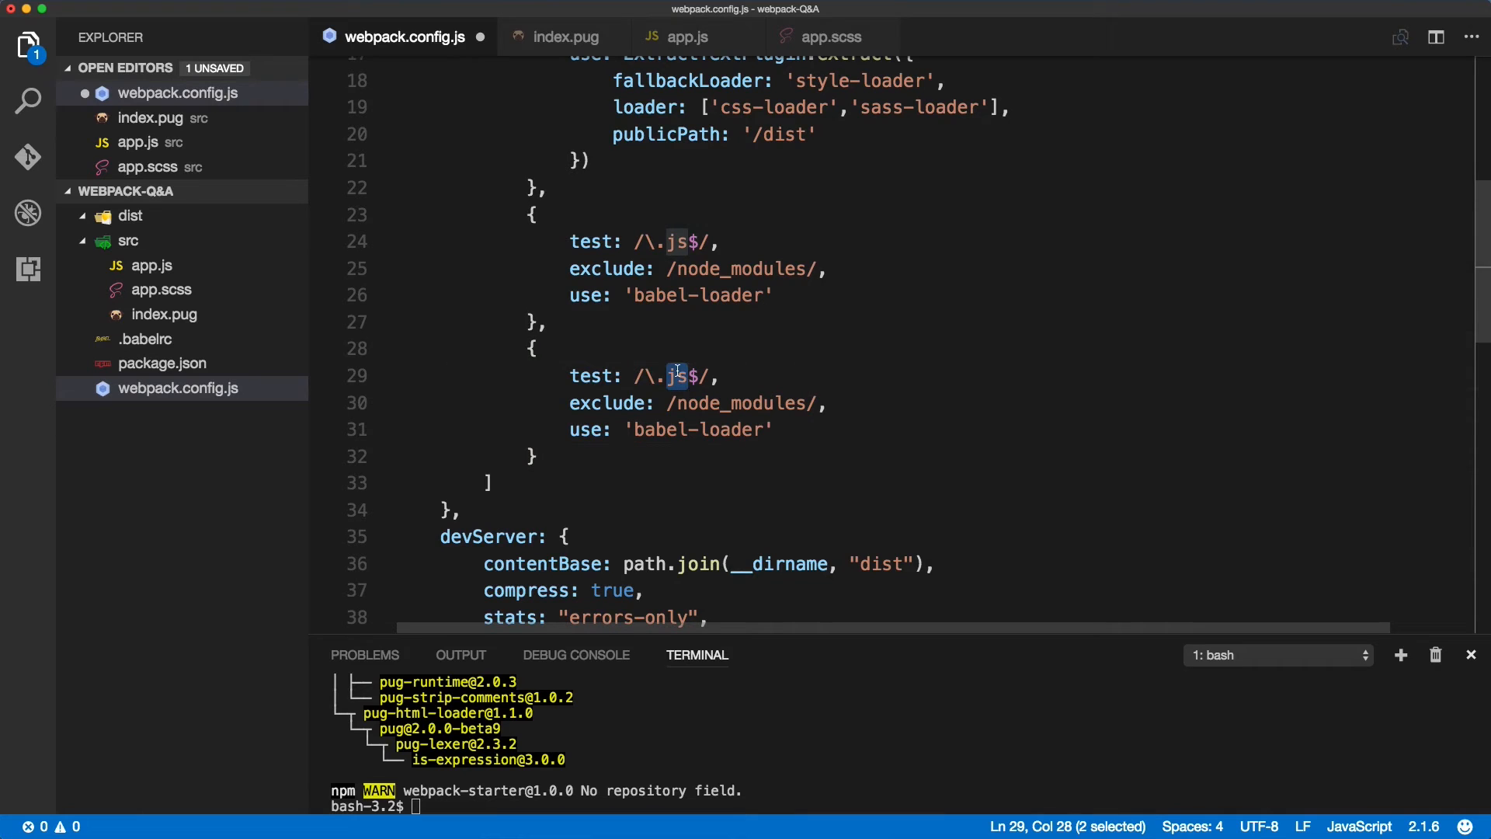
pyautogui.write('pug')
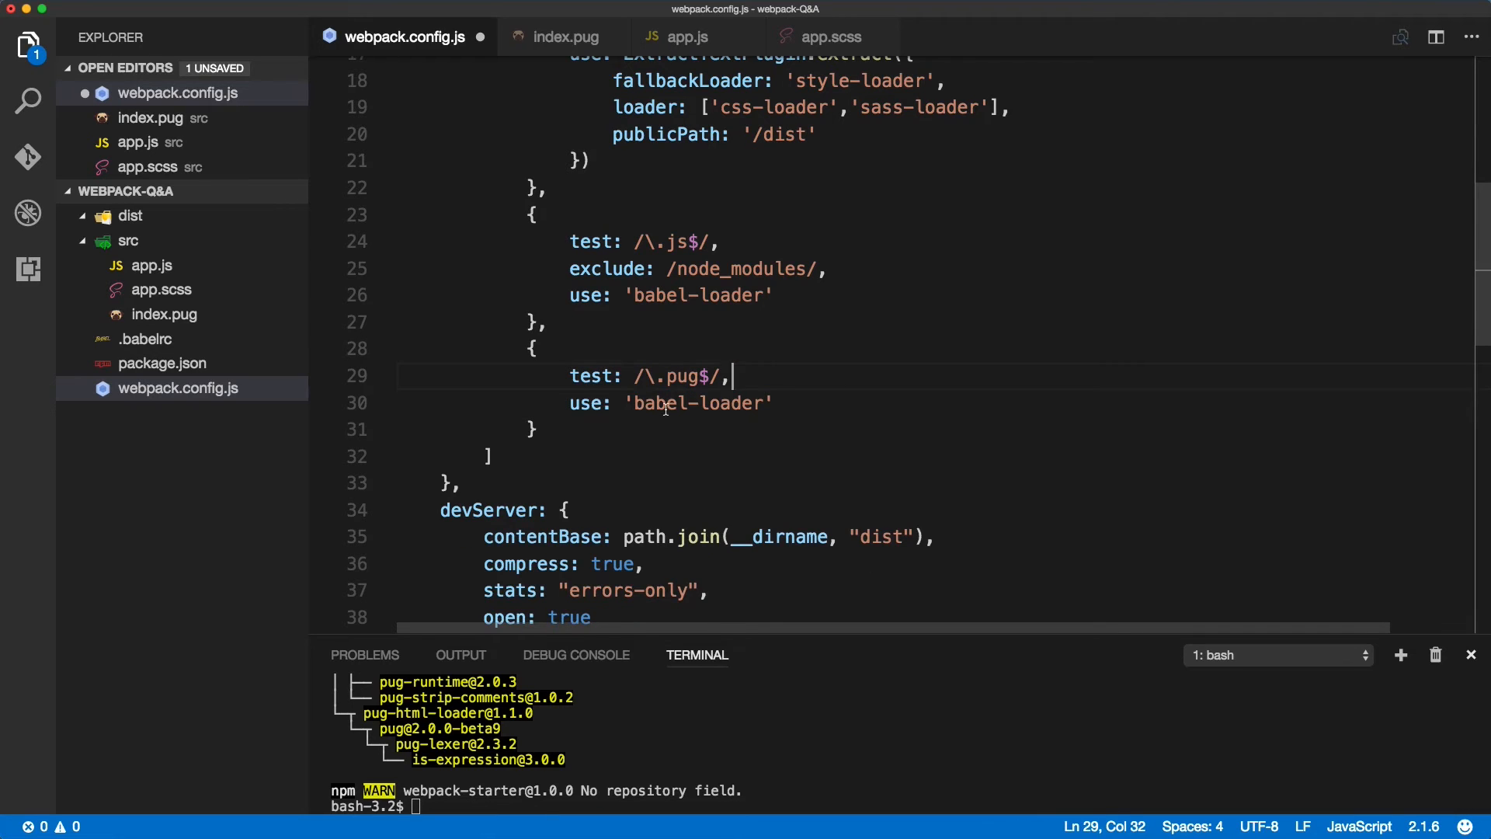
# Set the new rule's loader to 'pug-html-loader' and save the config.
pyautogui.doubleClick(660, 403)
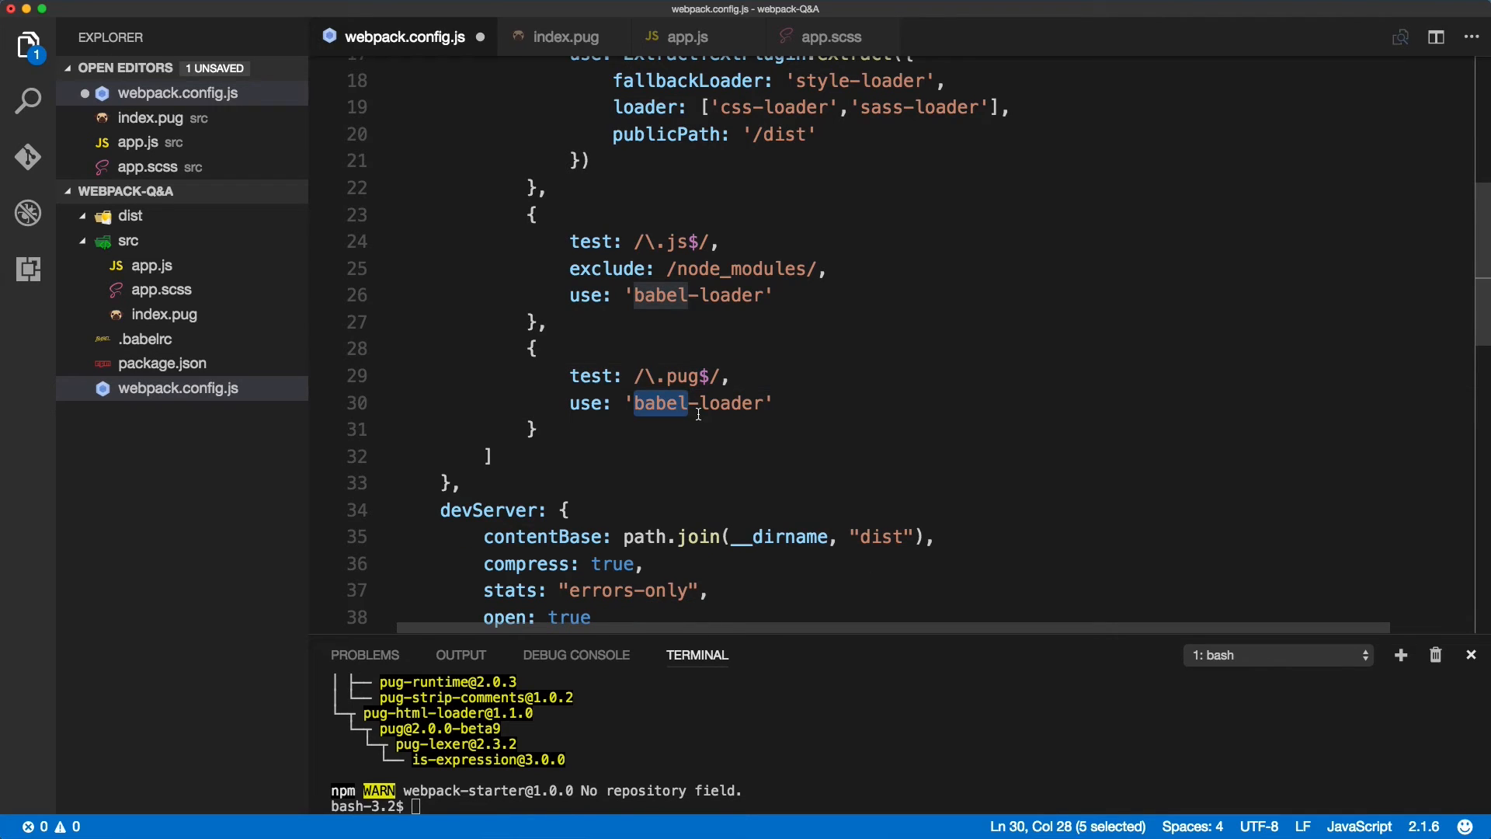
pyautogui.write('pug-h')
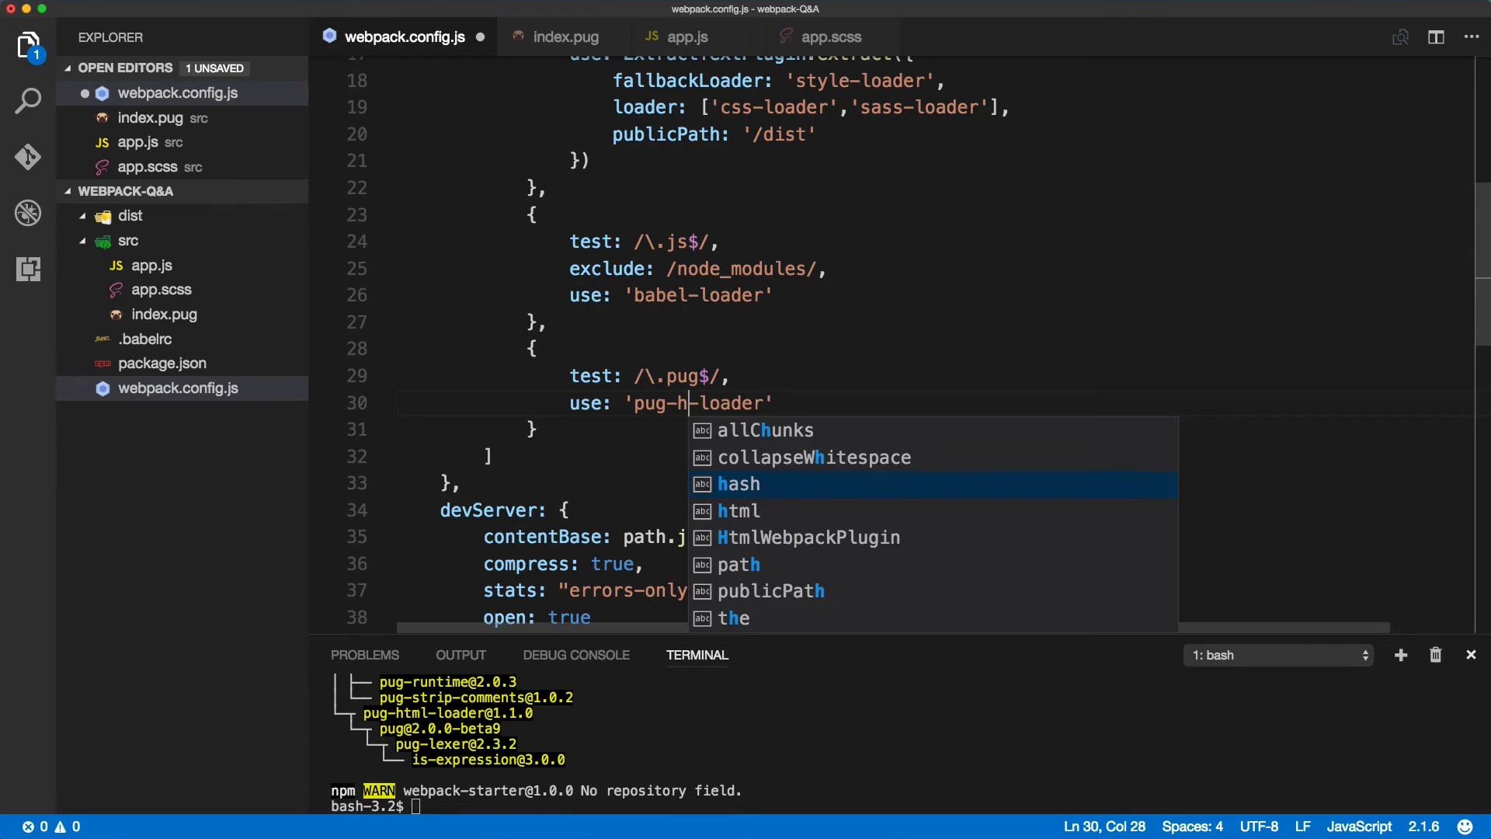
pyautogui.write('tml')
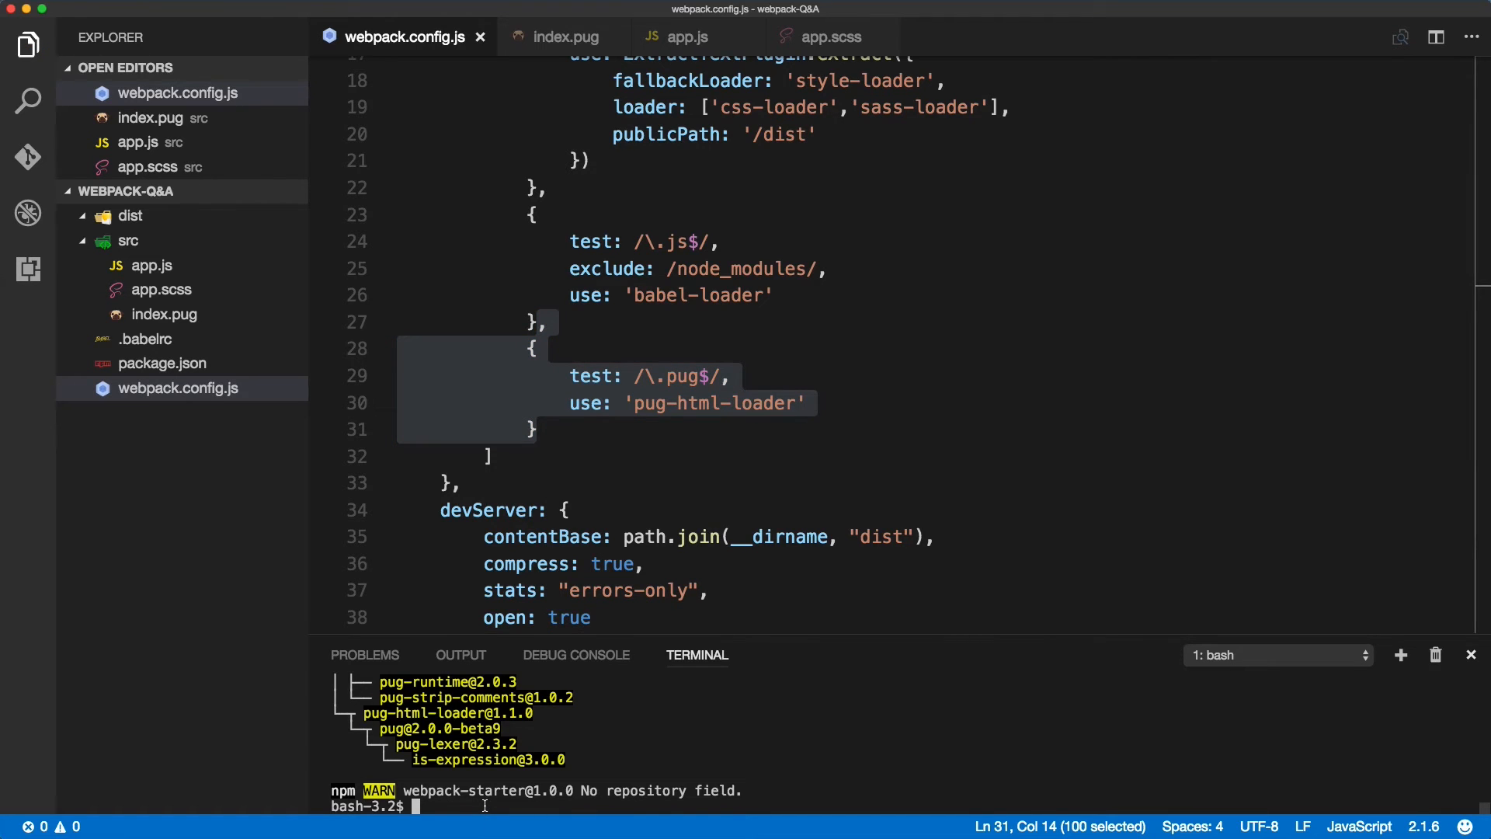
# Run npm run dev and inspect the rendered 'Pug - node template engine' heading on localhost:8080.
pyautogui.write('npm run de')
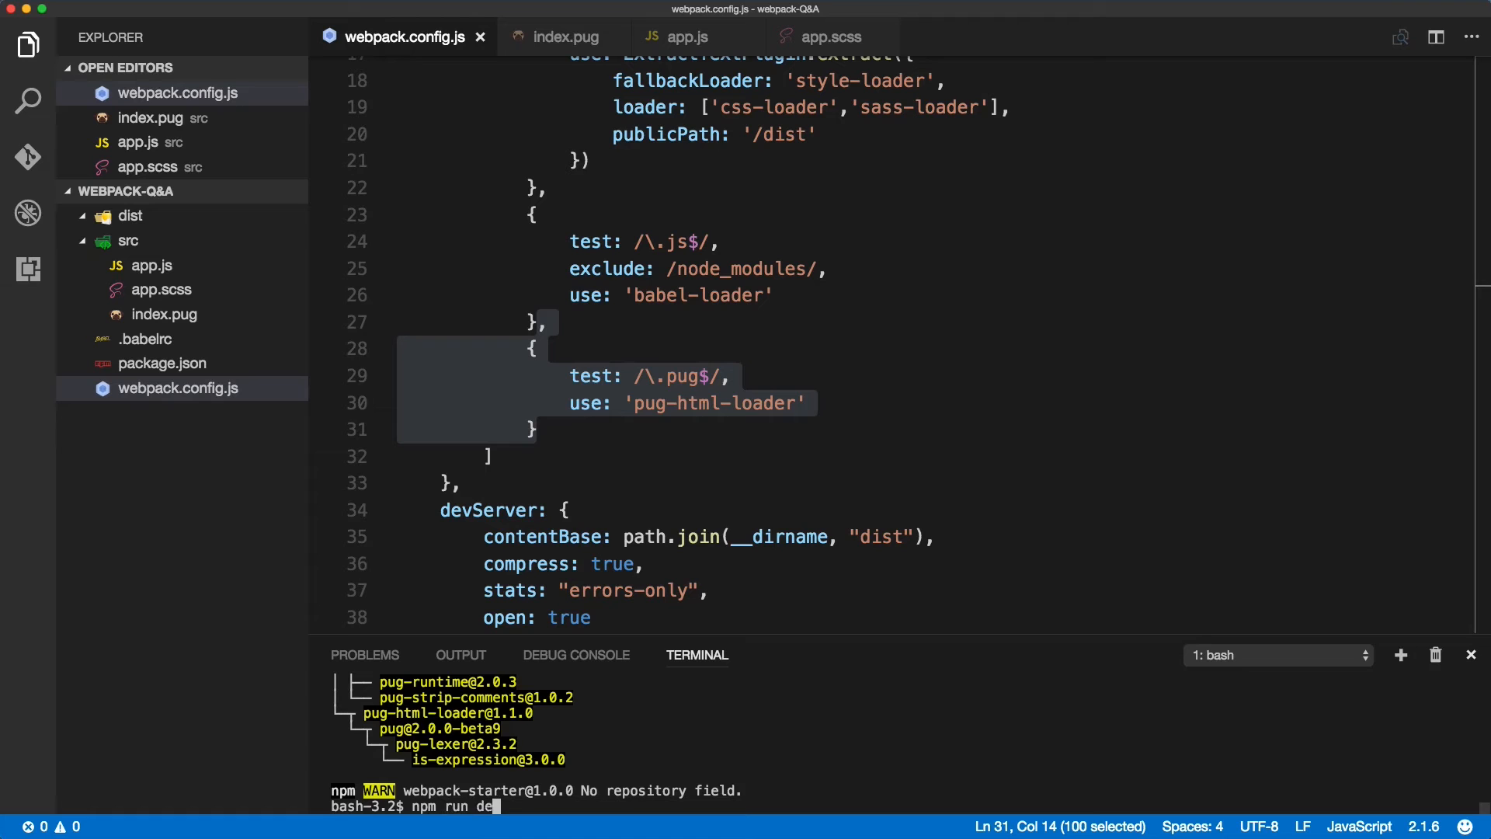
pyautogui.press('Enter')
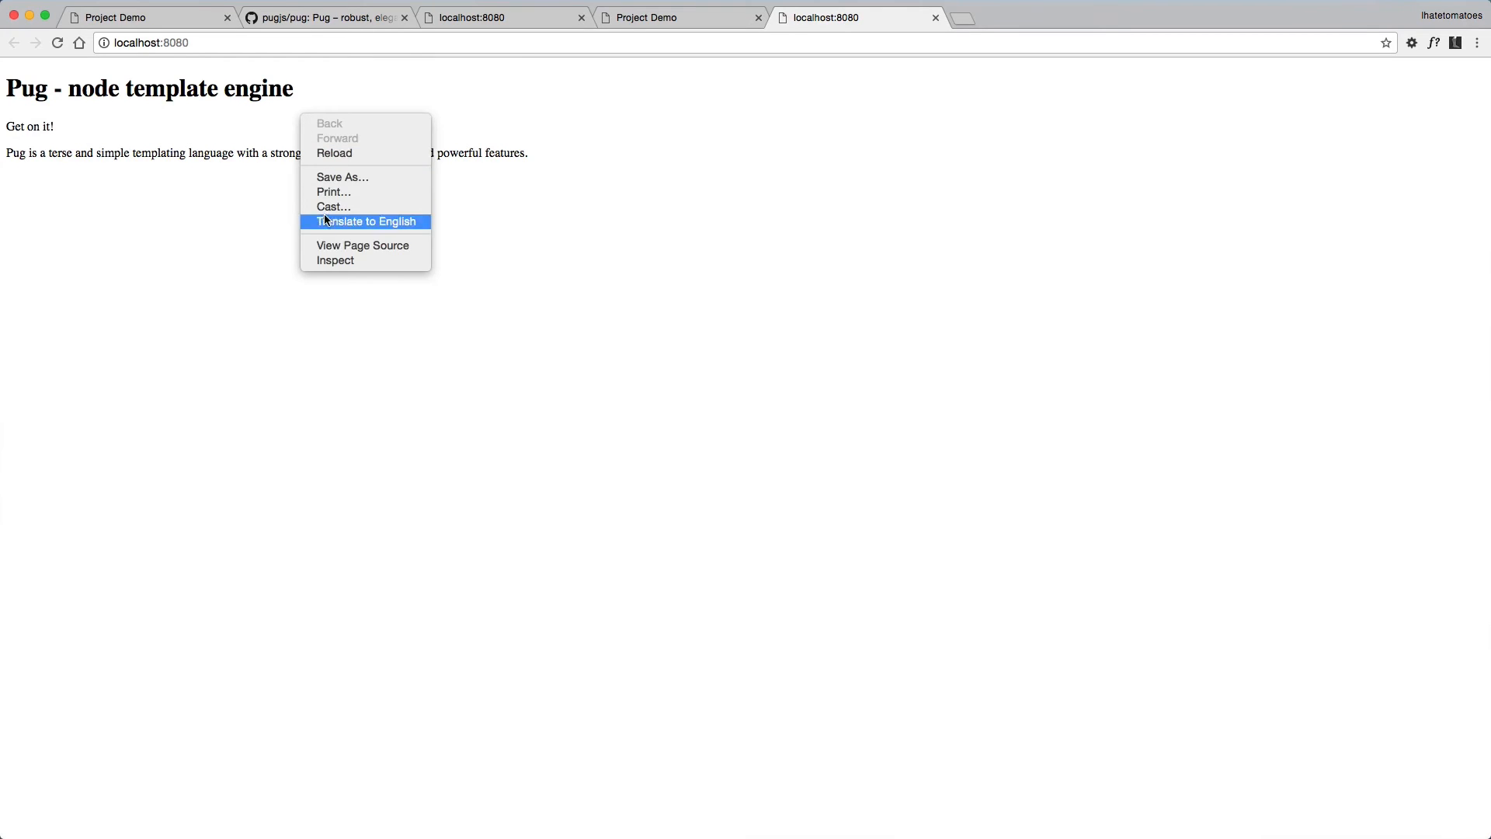
pyautogui.click(362, 245)
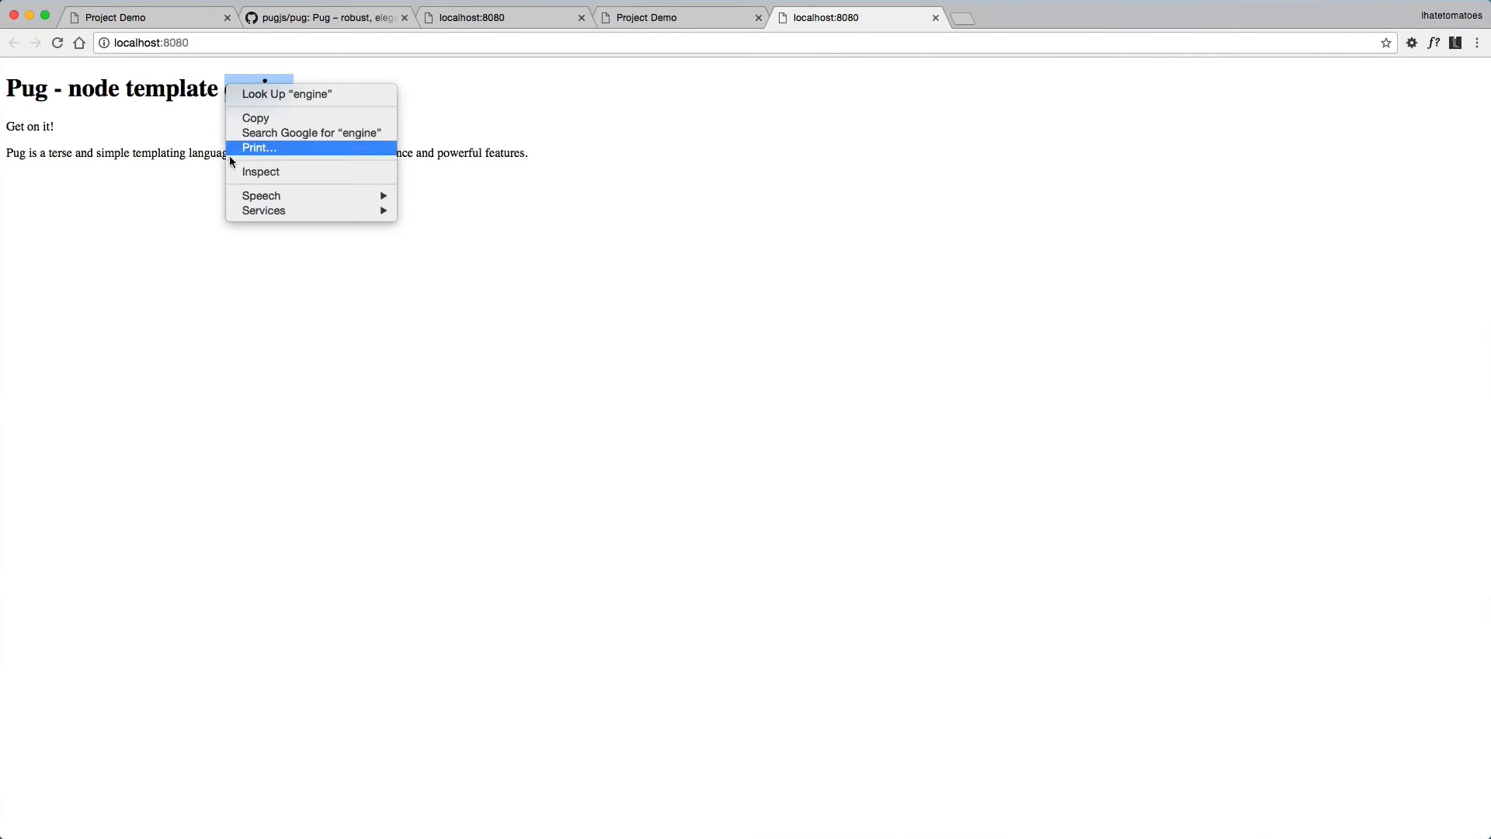
pyautogui.click(260, 171)
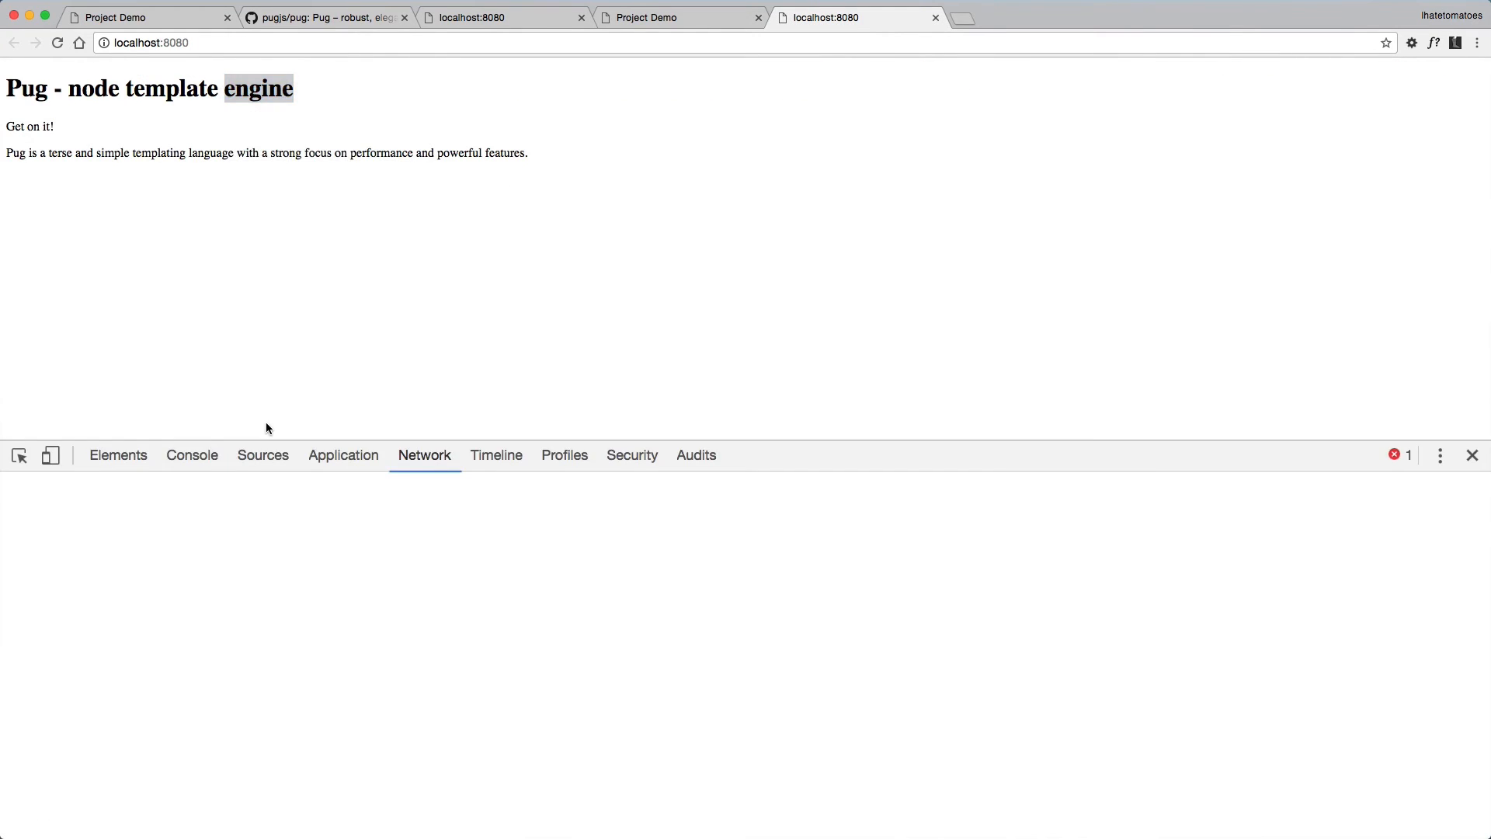
pyautogui.click(118, 455)
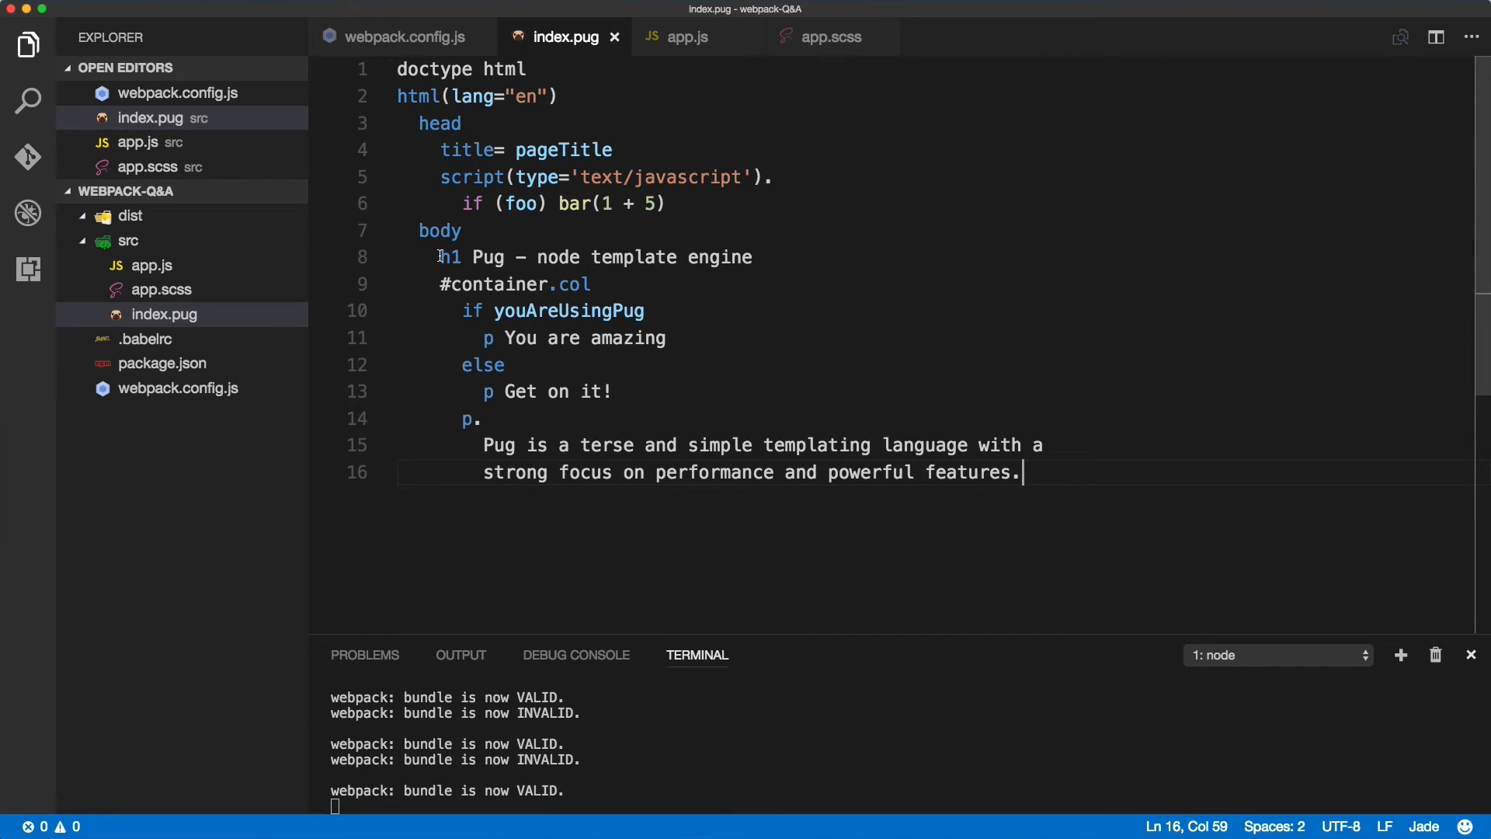
# Add 'include includes/header.pug' as the first line under body in index.pug.
pyautogui.press('Enter')
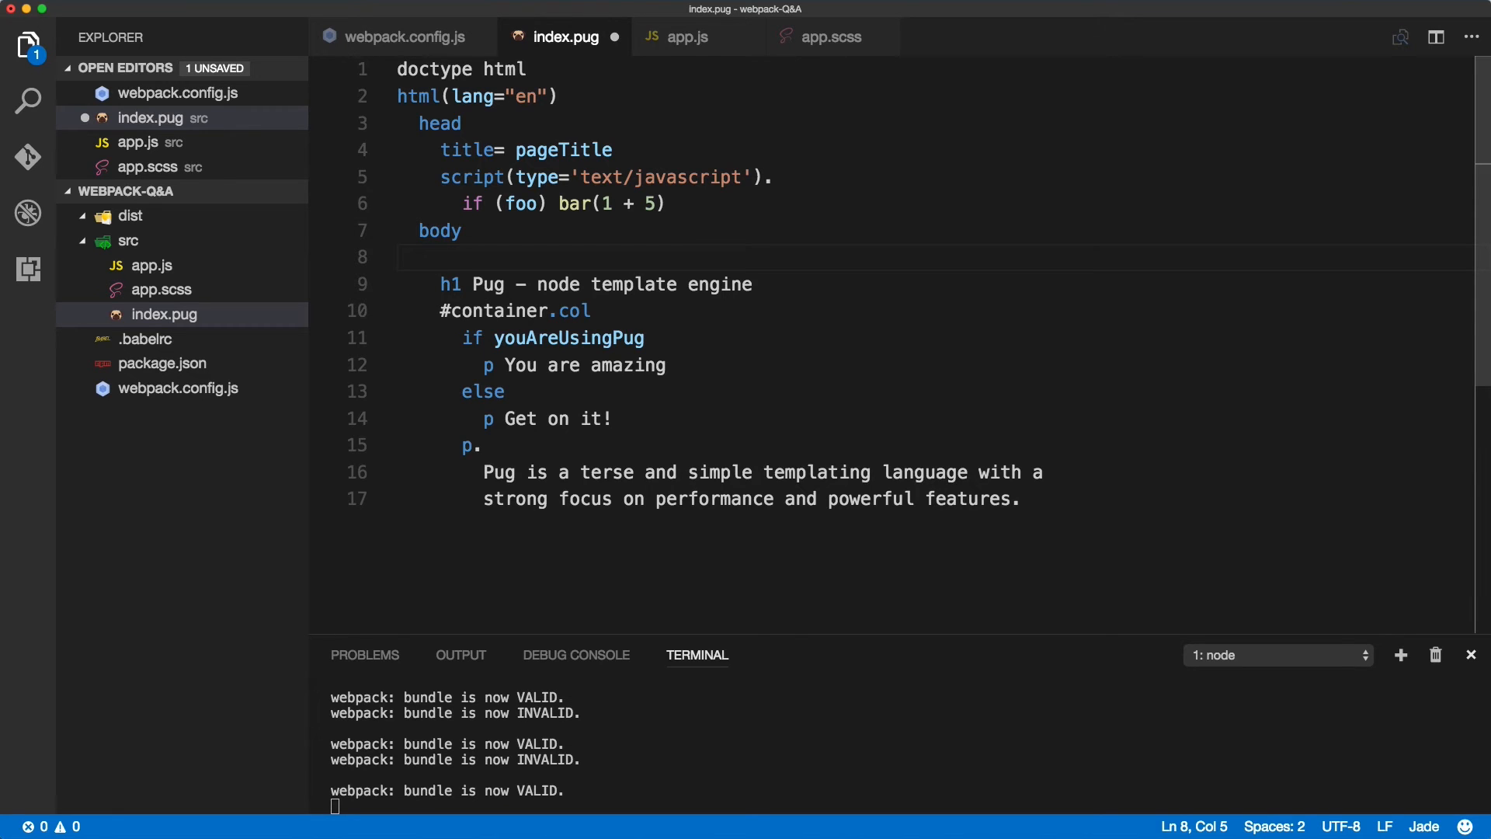
pyautogui.write('inclu')
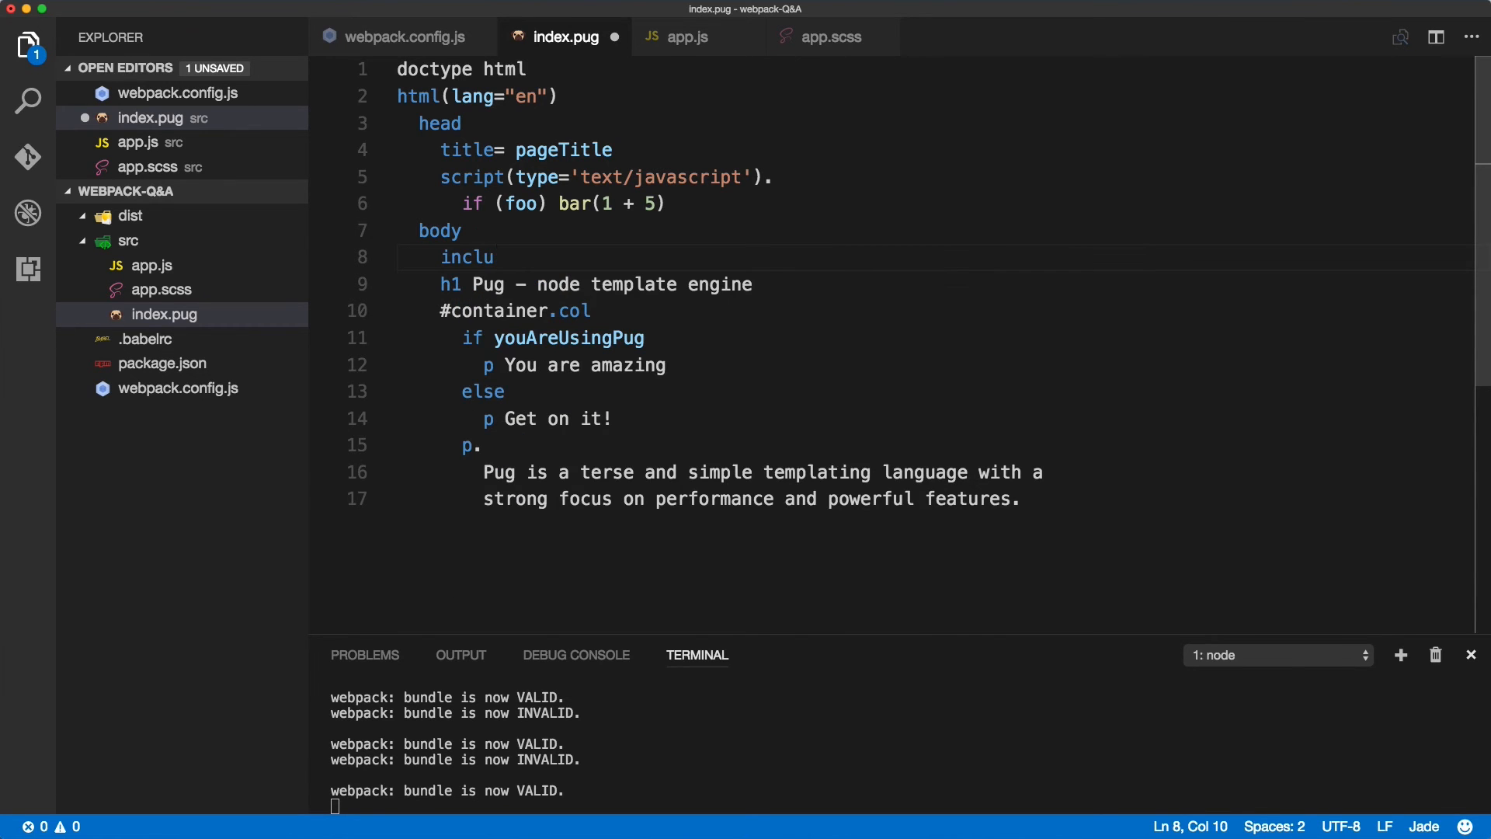
pyautogui.write('de')
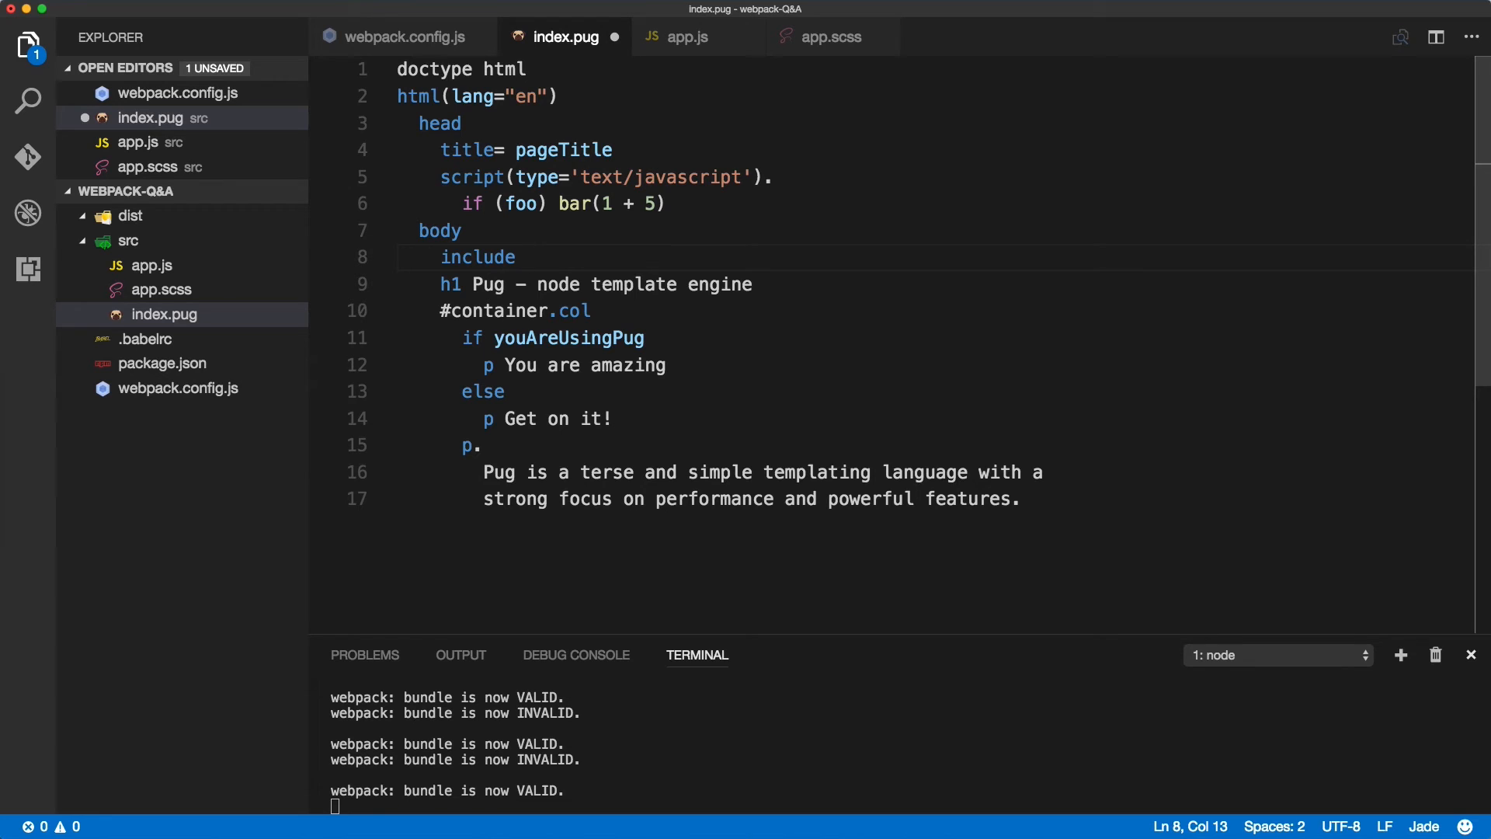
pyautogui.write('includes/')
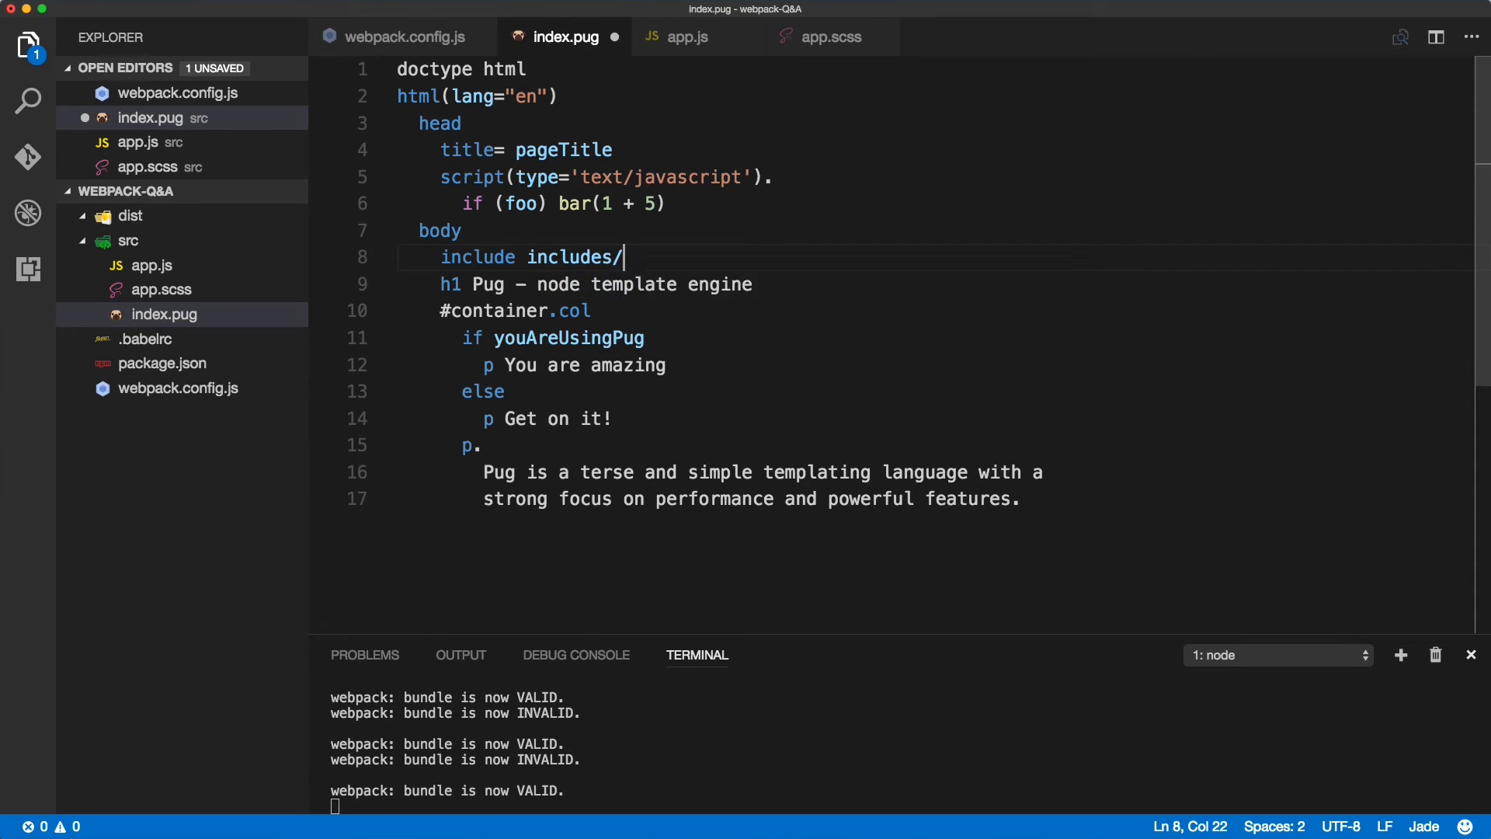
pyautogui.write('header.')
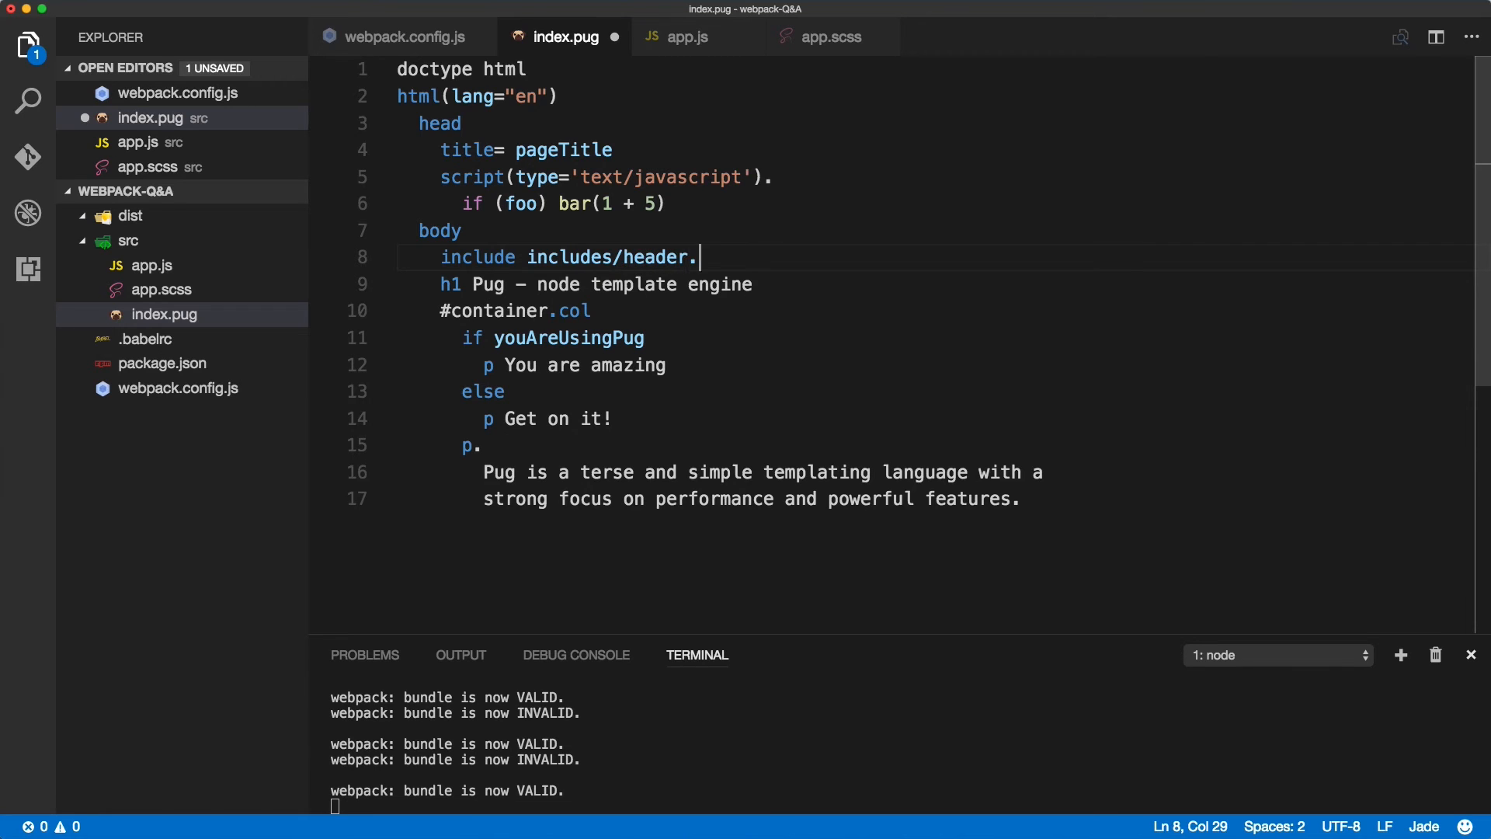
pyautogui.write('pug')
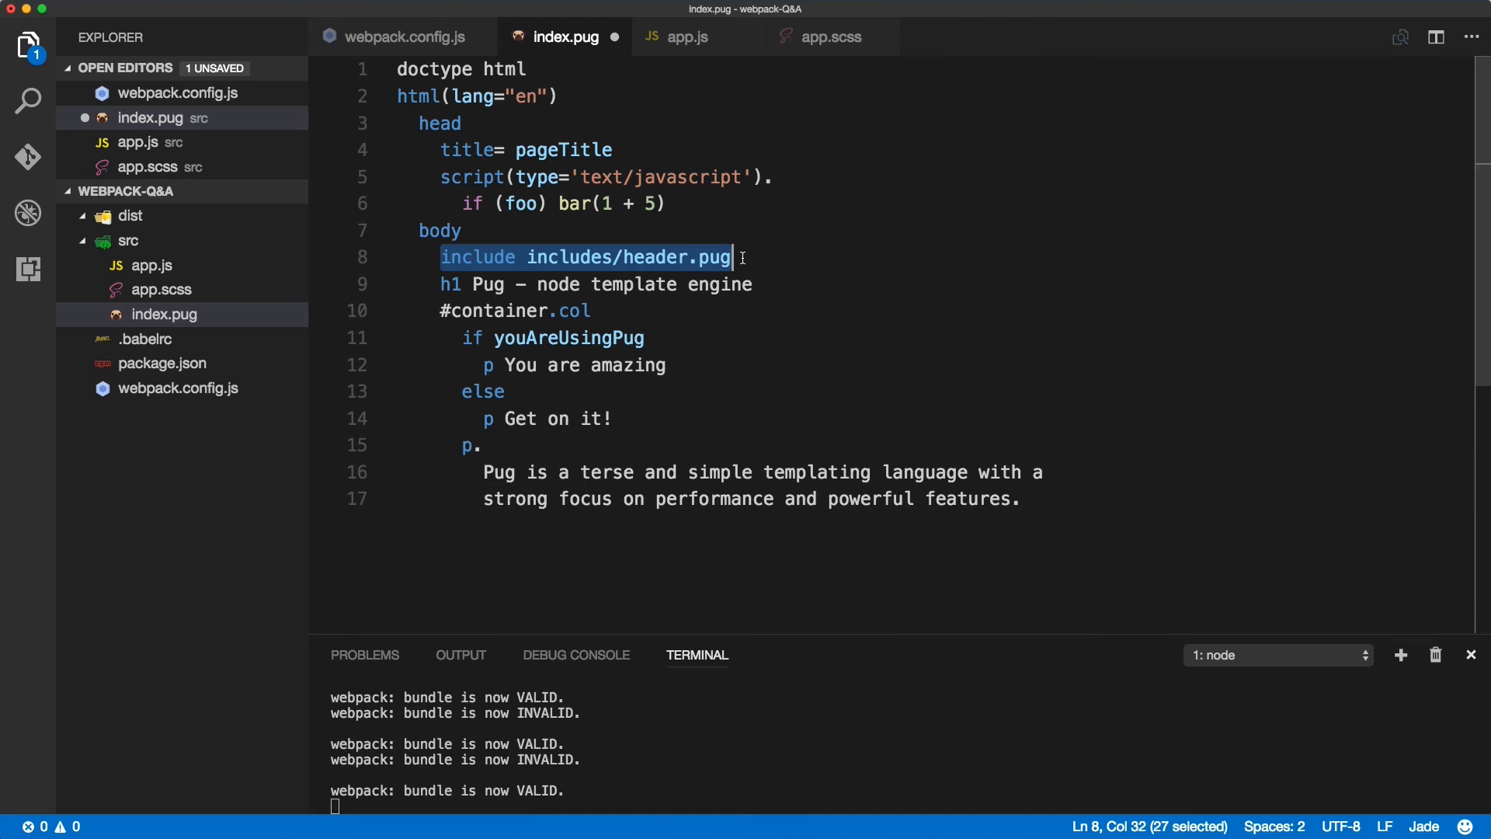
# Create a new file named header.pug inside the src folder.
pyautogui.rightClick(128, 241)
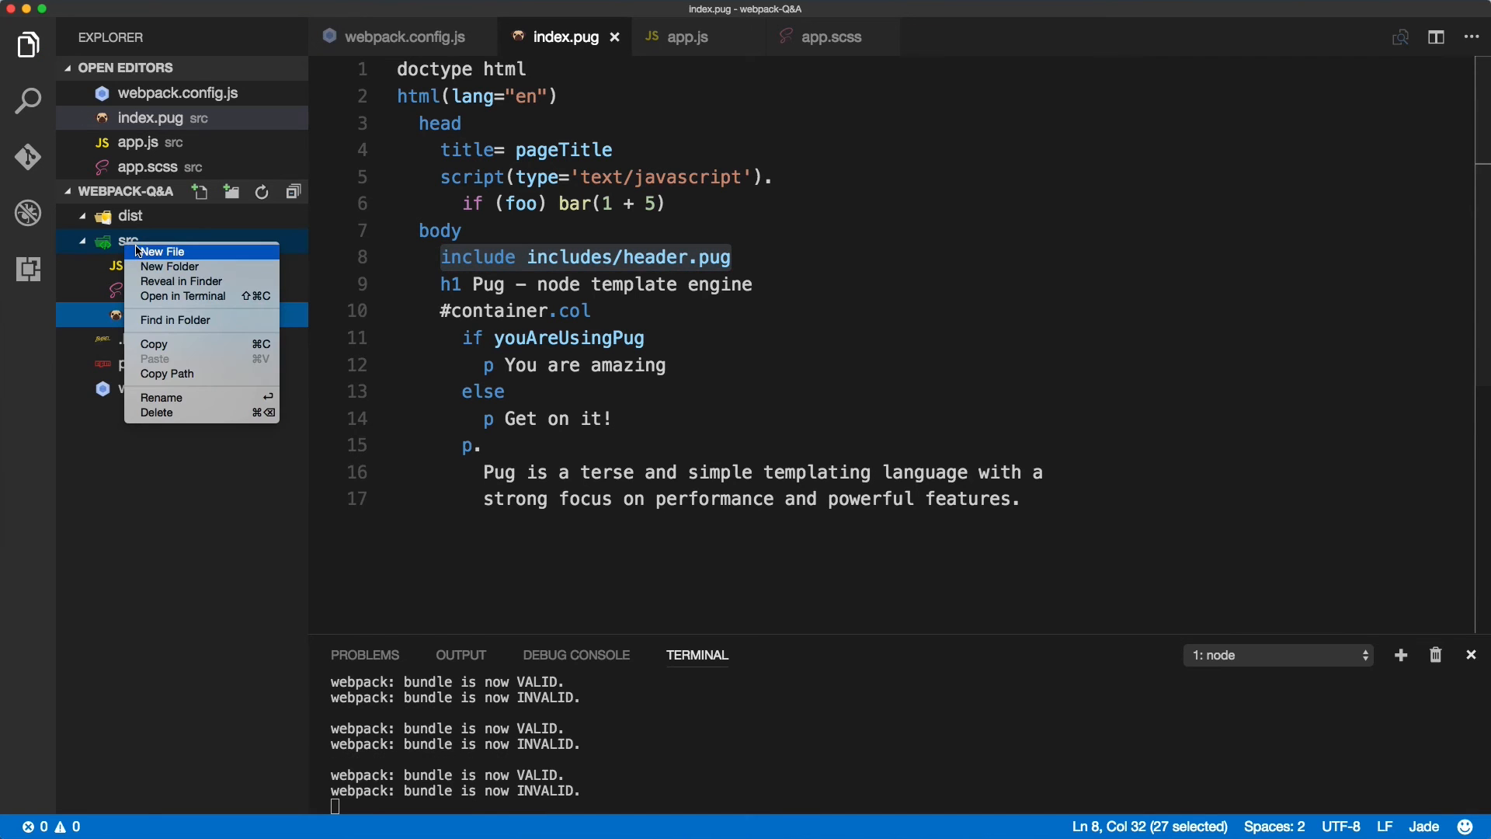
pyautogui.click(159, 251)
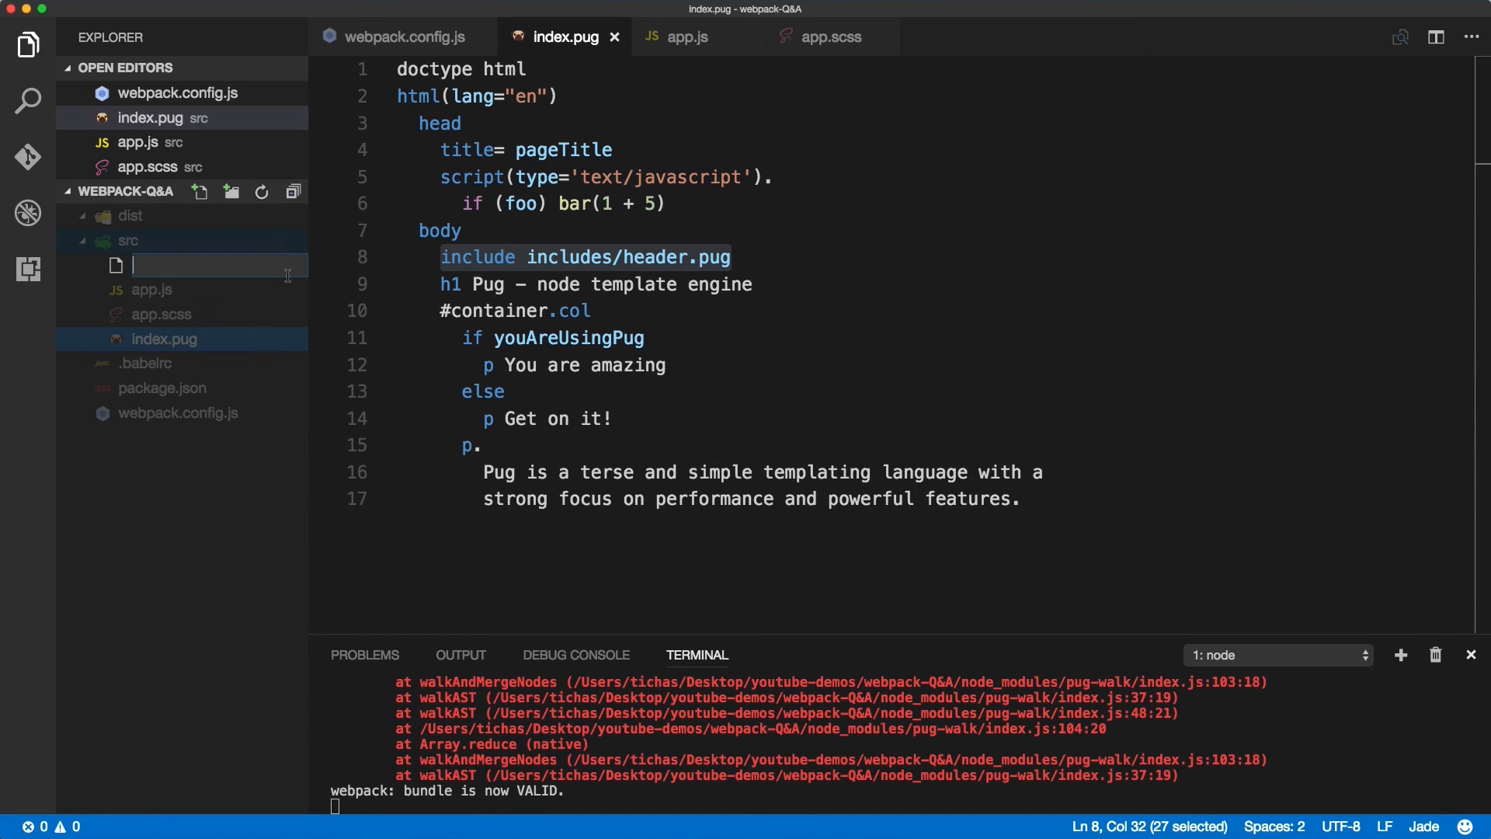
pyautogui.write('heade')
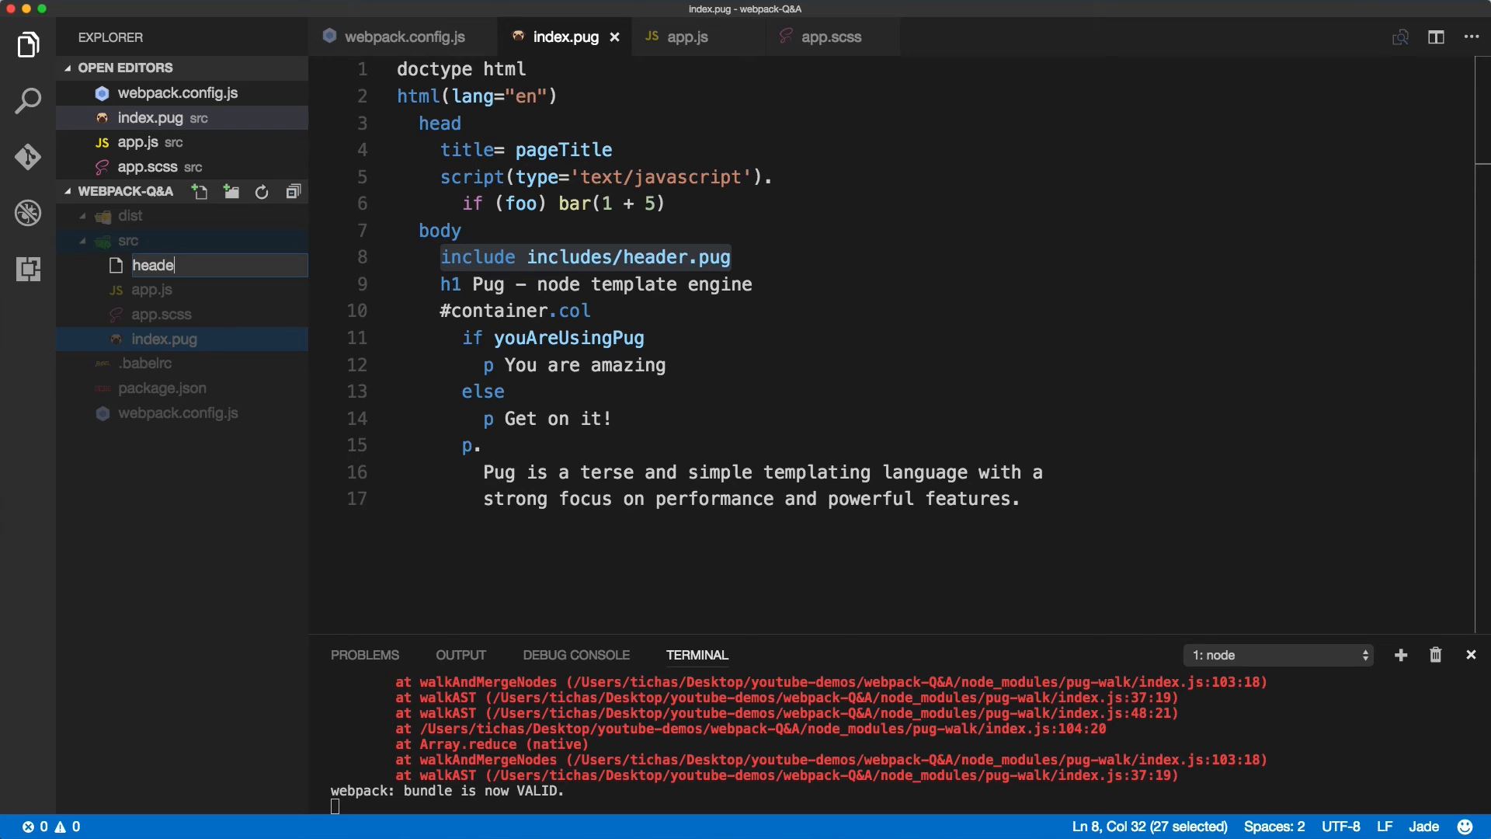
pyautogui.press('Enter')
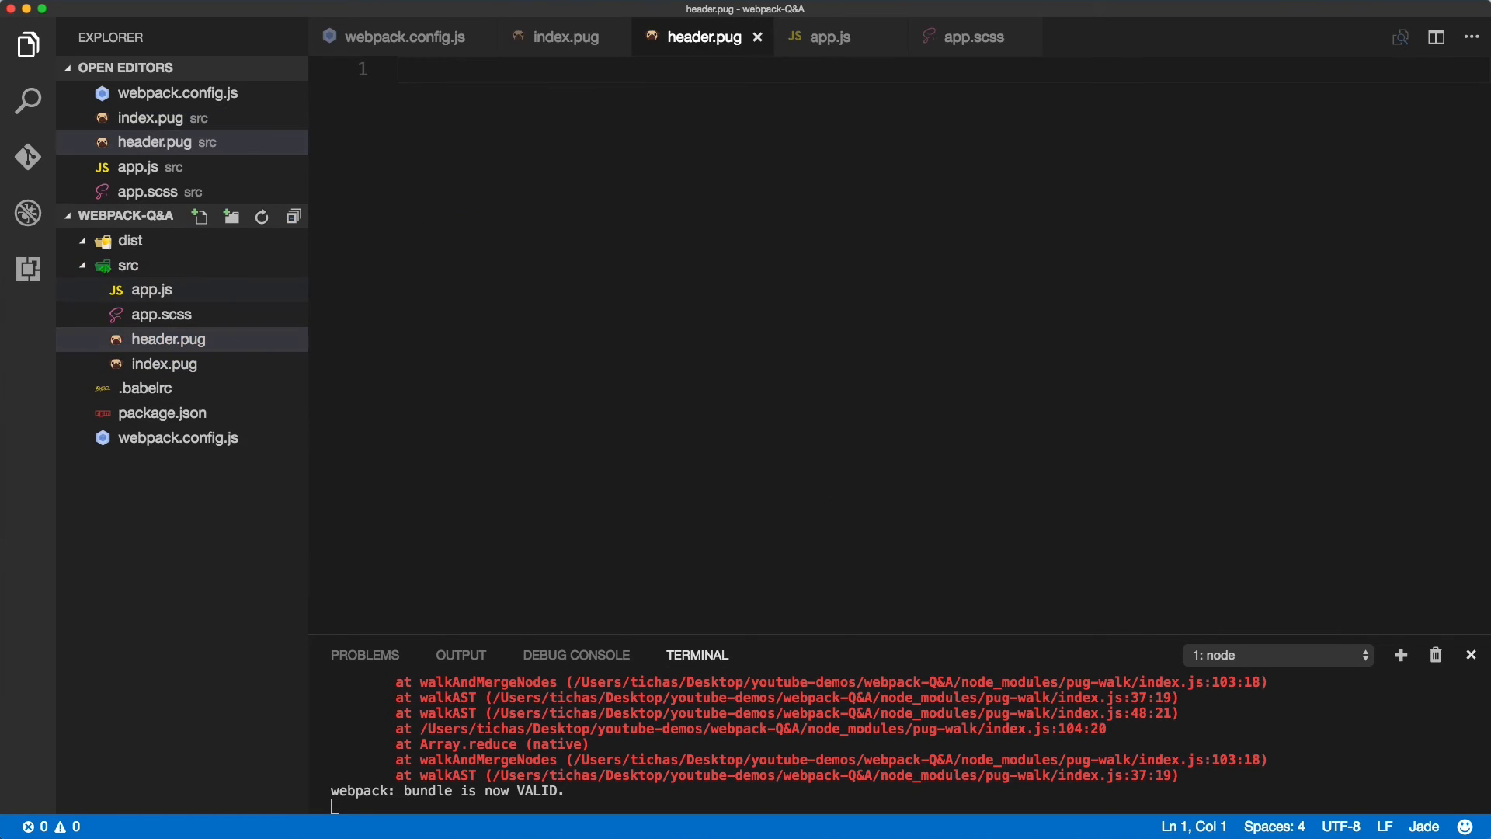
# Create an includes folder under src and expand it with header.pug inside.
pyautogui.rightClick(128, 265)
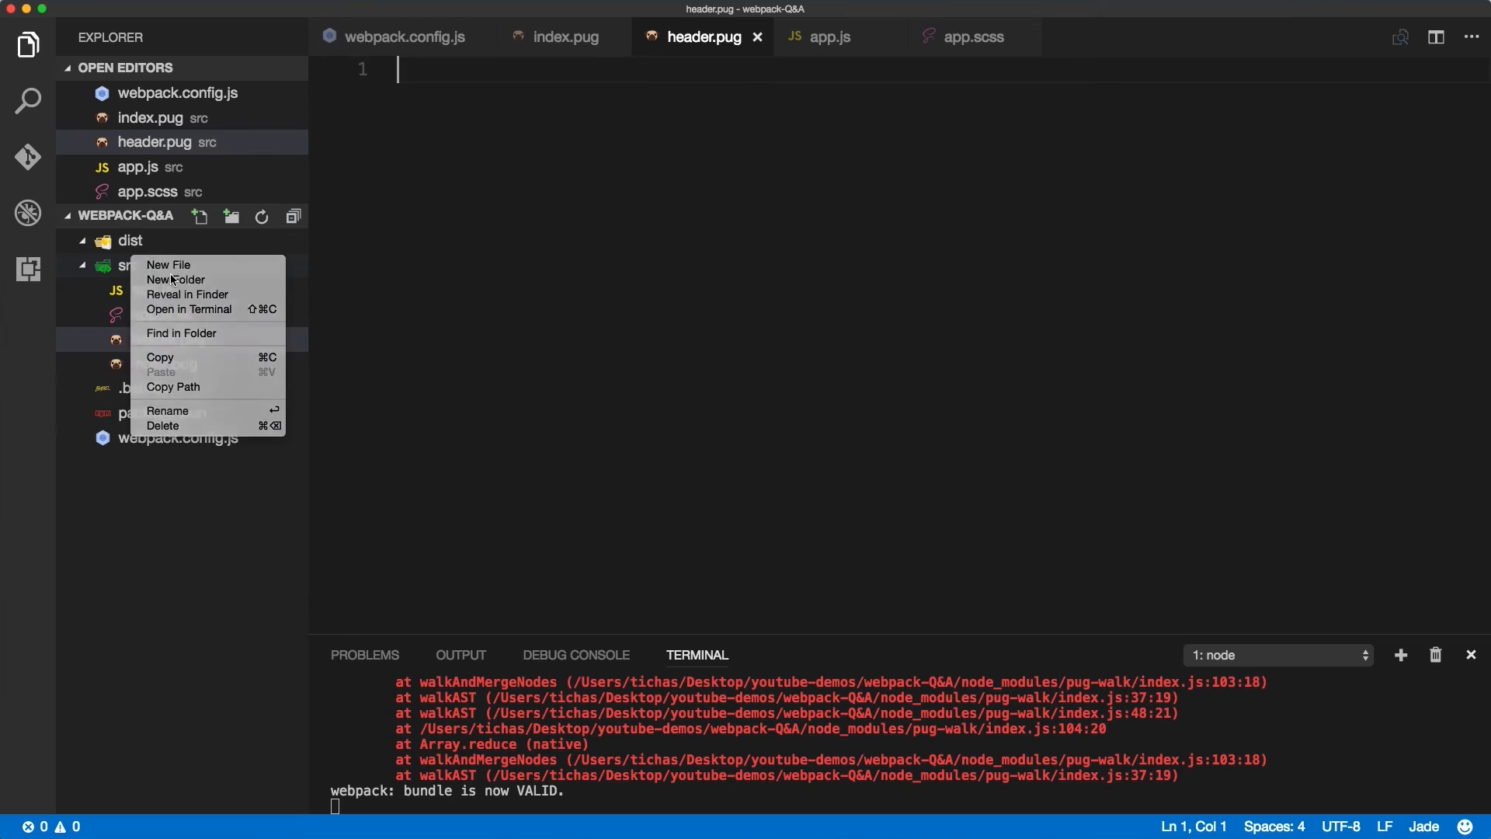
pyautogui.click(176, 280)
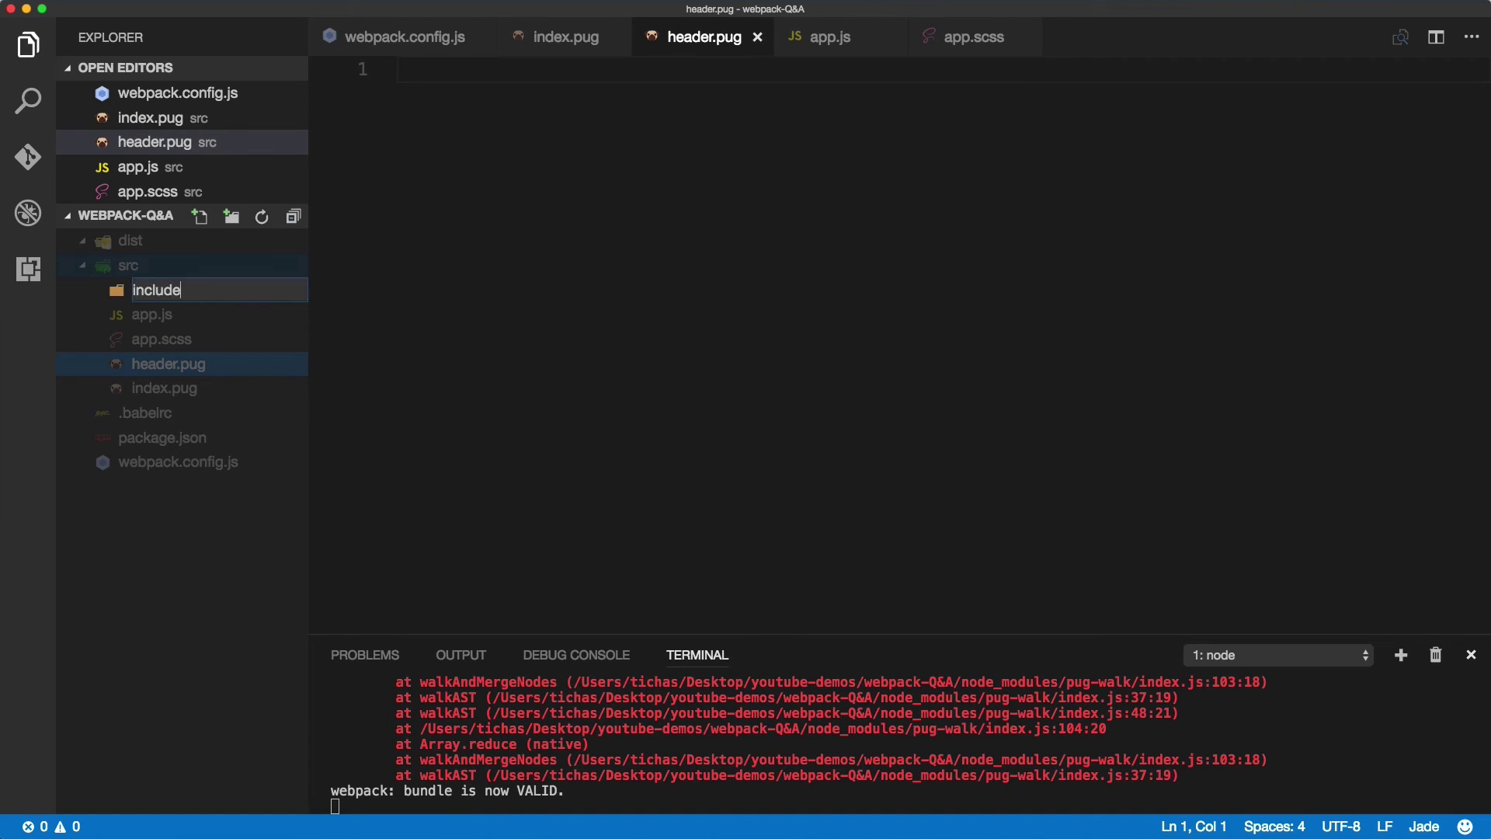
pyautogui.press('Enter')
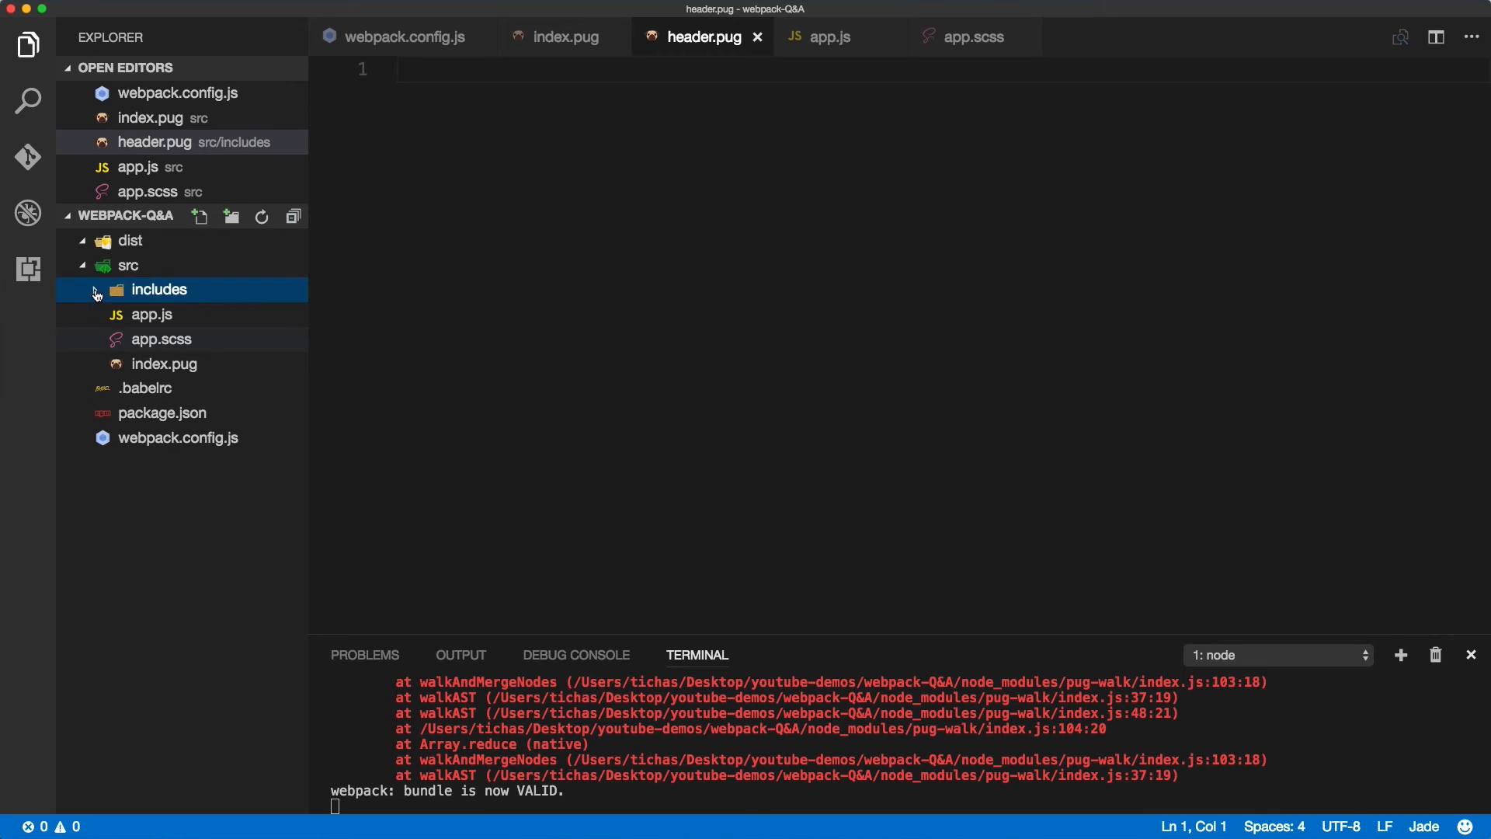
pyautogui.click(164, 364)
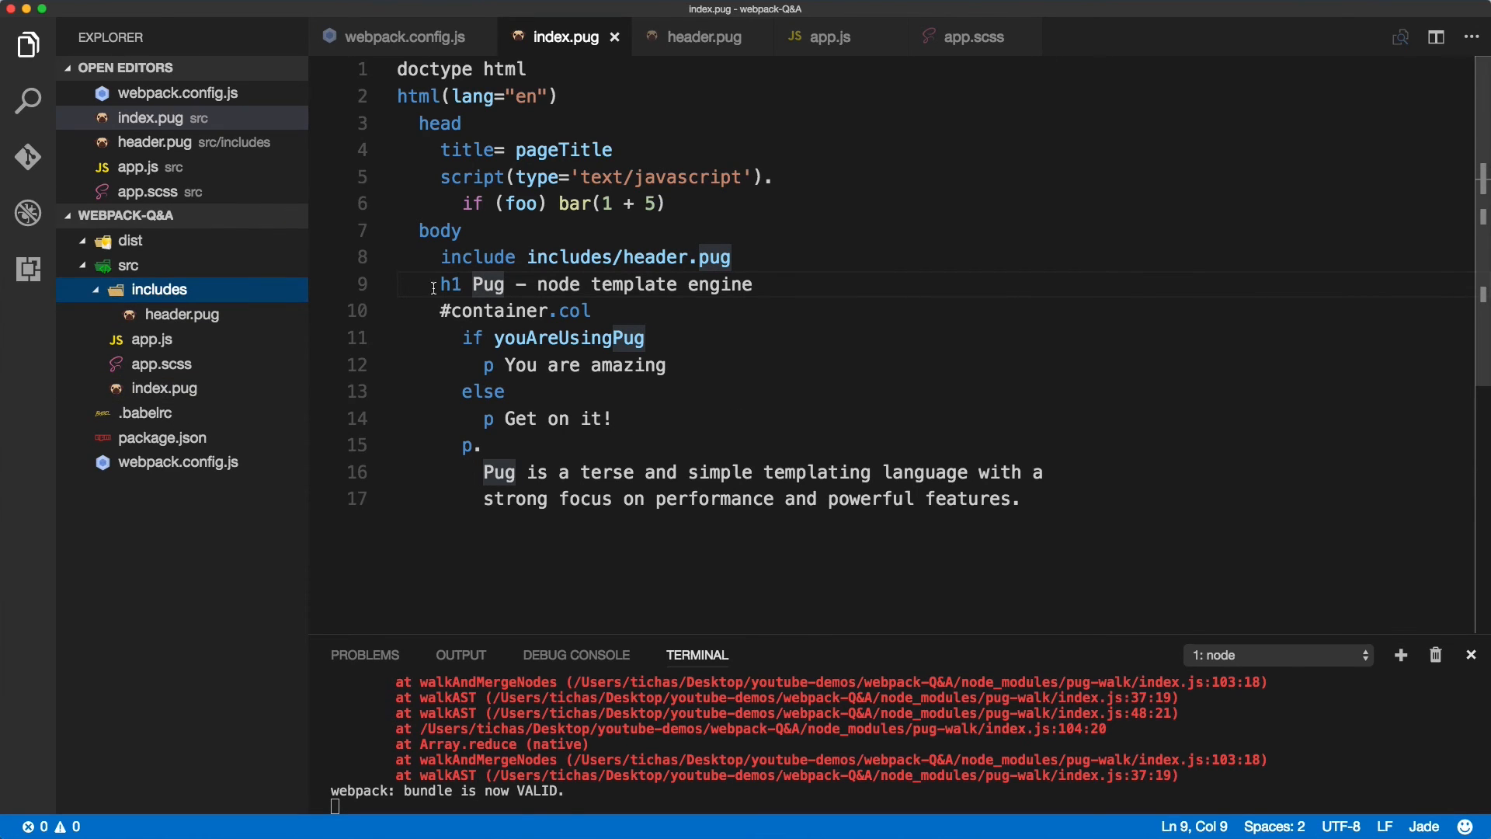
# Write 'h1 hi from the include file' in header.pug, save, and run npm run dev.
pyautogui.click(704, 36)
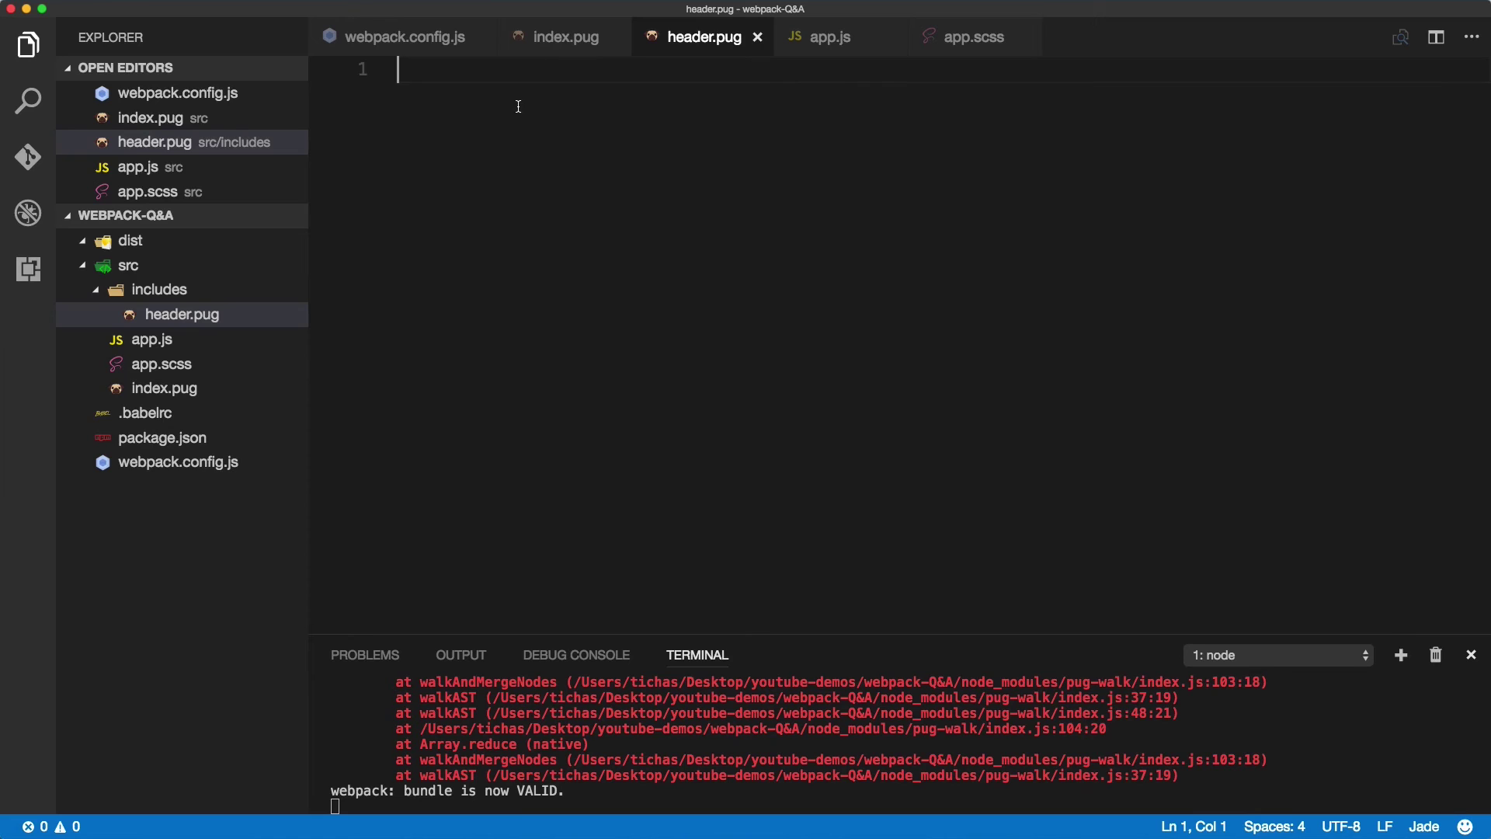
pyautogui.write('h1')
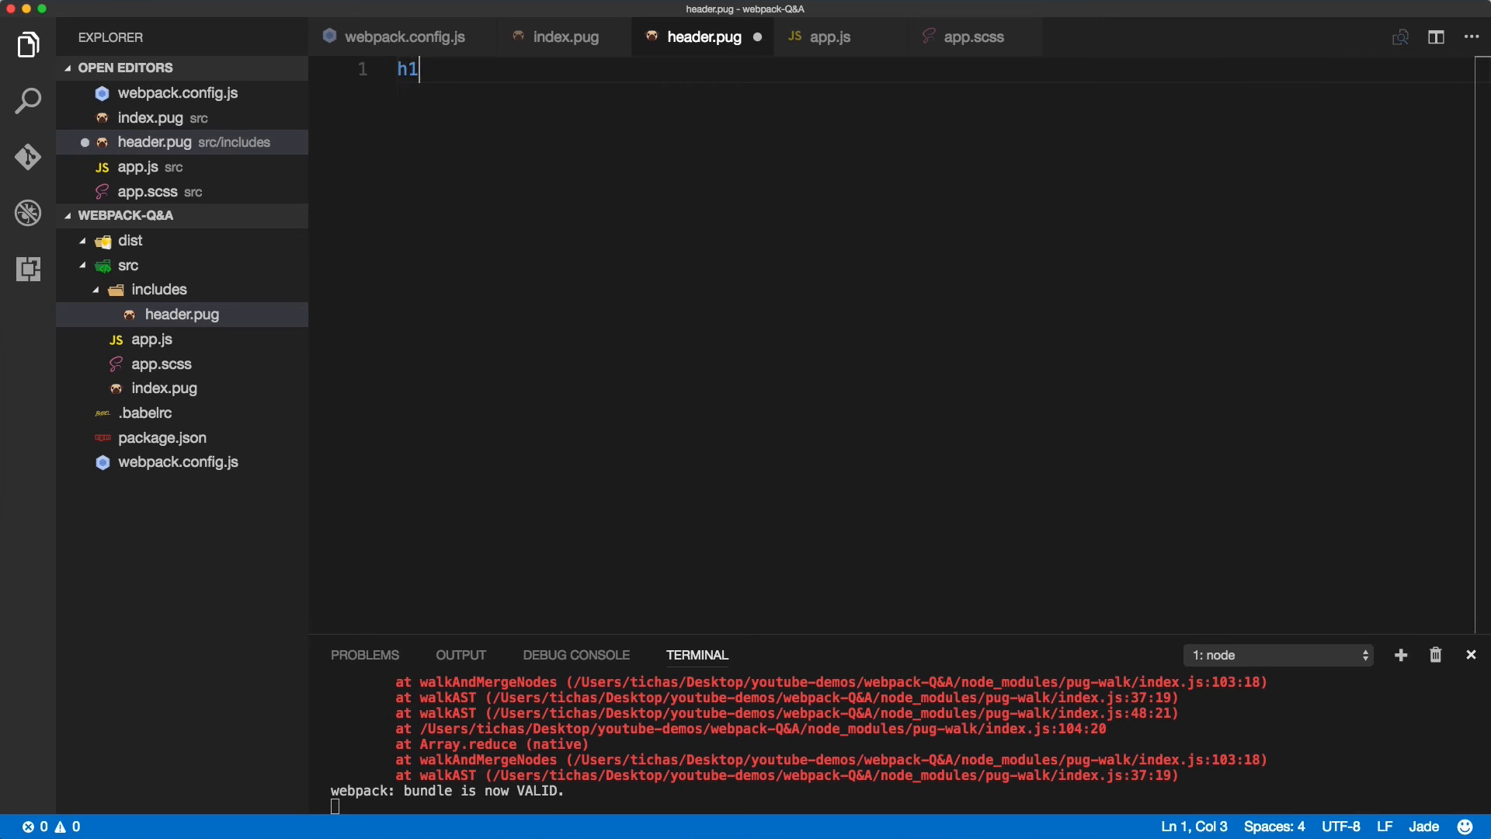
pyautogui.write('hi from the include file')
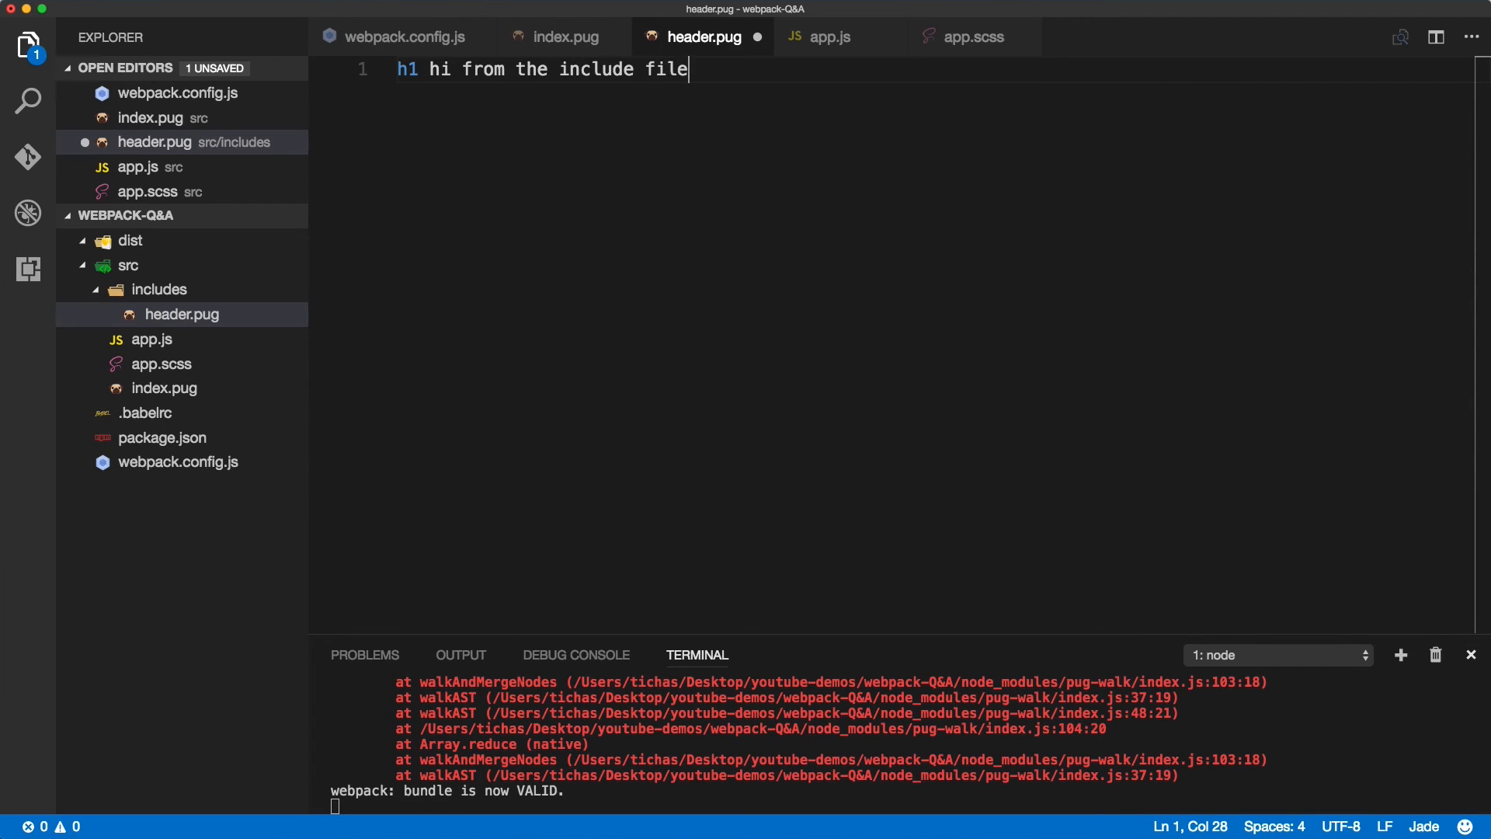
pyautogui.press('cmd+s')
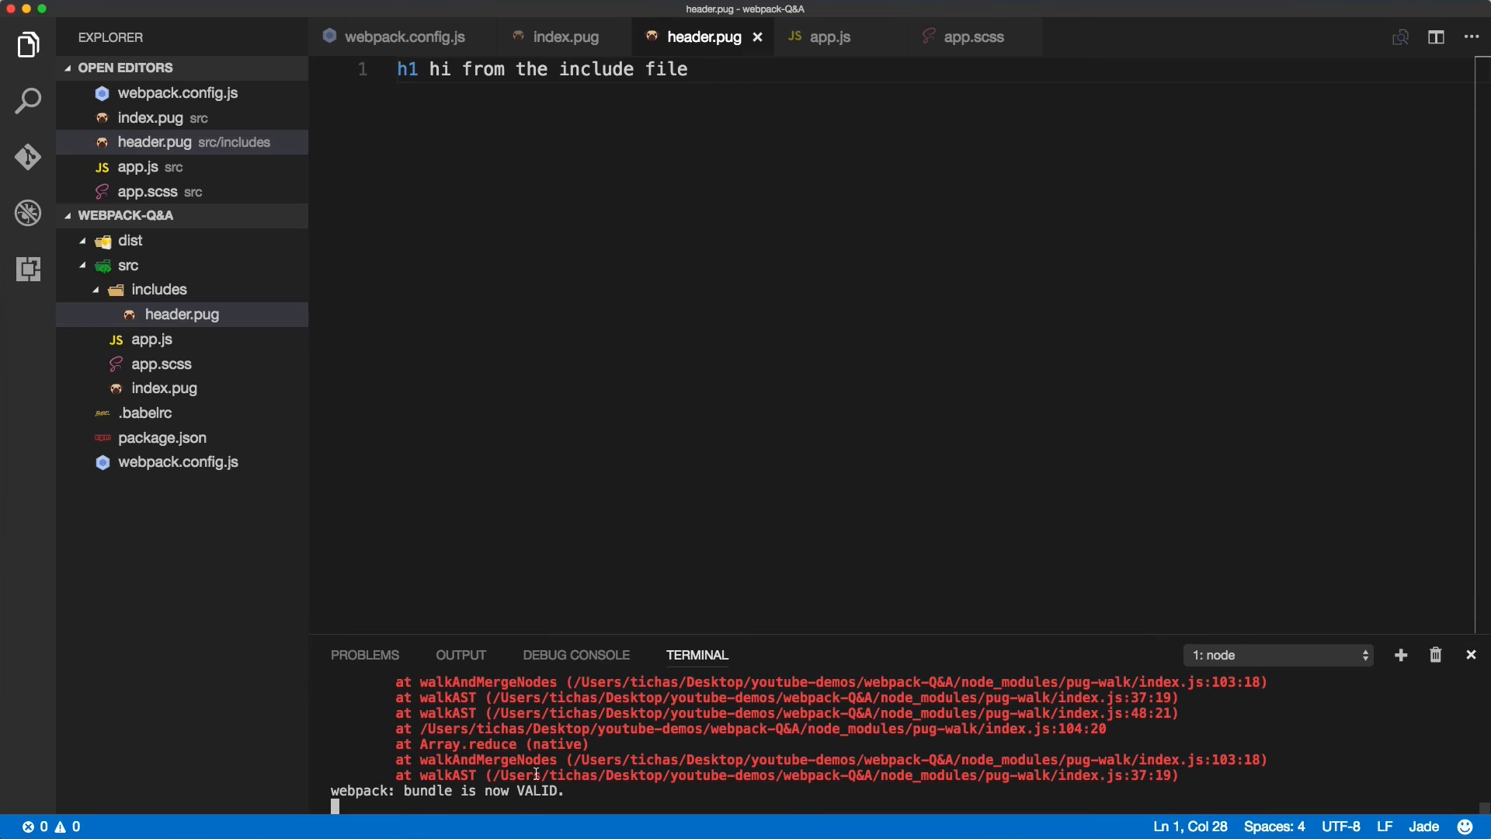
pyautogui.write('npm run dev')
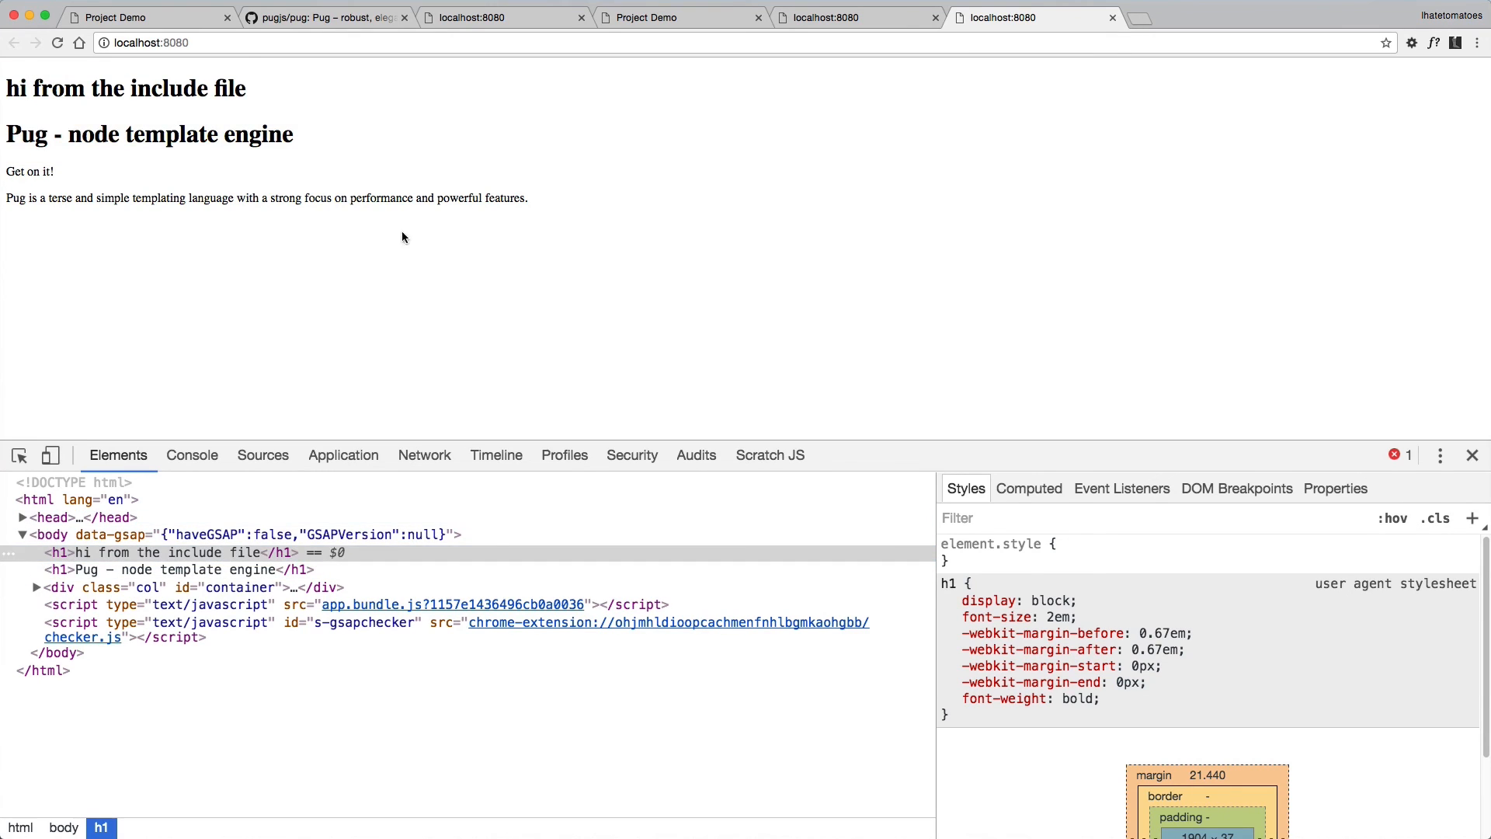
pyautogui.moveTo(389, 223)
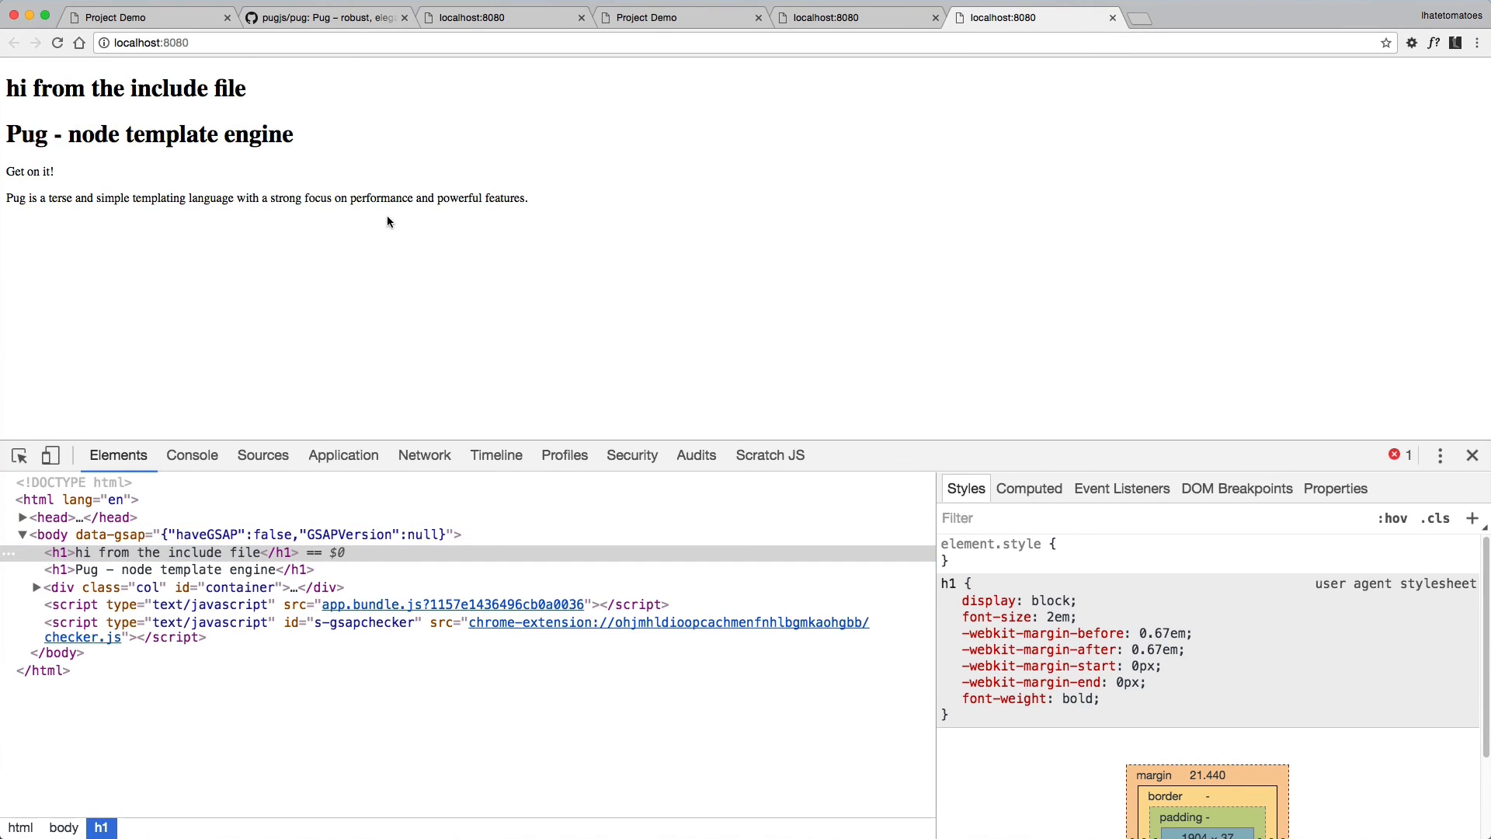
pyautogui.moveTo(532, 190)
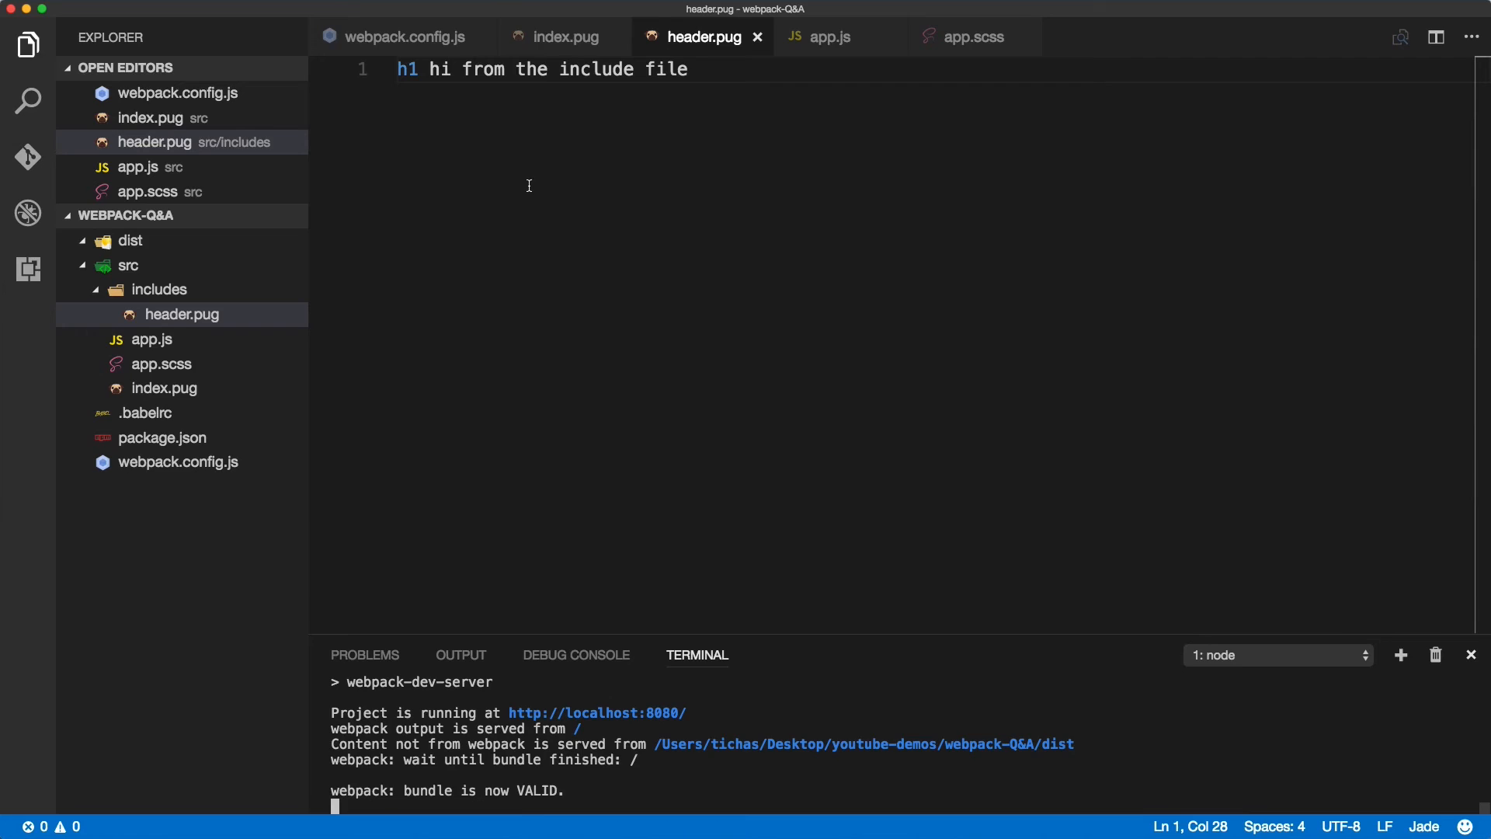
# Return to index.pug with its include line and collapse the includes folder.
pyautogui.click(561, 37)
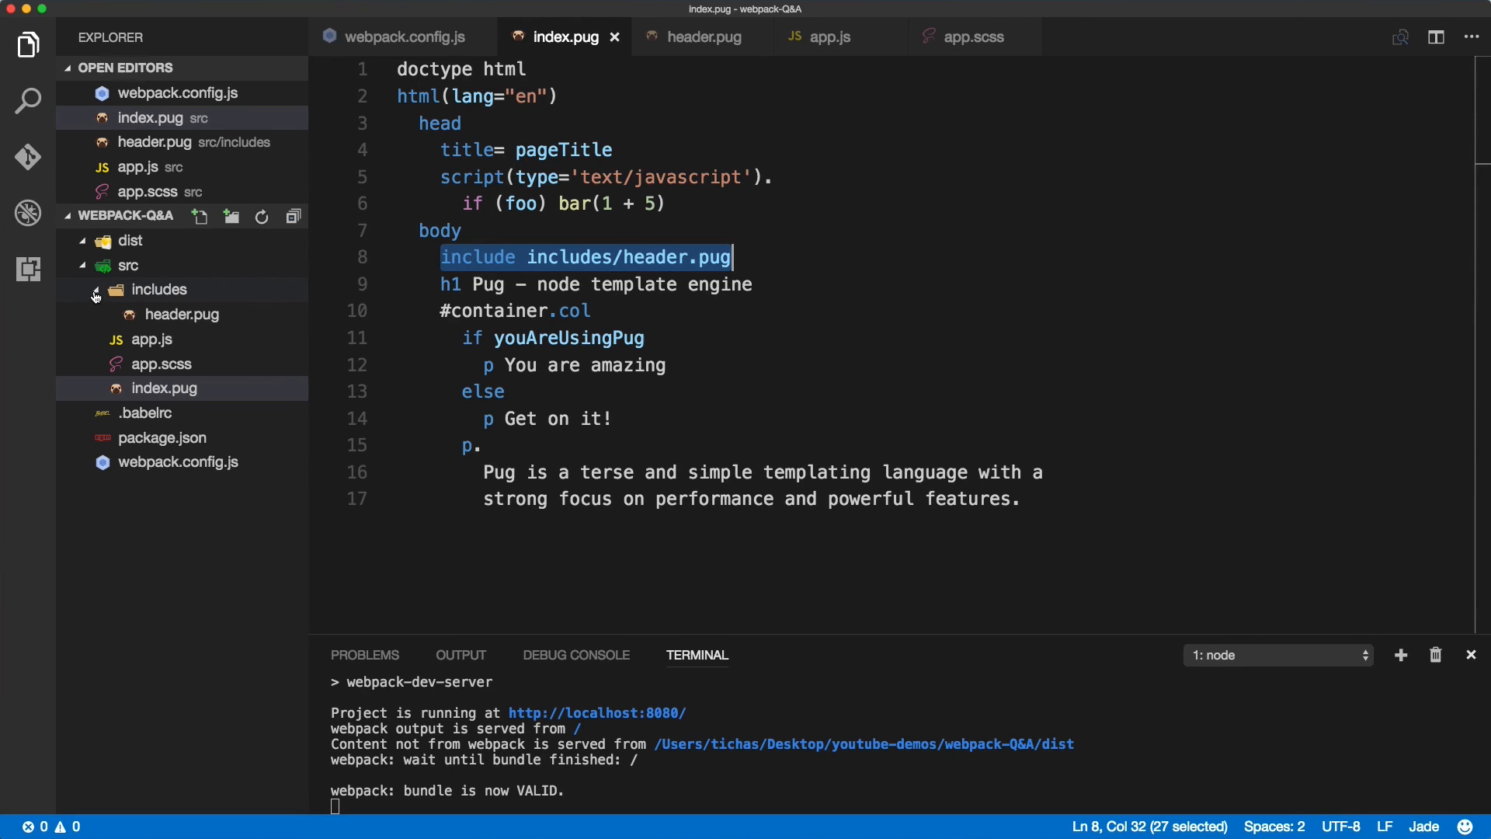
pyautogui.click(159, 290)
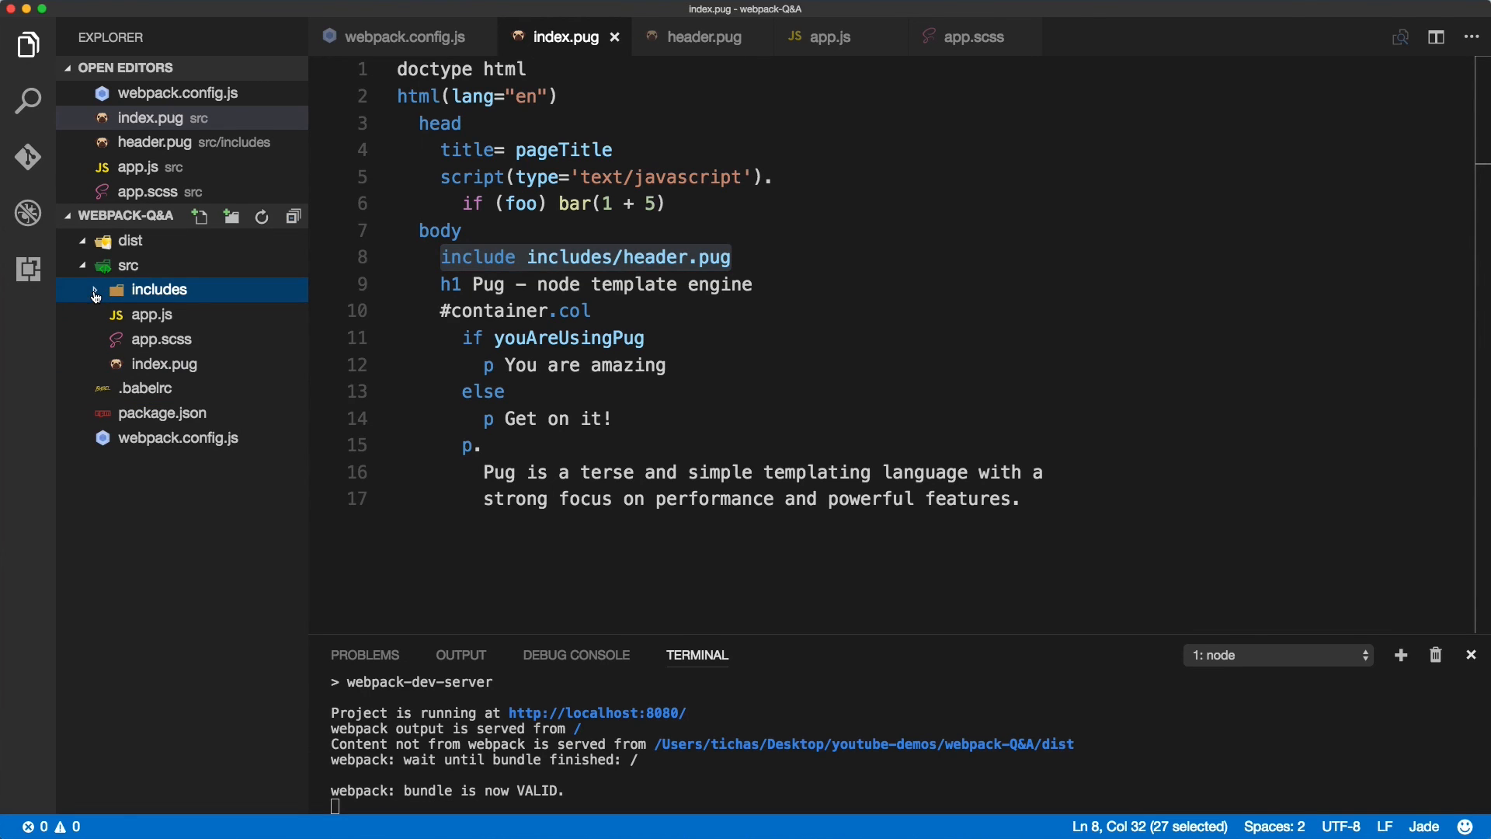